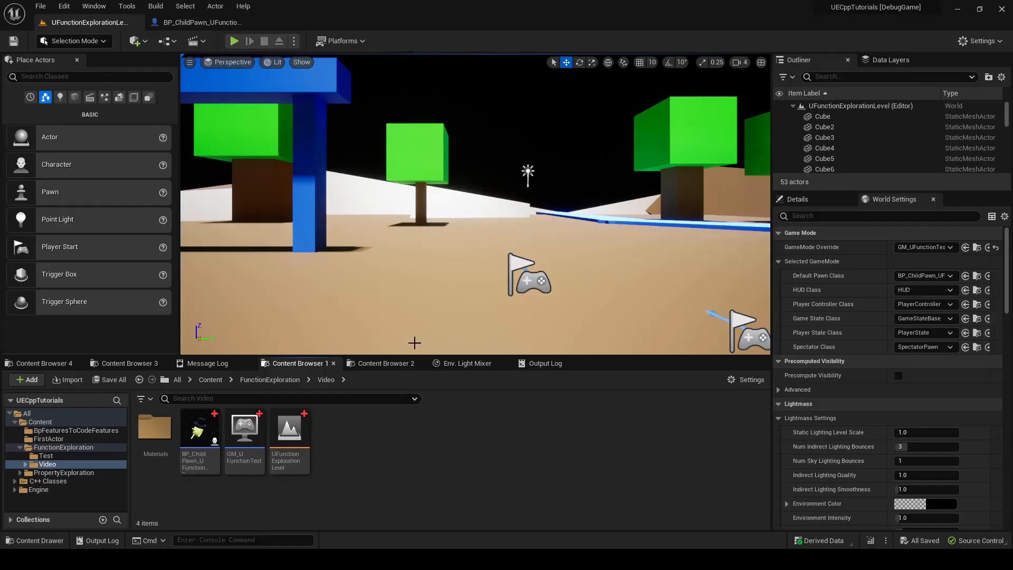
- Start a Play In Editor session of the level and then stop it
left_click(233, 41)
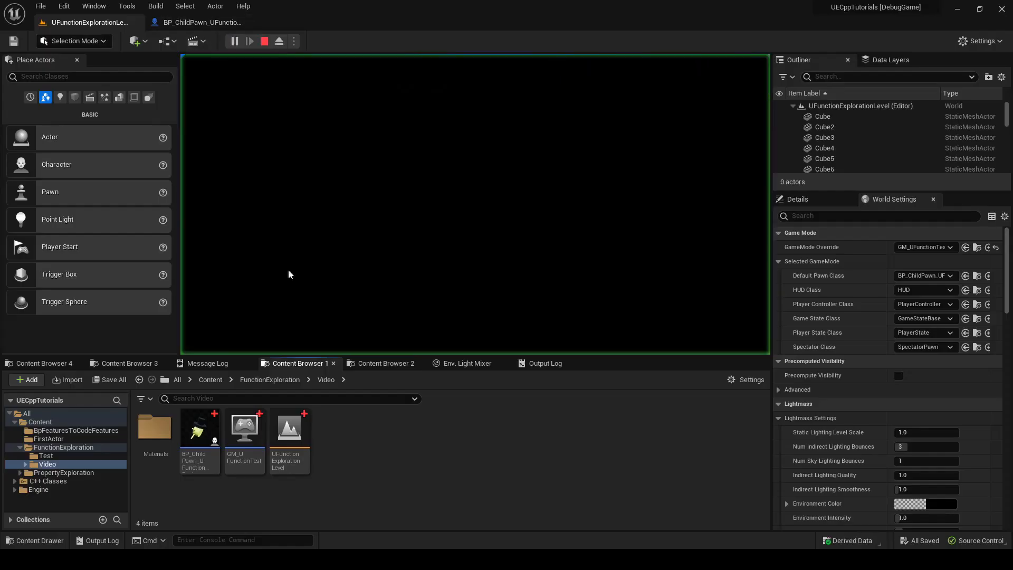
left_click(249, 41)
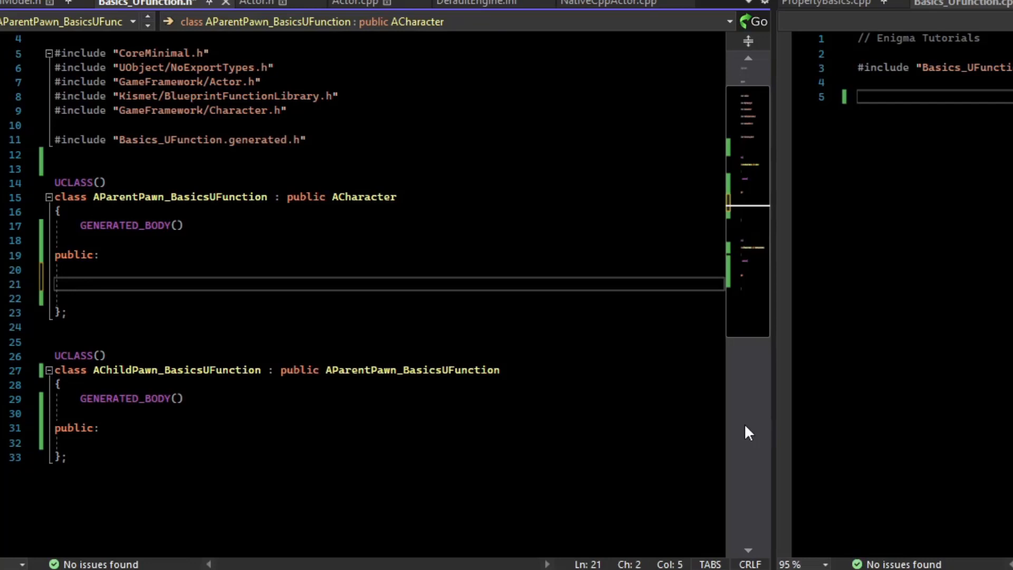
- Declare void RegularCppFunction and a UFUNCTION() MyUFunction in the parent pawn's public section
type("void RegularCppFunction();")
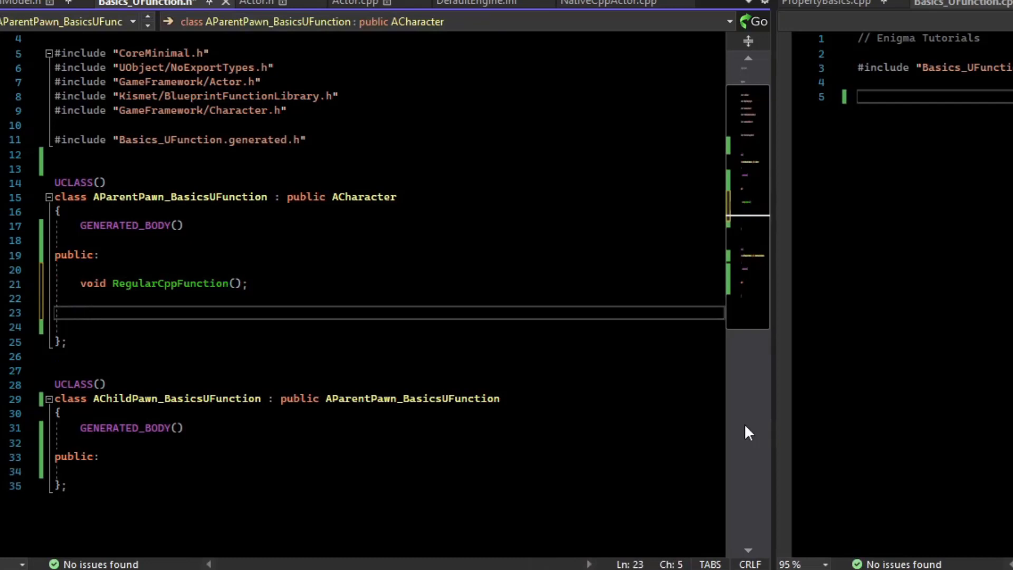
left_click(79, 312)
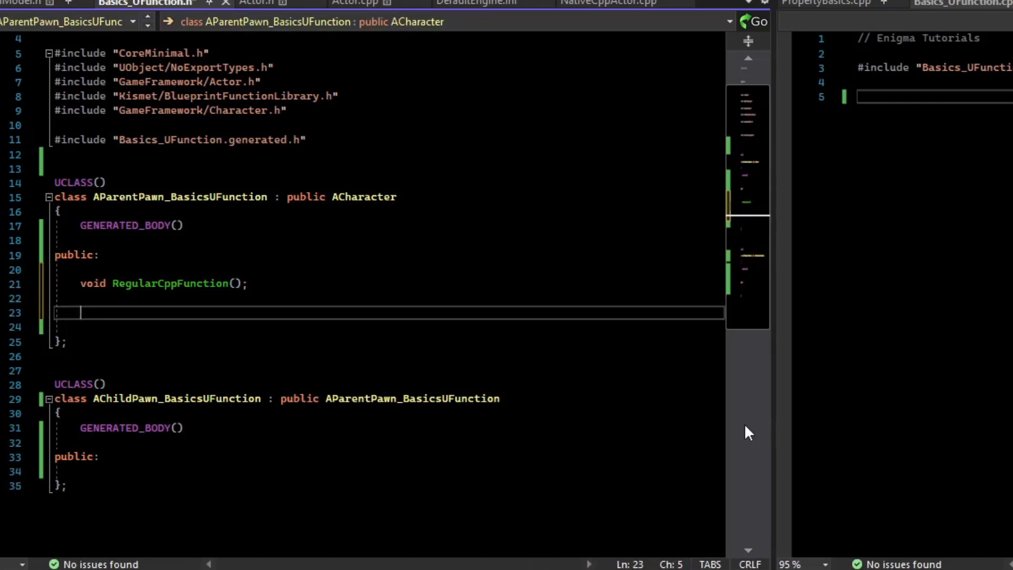
type("UFUNCTION()")
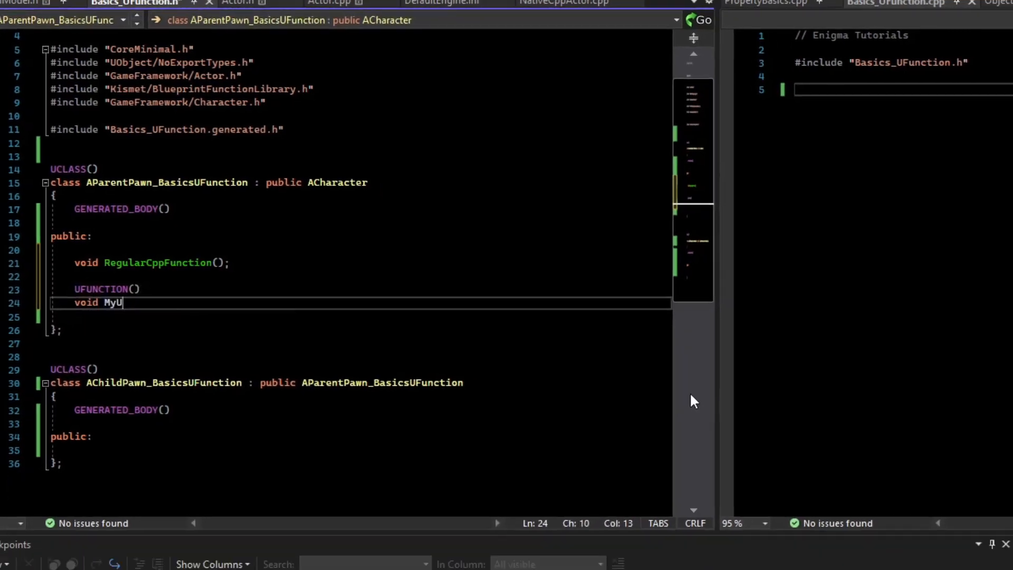
type("UFunction();")
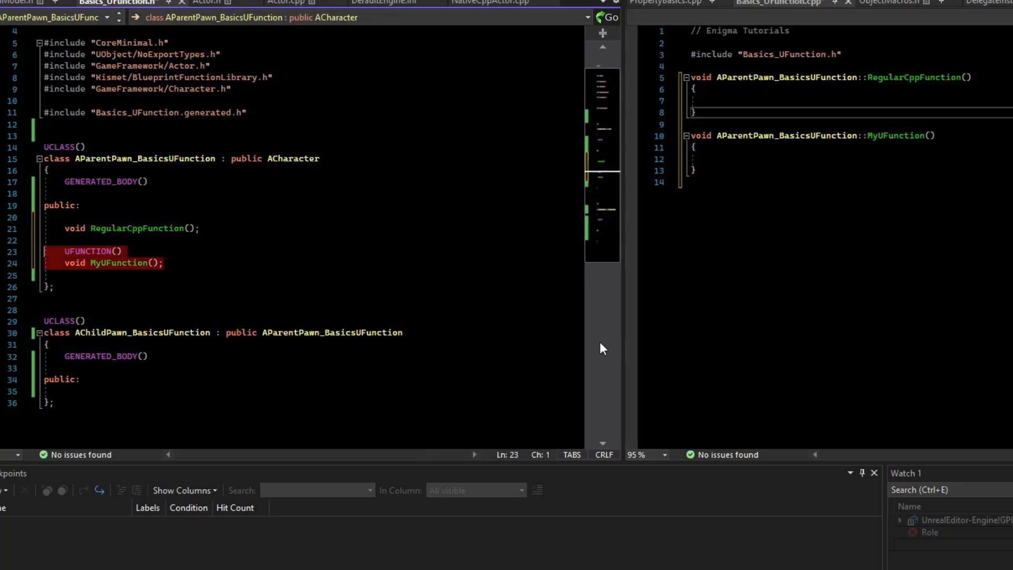
- Add a virtual void BeginPlay() override declaration above the function declarations
left_click(46, 217)
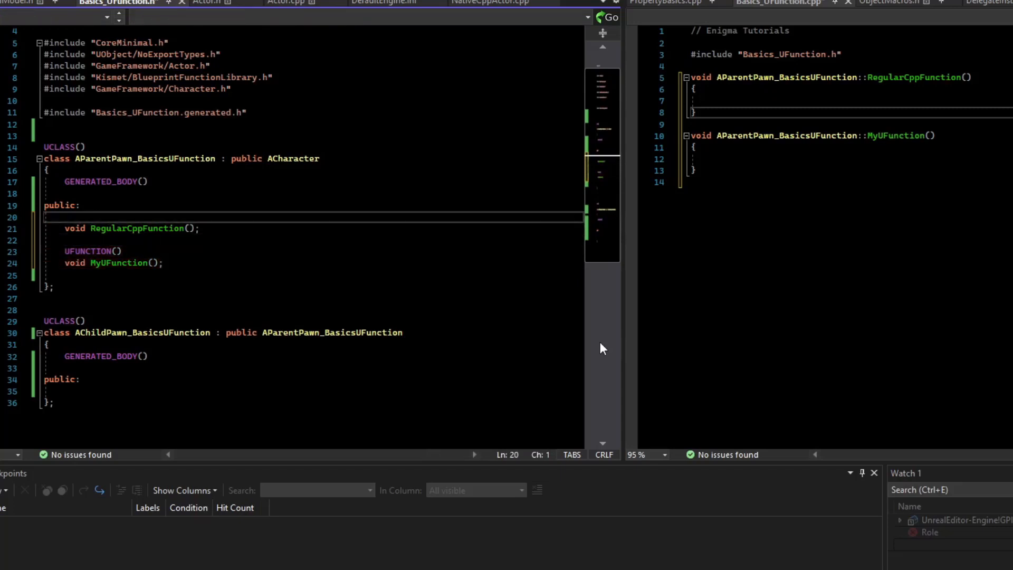
key("enter")
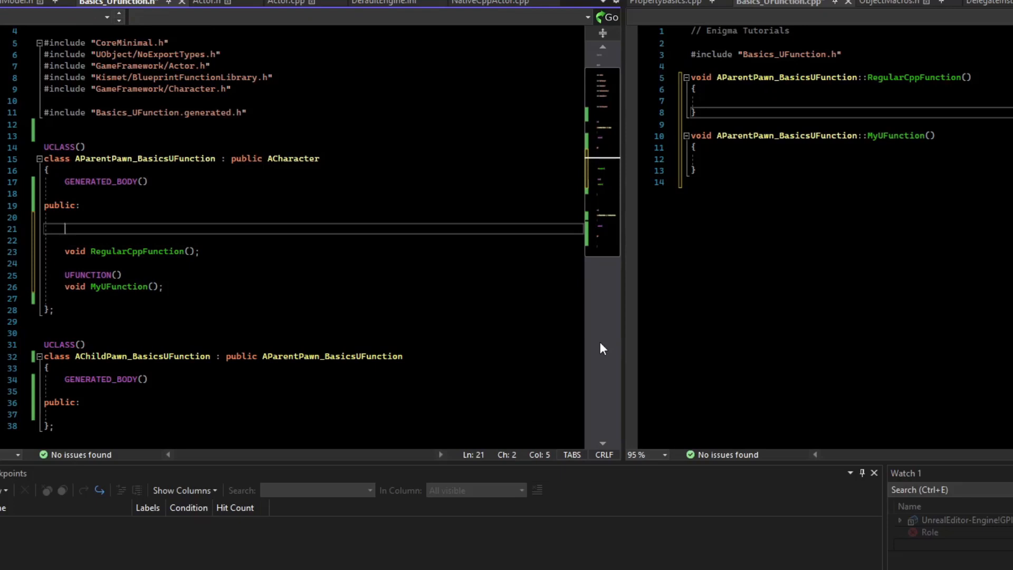
type("virtual void BeginPlay")
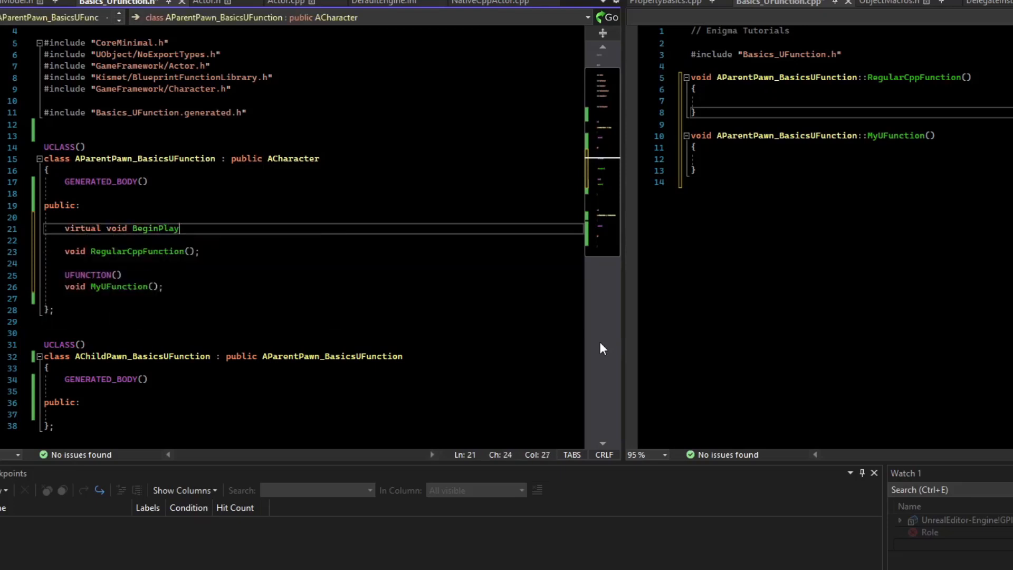
type("() override;")
left_click(825, 233)
type("if (UClass* ClassObj = GetClass(")
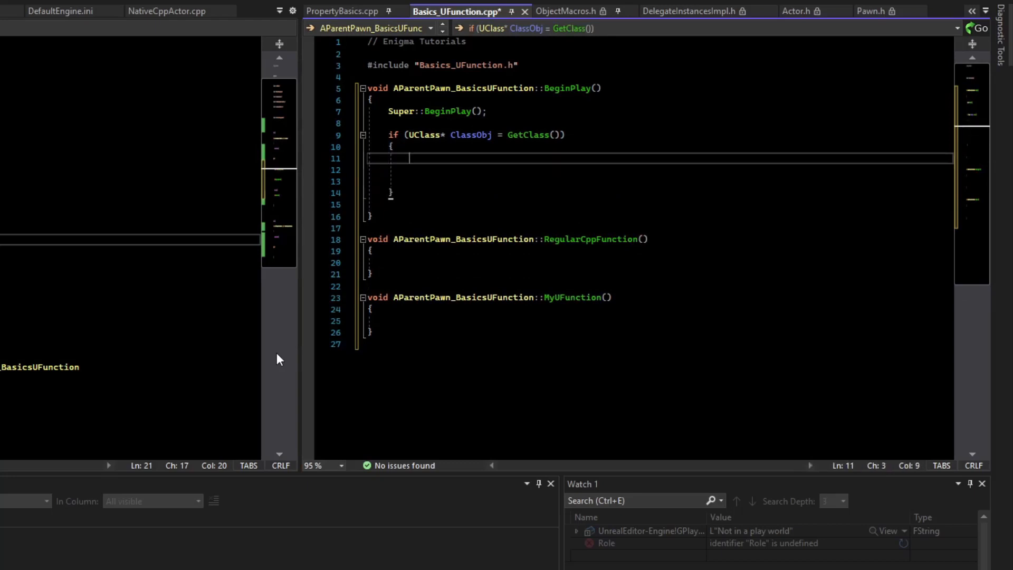
- In BeginPlay, add ClassObj->FindFunctionByName checks for RegularCppFunction and MyUFunction
type("ClassObj->FindFunctionByName(FName(TEXT(\"")
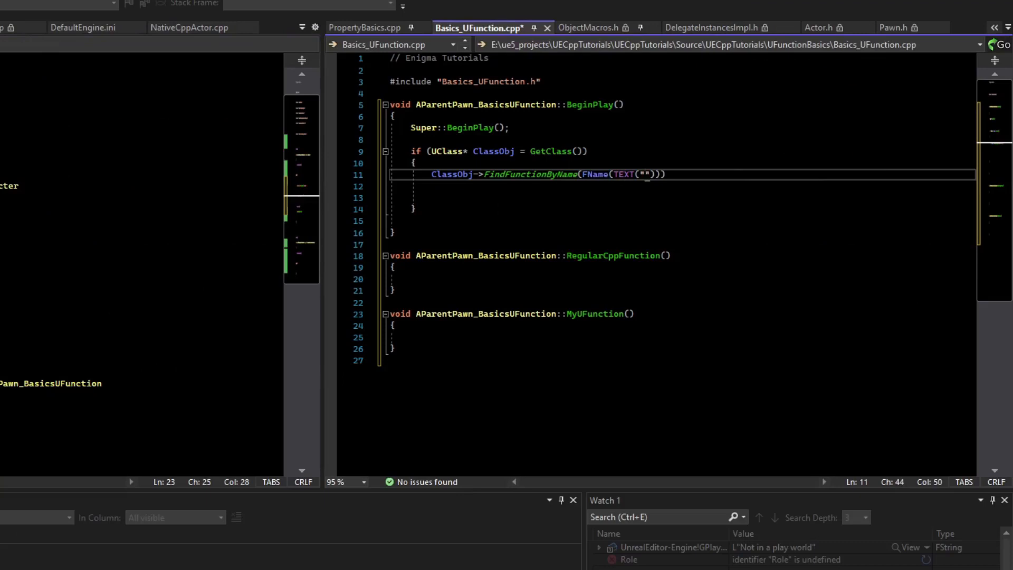
type("RegularCppFunction")
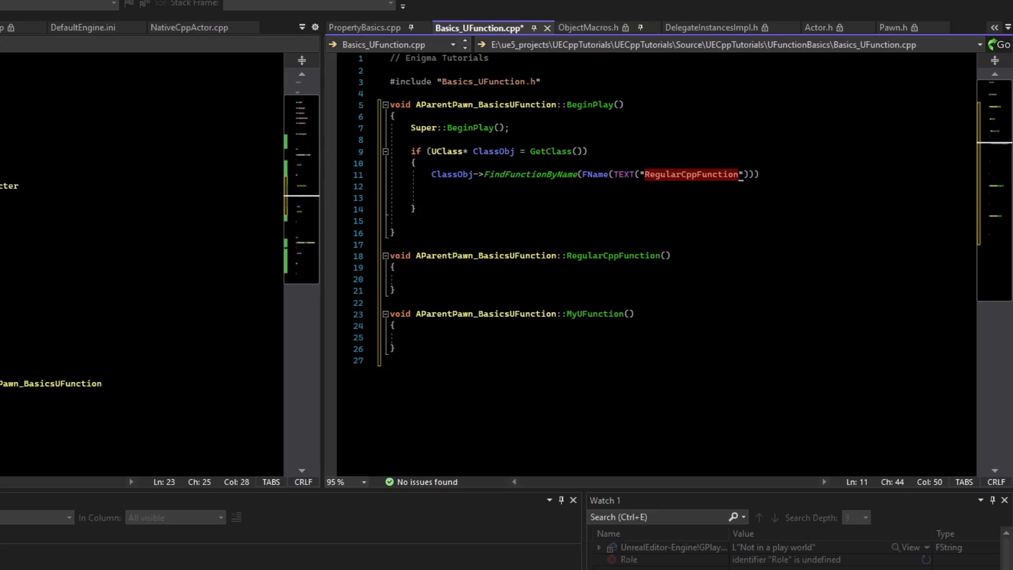
left_click(431, 174)
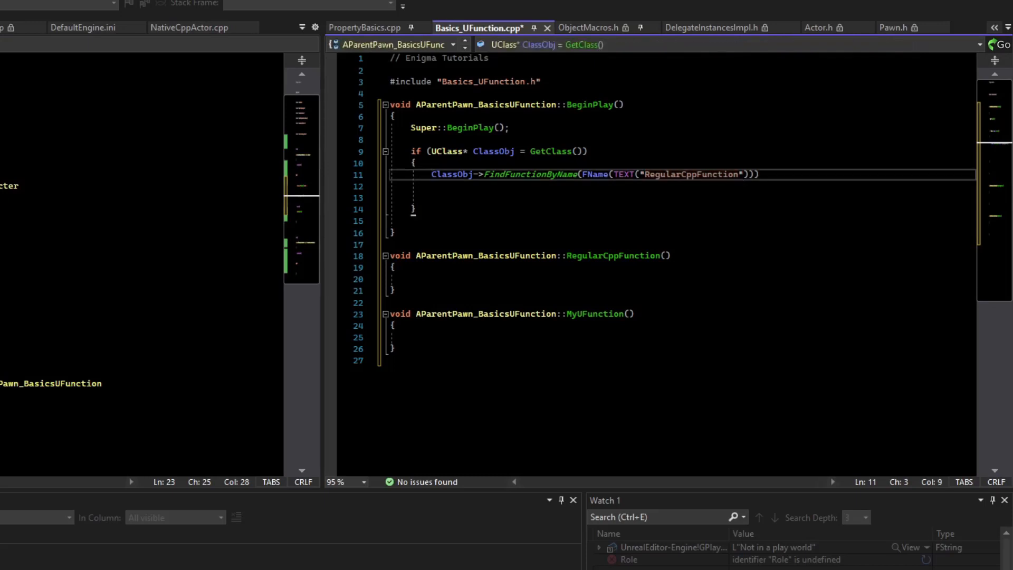
type("UF")
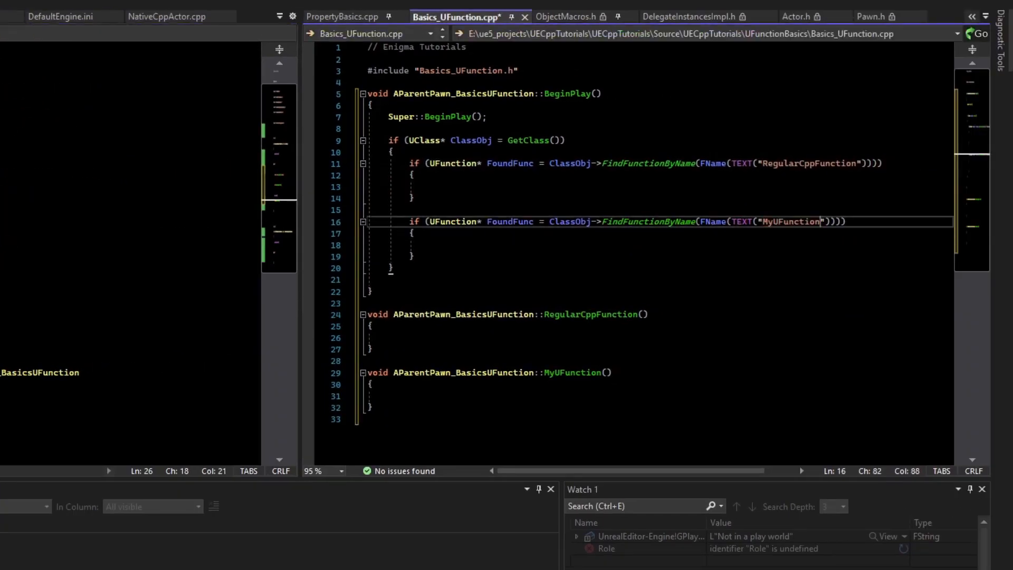
- Log a found message with UE_LOG and __FUNCTION__ inside the found-function block
left_click(413, 187)
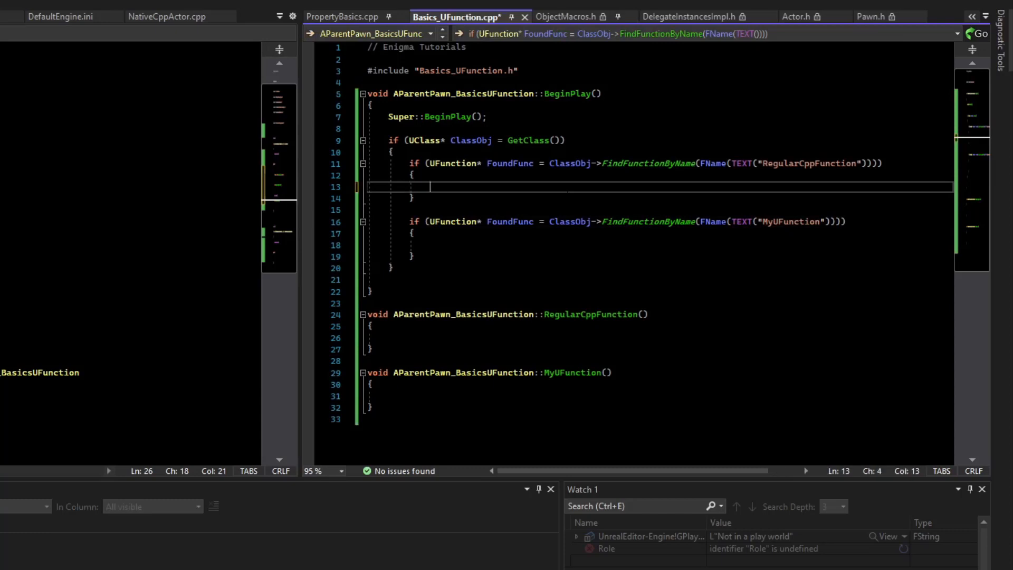
type("UE_LOG(LogNameToUse, Log, TEXT(\"%s - message\"), ANSI_TO_TCHAR(__FUNCTION__));")
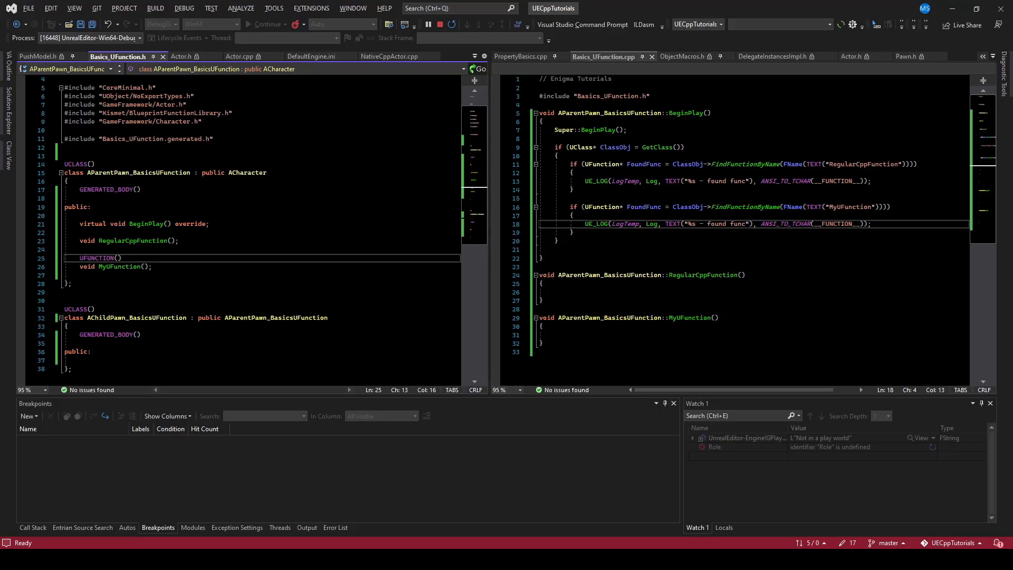
- Break at the class lookup line in BeginPlay, play in editor and step to the next line
left_click(495, 147)
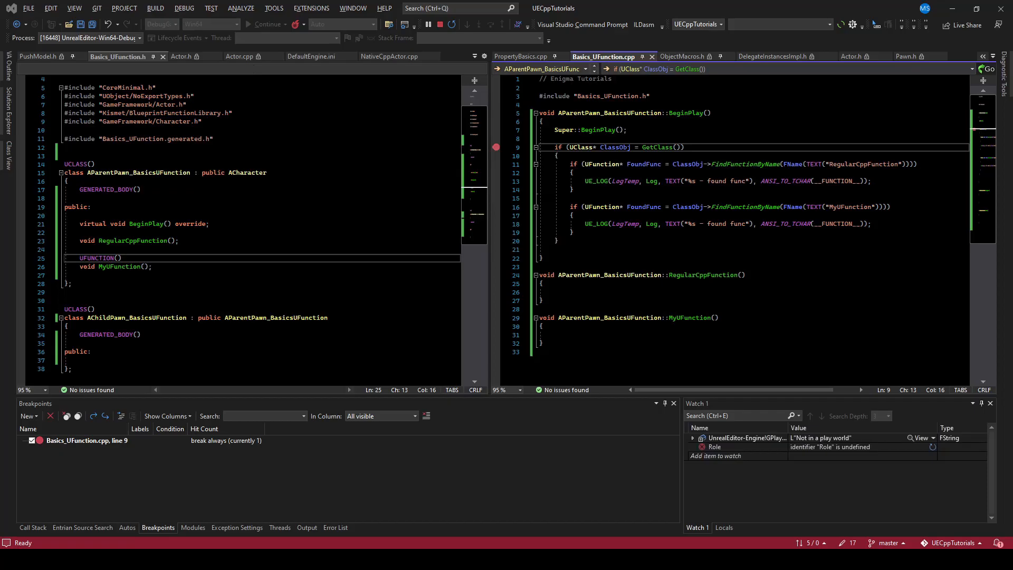
left_click(466, 24)
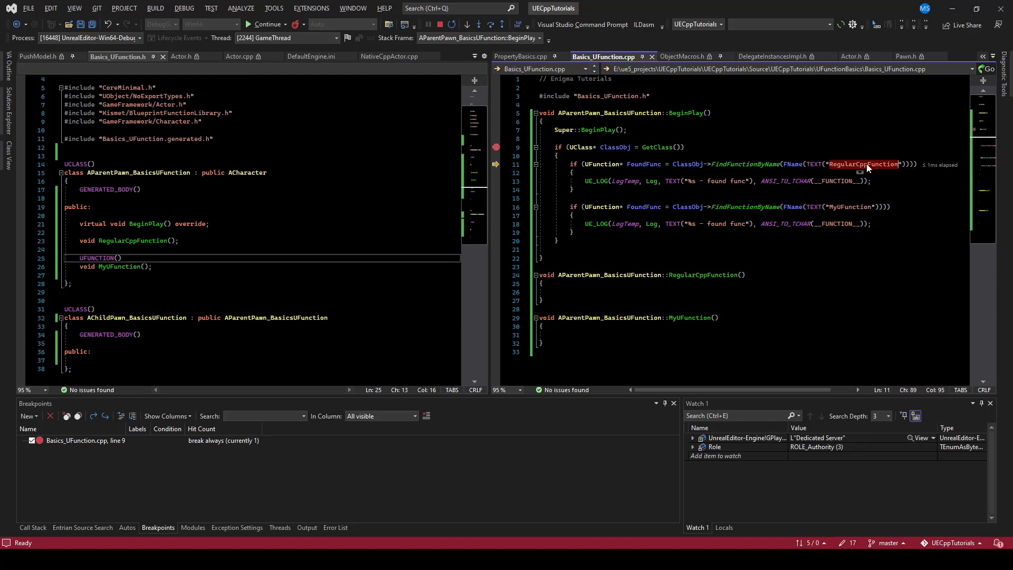
key("F10")
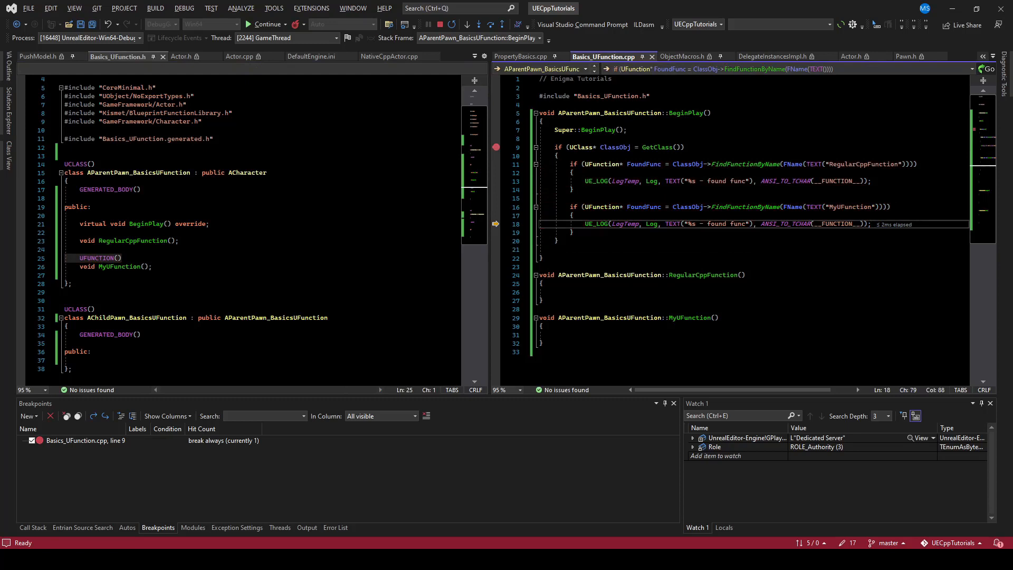
- Inspect the UFUNCTION marker and MyUFunction declaration in the header
left_click(97, 257)
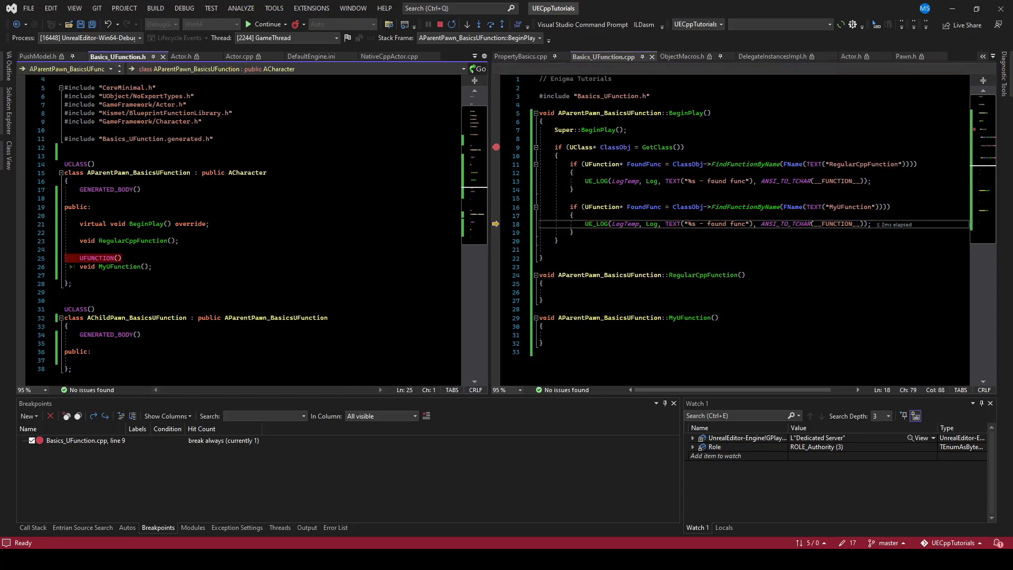
left_click(636, 206)
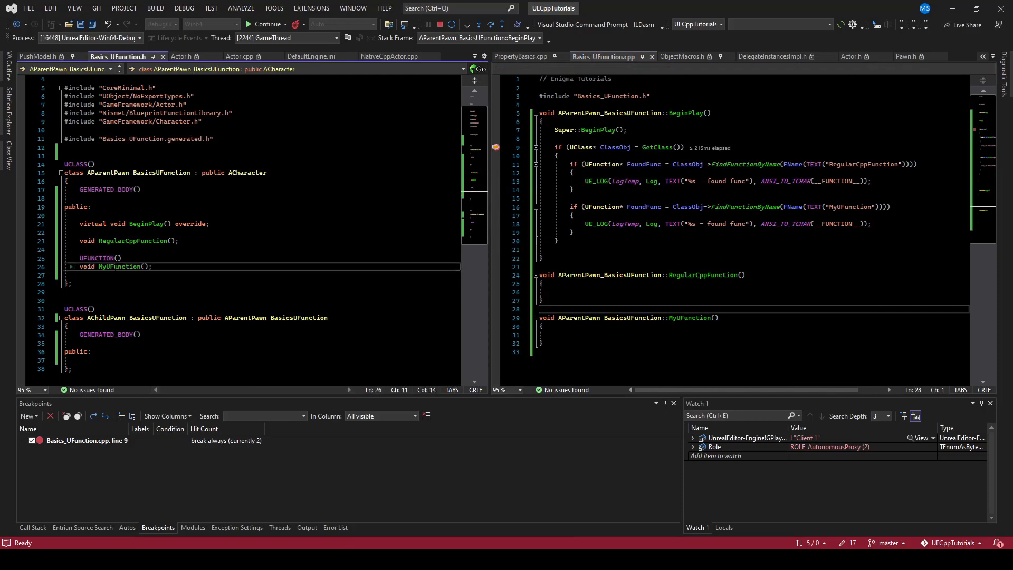
- Return to Visual Studio, continue execution and set a breakpoint inside MyUFunction's body
key("alt+tab")
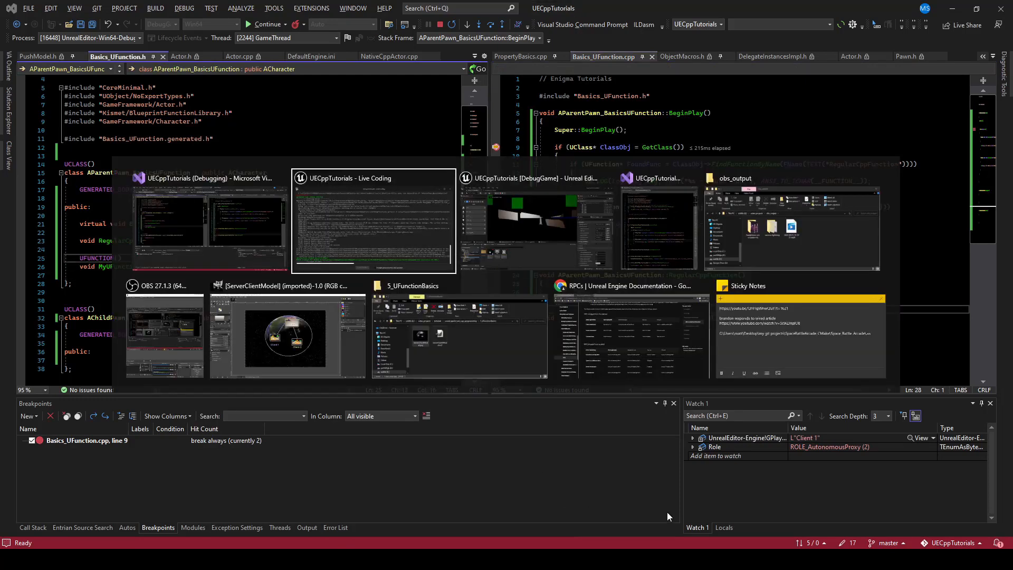
left_click(534, 223)
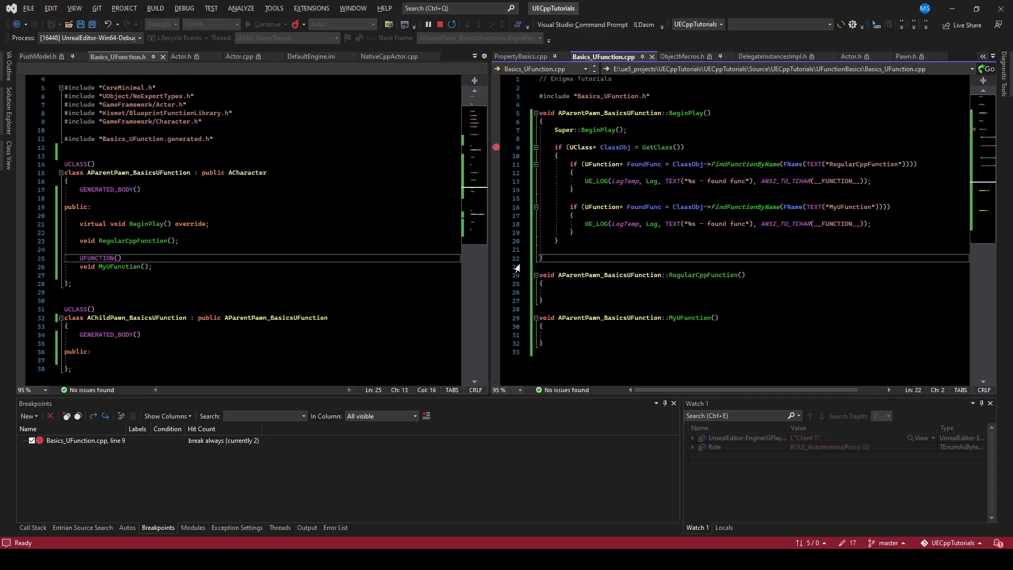
left_click(496, 326)
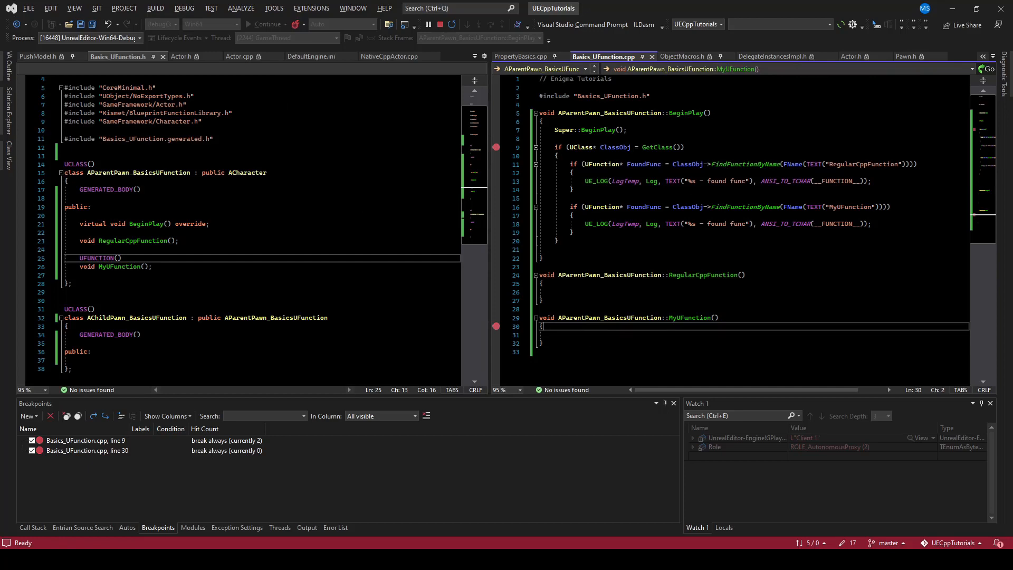
left_click(496, 282)
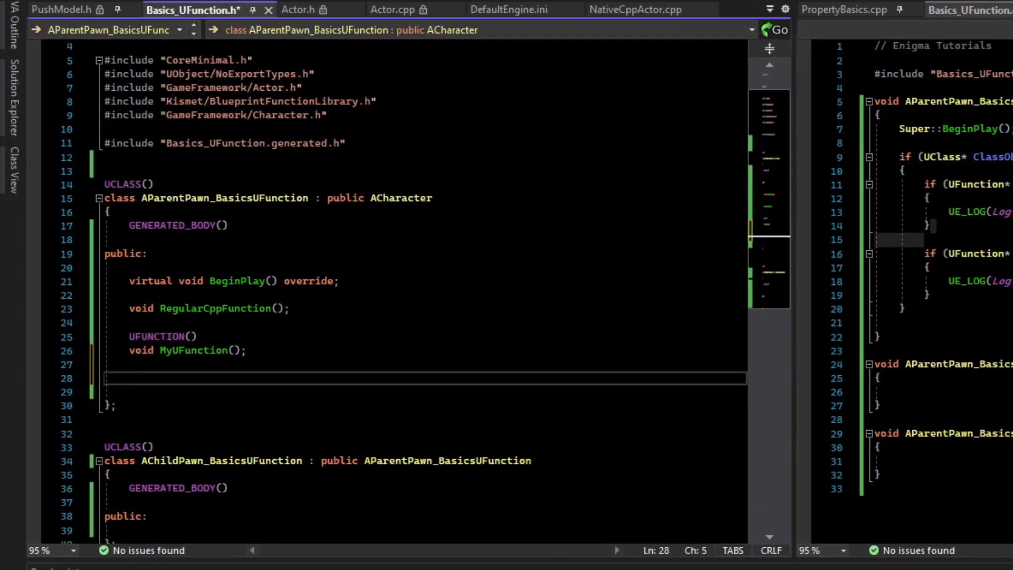
- Declare UFUNCTION(BlueprintCallable) void BlueprintCallableUFunction in the header and save
type("UFUNCTION*(BlueprintCallable")
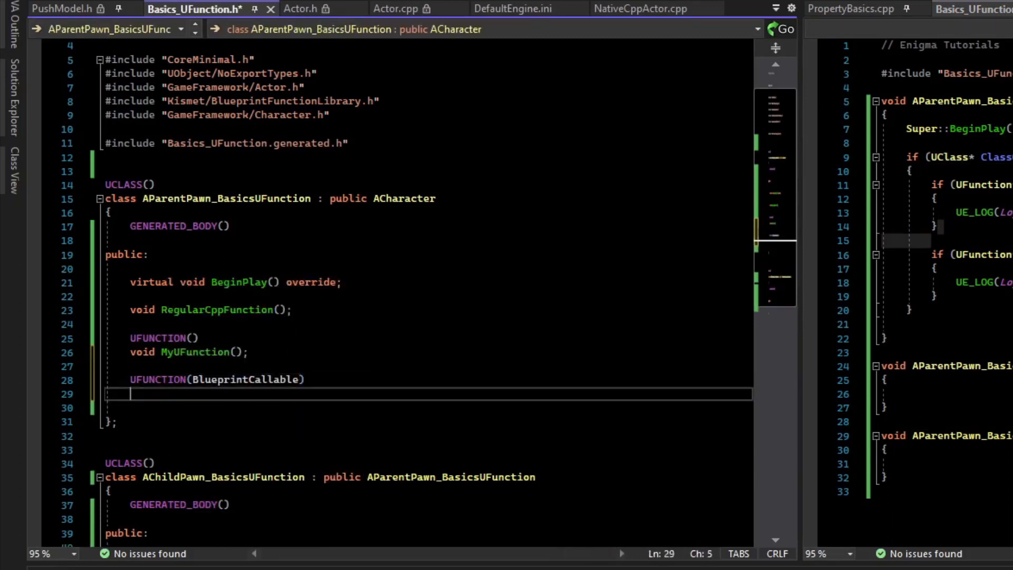
type("void BlueprintCallableUFunction();")
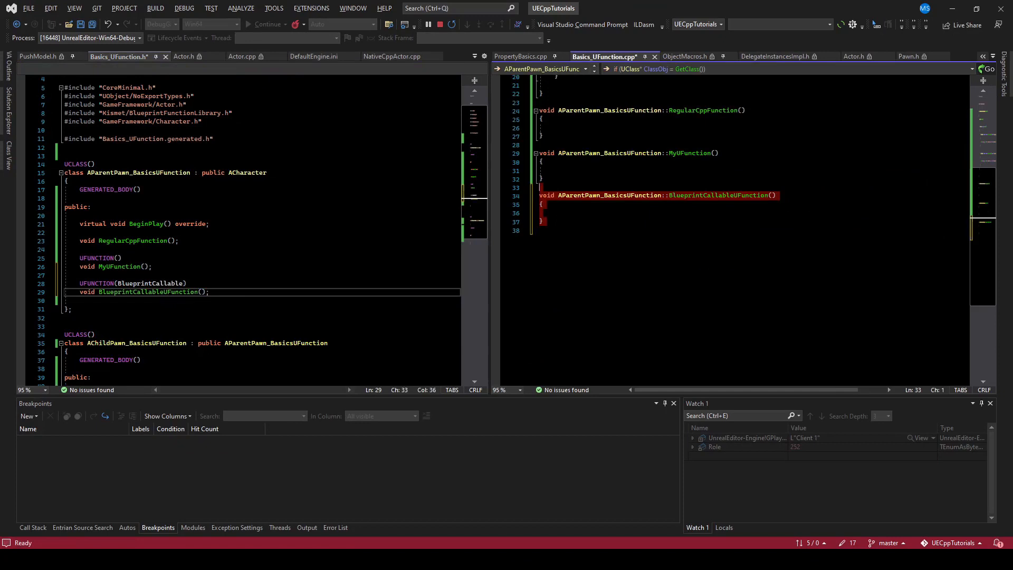
key("ctrl+s")
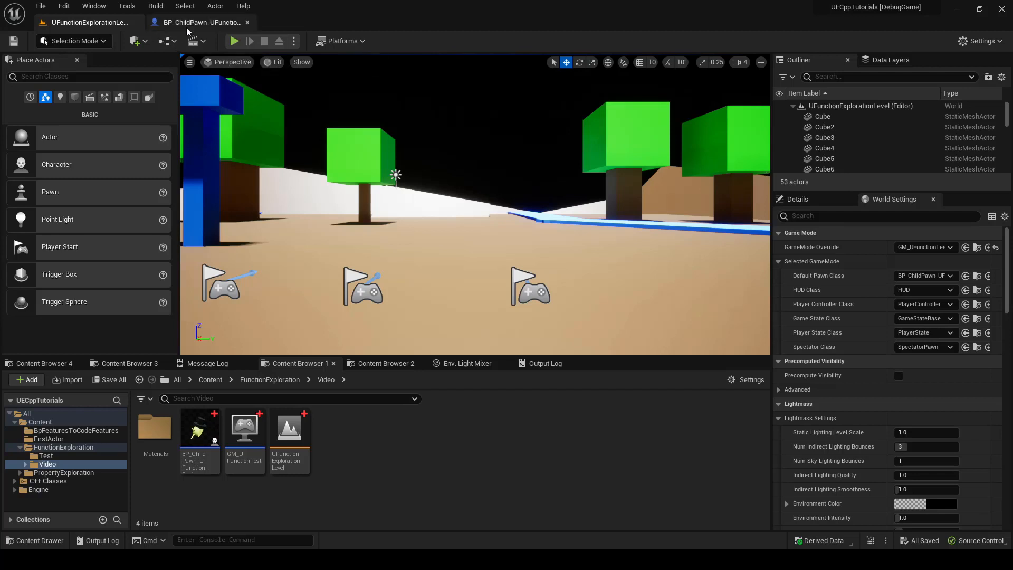
left_click(200, 22)
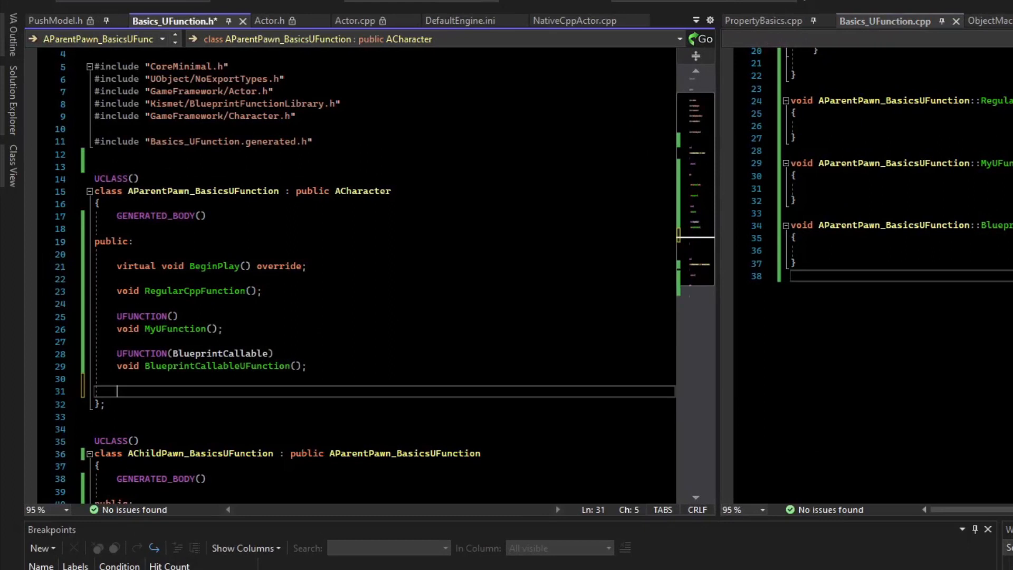
- Declare UFUNCTION(BlueprintPure) float MyBlueprintPure() const in the header
type("UFUNCTION(BlueprintPure")
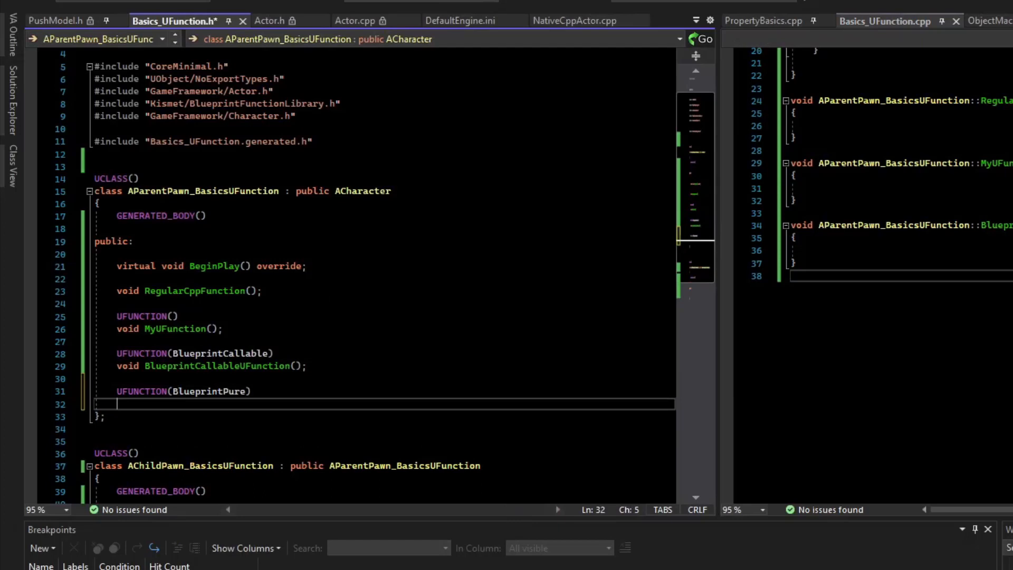
type("float")
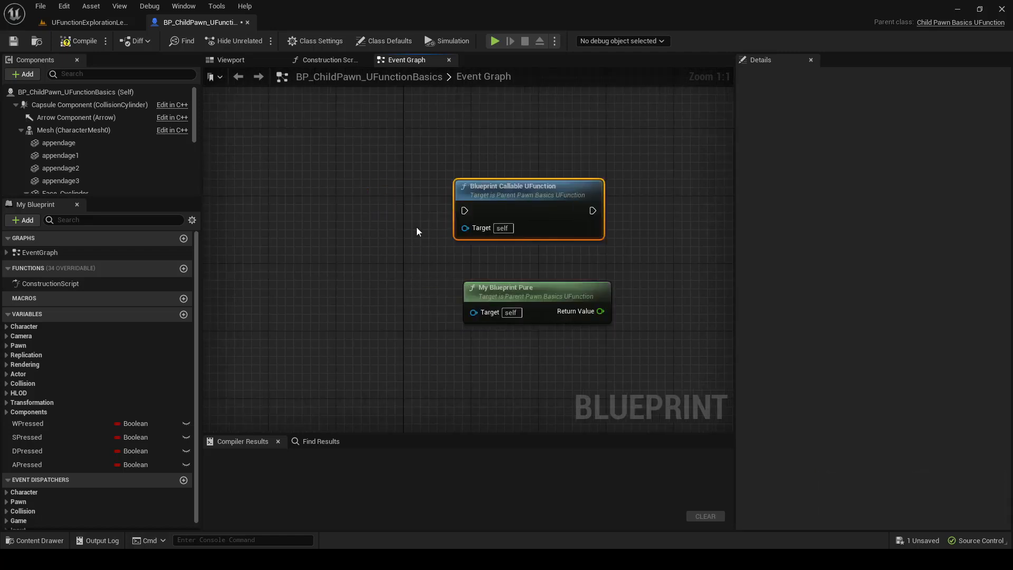
mouse_move(461, 204)
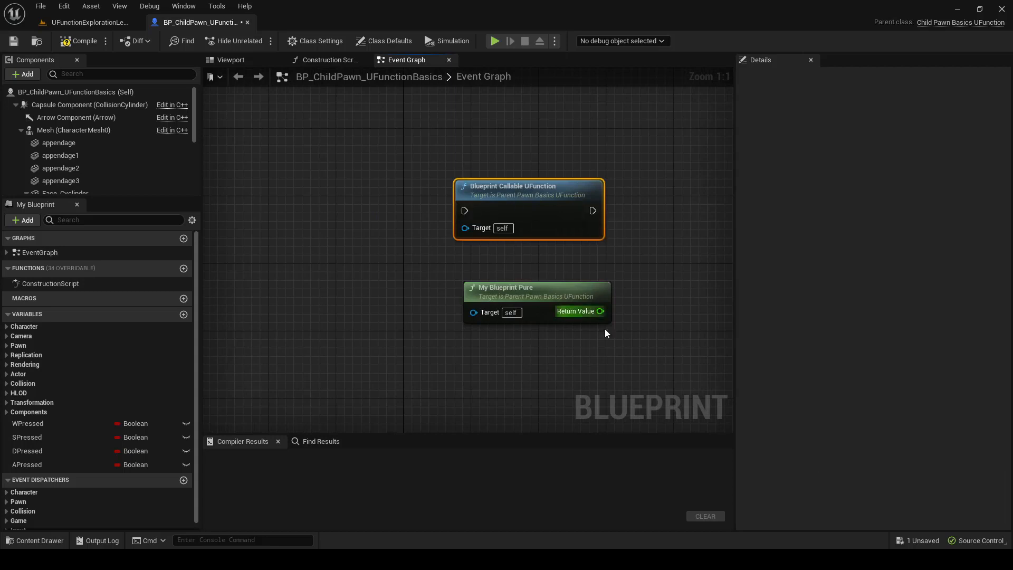
- Place the Blueprint Callable UFunction node after Parent: BeginPlay in the Event Graph
right_click(281, 211)
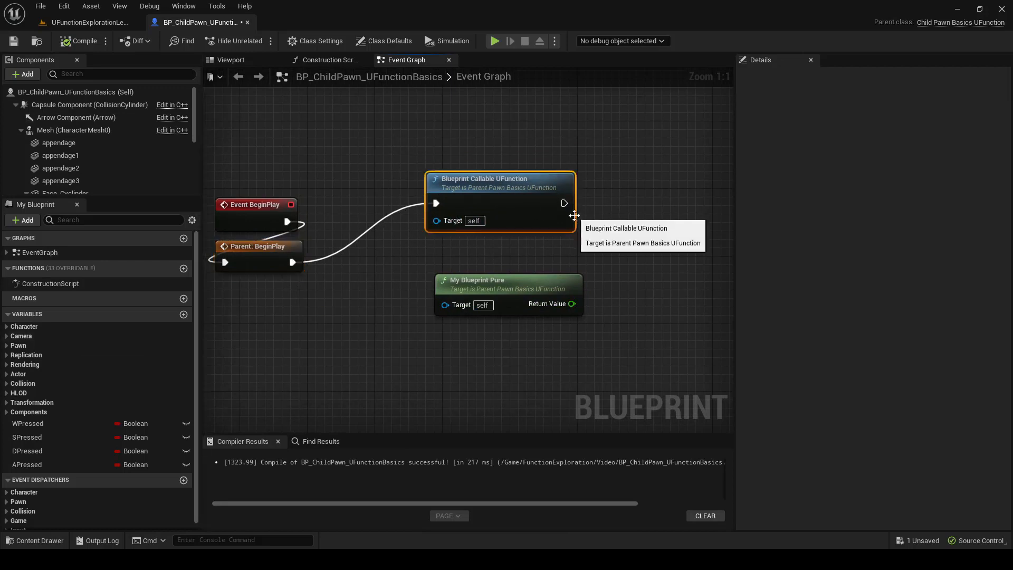
left_click(508, 288)
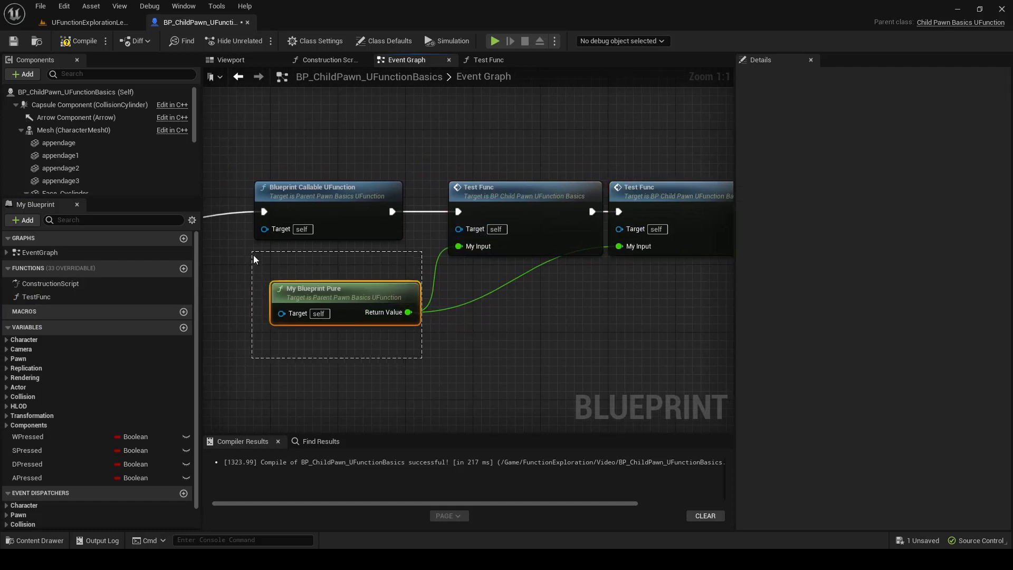
- Feed My Blueprint Pure's Return Value into the Test Func nodes' My Input pins
left_click(472, 188)
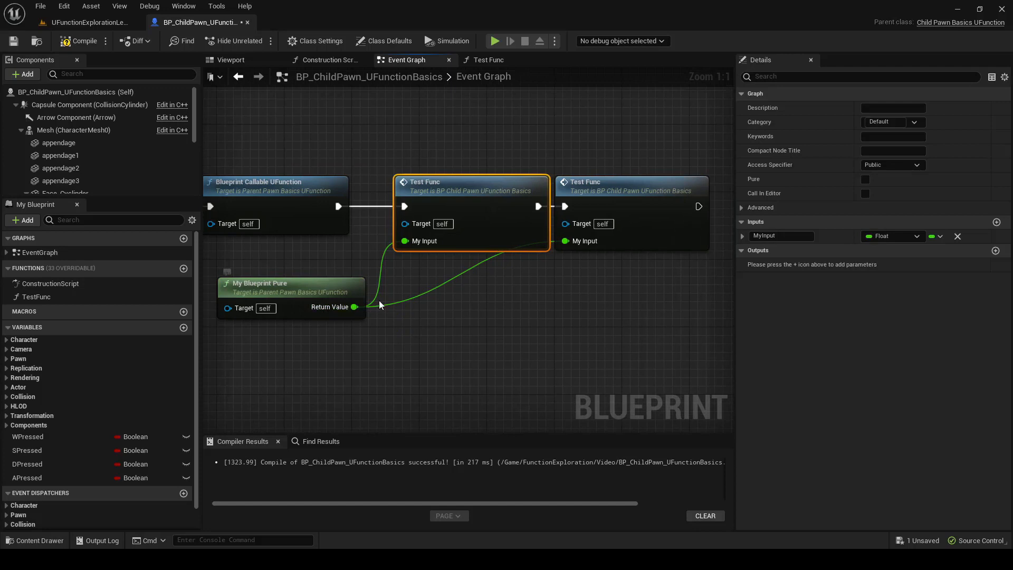
left_click(291, 282)
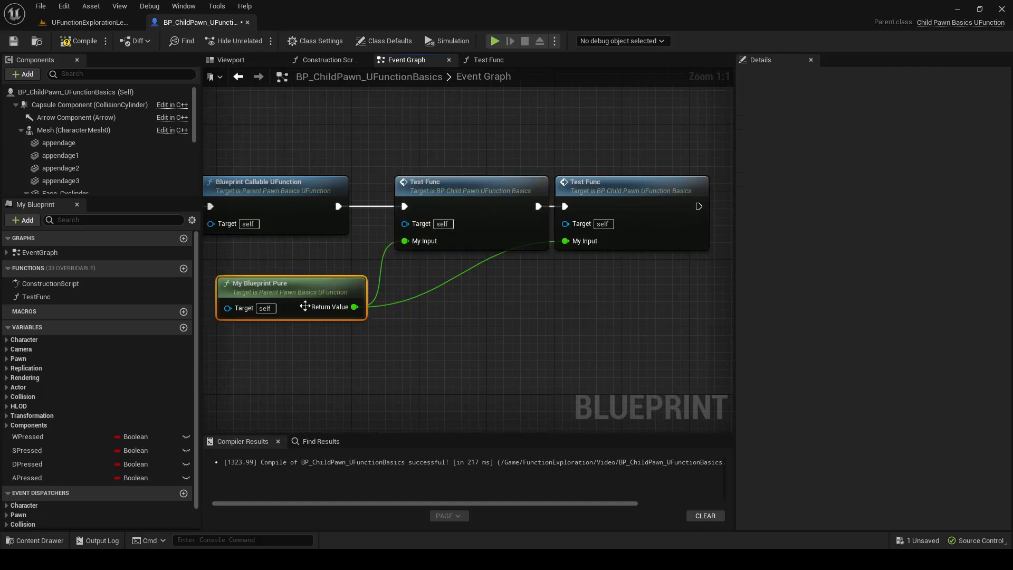
left_click(366, 405)
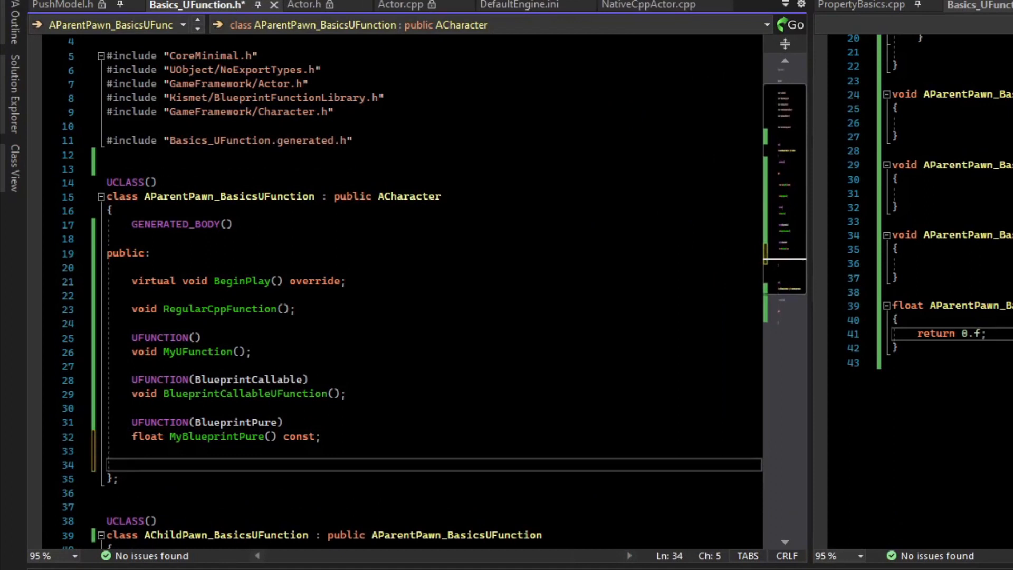
- Declare UFUNCTION(BlueprintCallable) virtual float NotOverridableFunctionWithReturns with int32 ByValue and int32& MutRef parameters
left_click(133, 464)
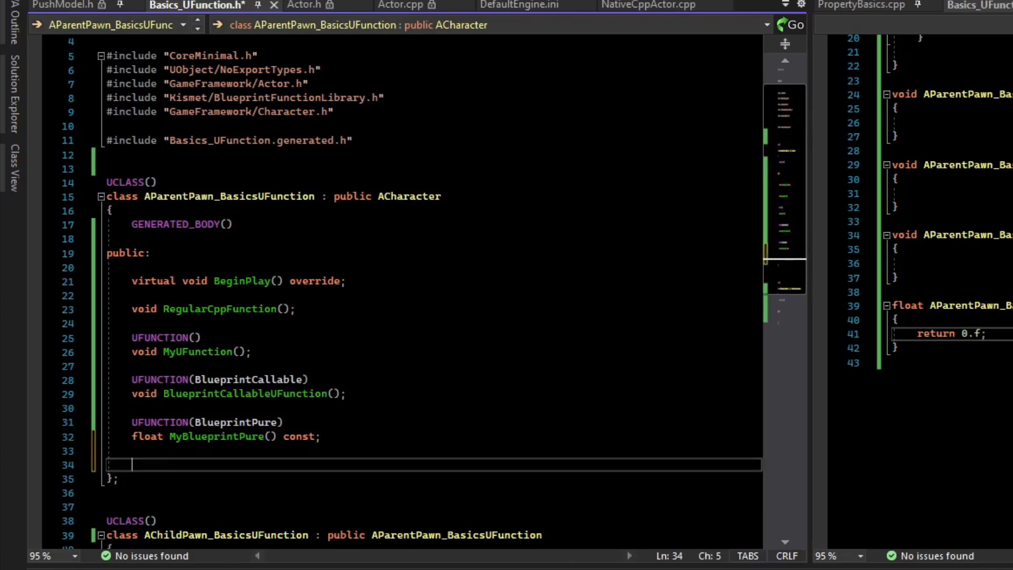
type("UFUNCTION(BlueprintCallable")
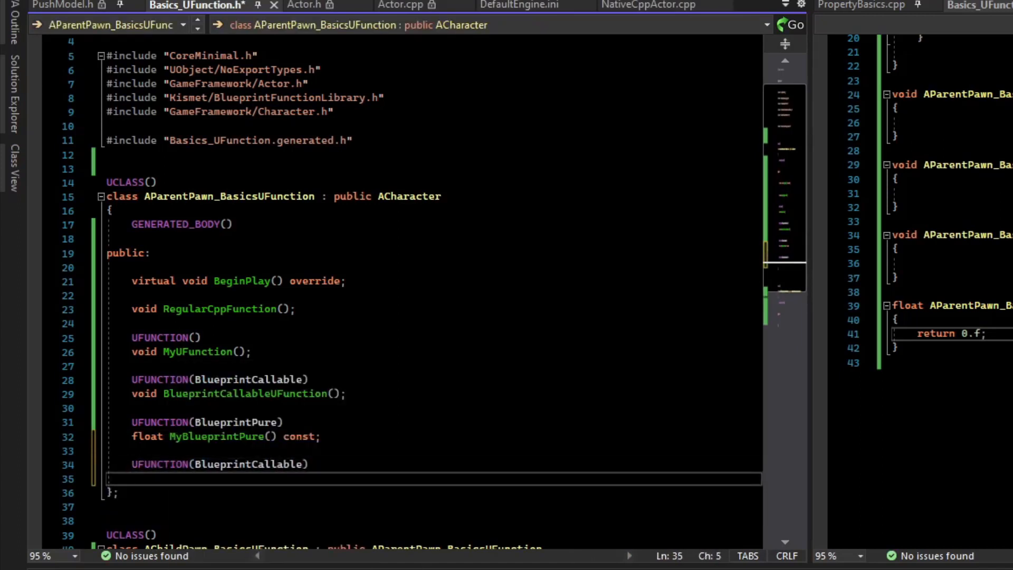
type("virtual float NotOverridableFunctionWithReturns(")
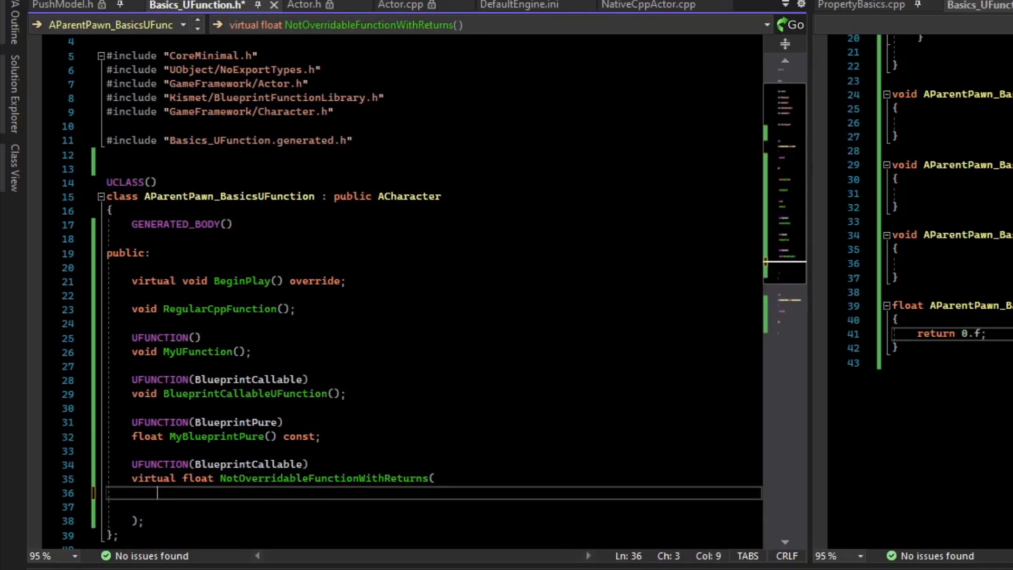
type("int32 ByValue,")
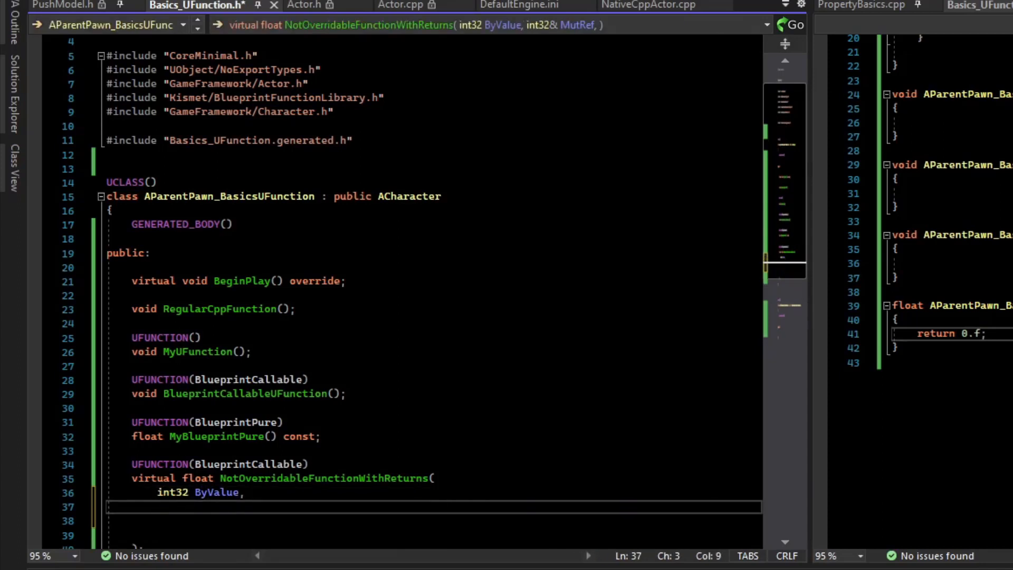
type("int32& MutRef,")
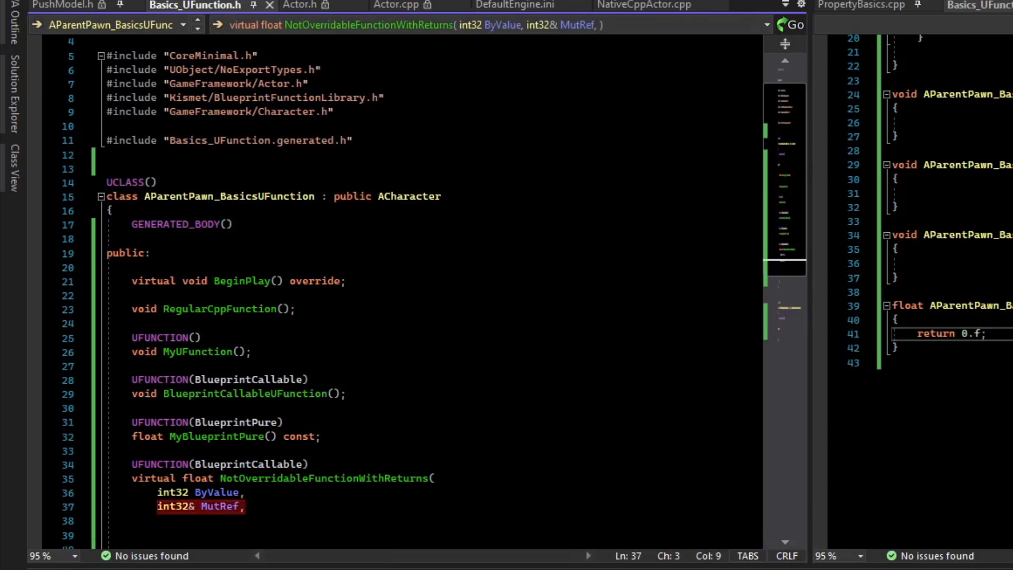
- Add UPARAM(Ref) int32& MutRefUparam and const int32& ConstRef parameters
left_click(242, 506)
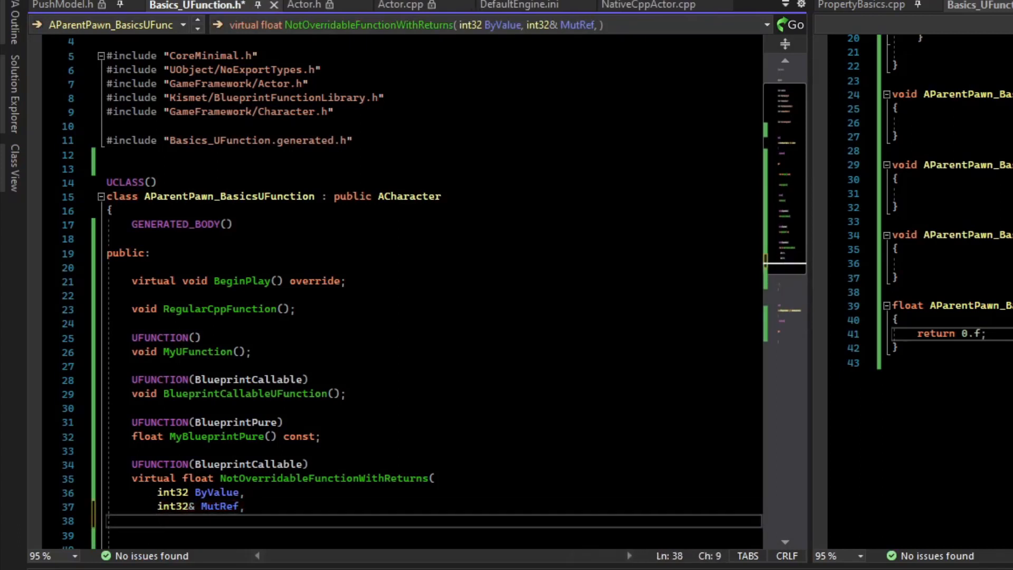
type("UPARAM(Ref")
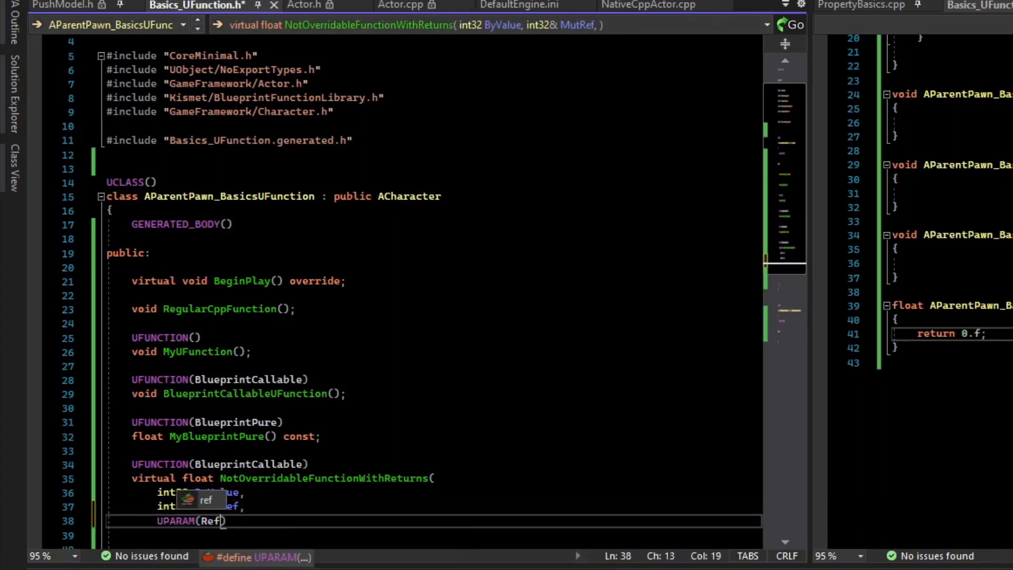
type("int32")
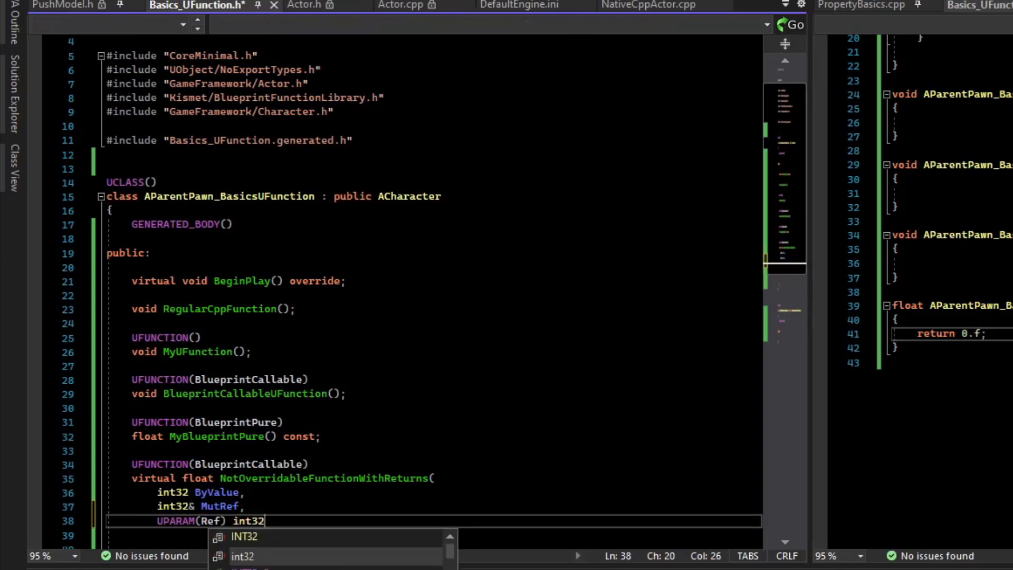
type("& MutRefUparam,")
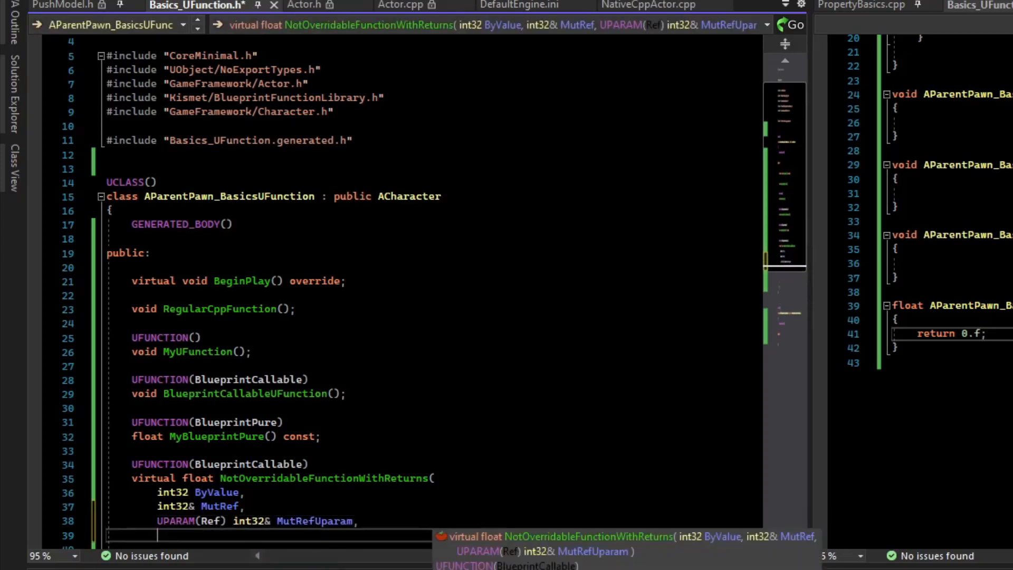
type("const int32& ConstRef")
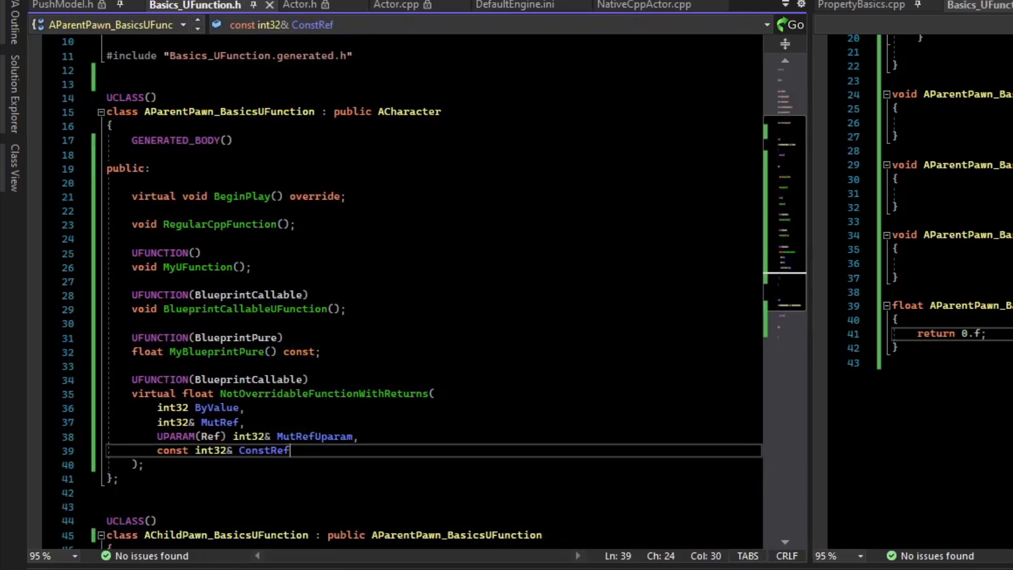
- Label the return value with UPARAM(DisplayName="MyReturnFloat") before the float return type
left_click(198, 392)
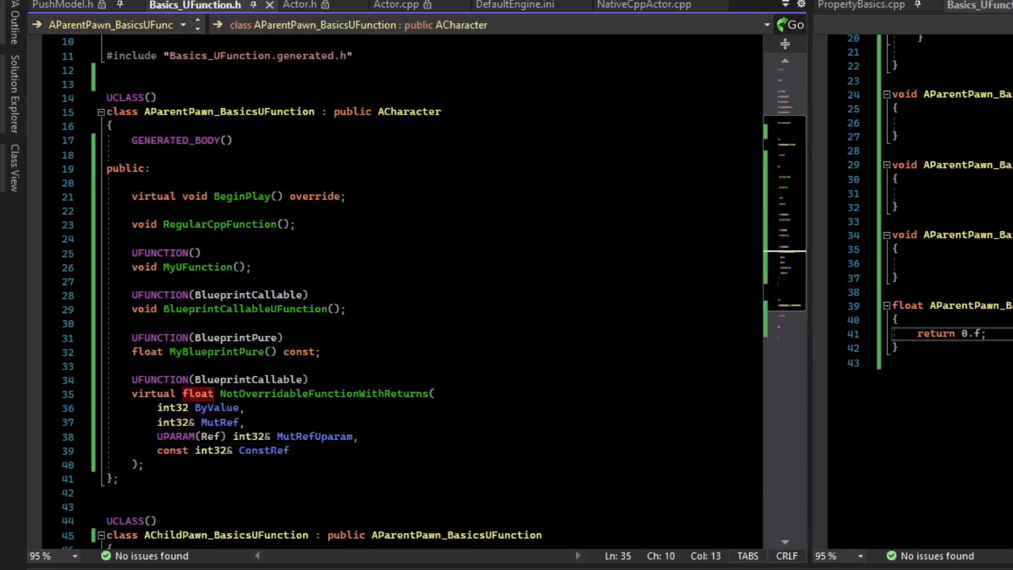
left_click(290, 450)
type("UPARAM(")
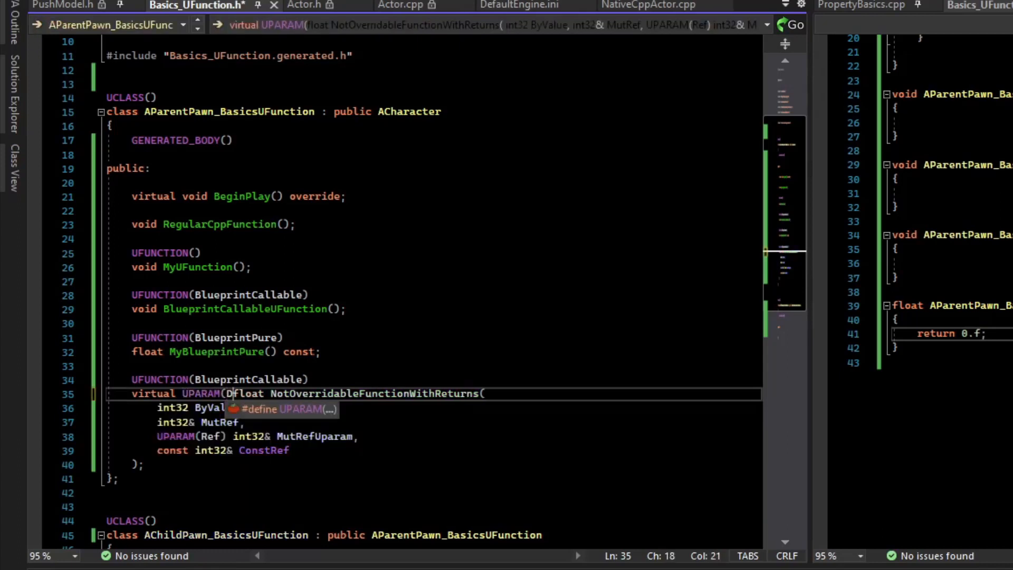
type("DisplayName=\"MyReturnFloat\"")
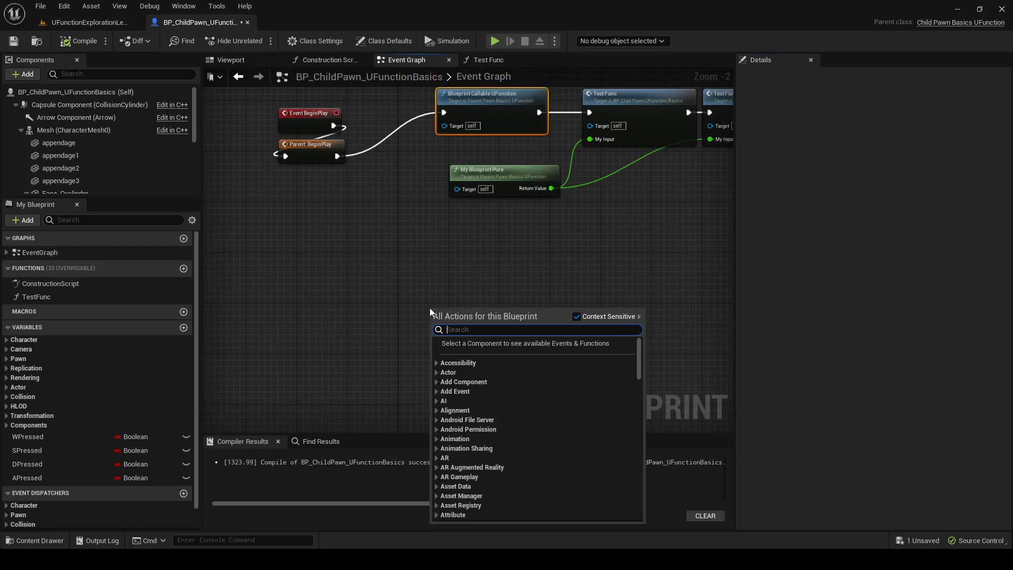
- Search 'not overri' and place the Not Overridable Function with Returns node in the Event Graph
type("not overri")
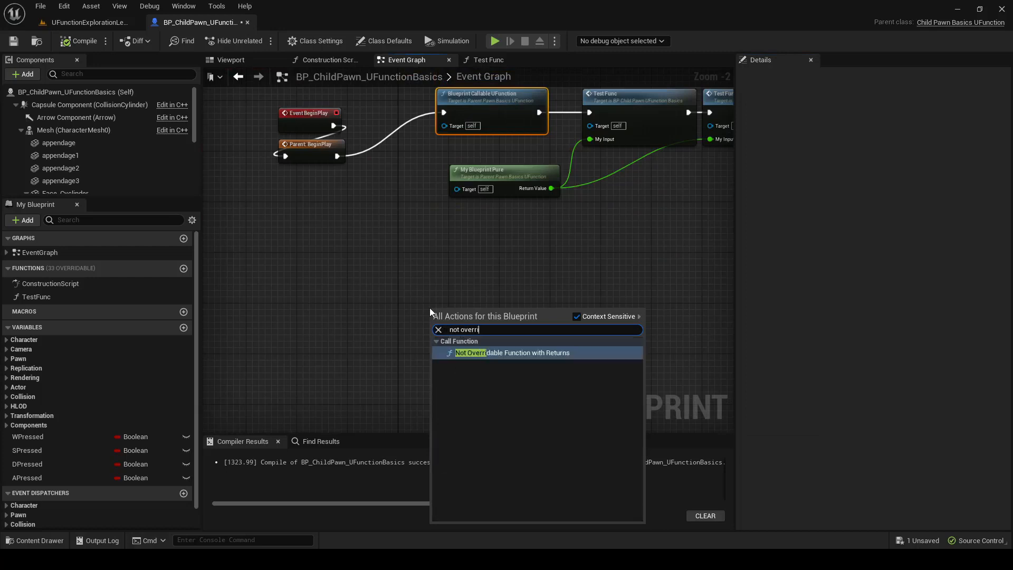
left_click(512, 352)
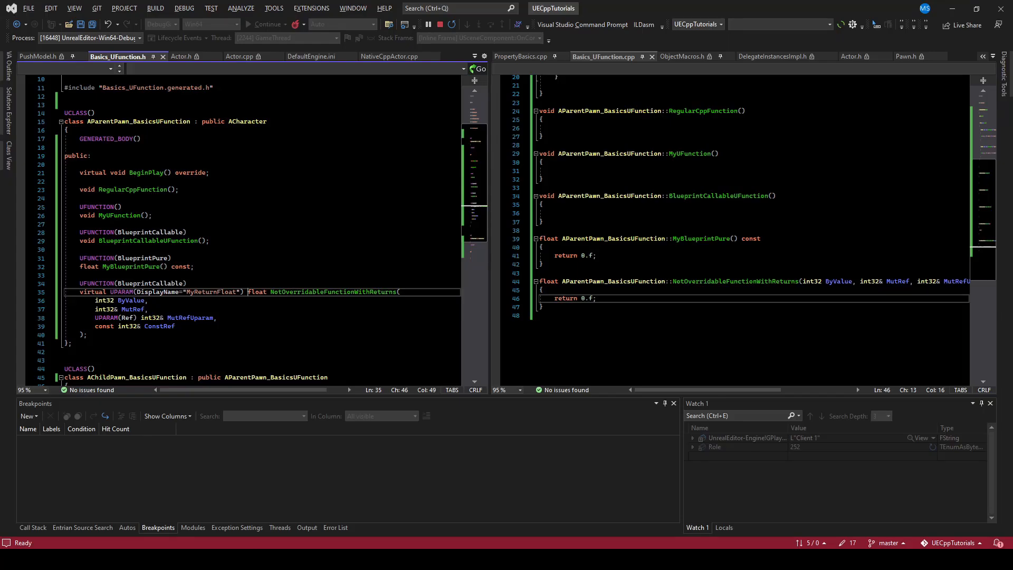
left_click(128, 317)
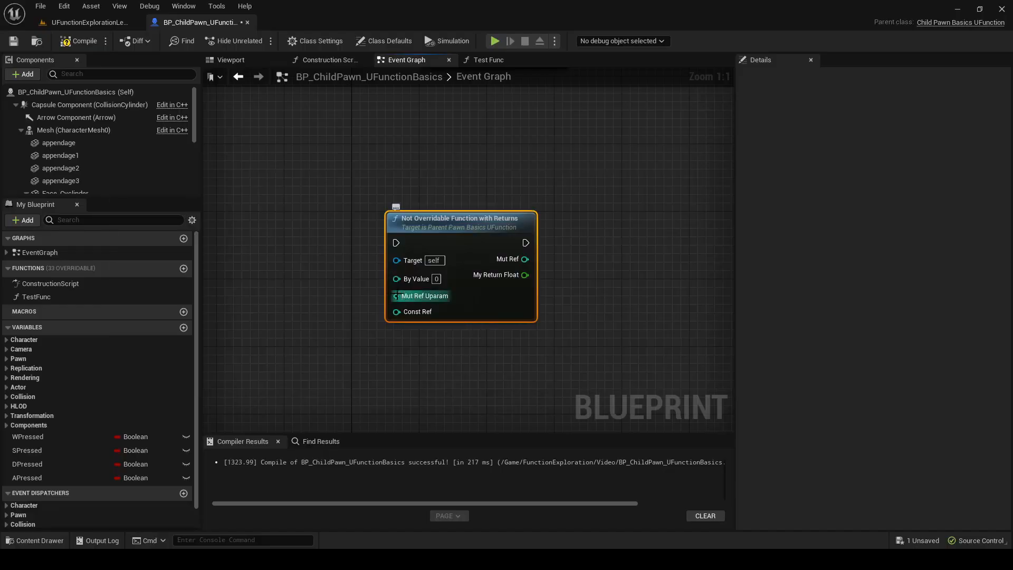
mouse_move(499, 274)
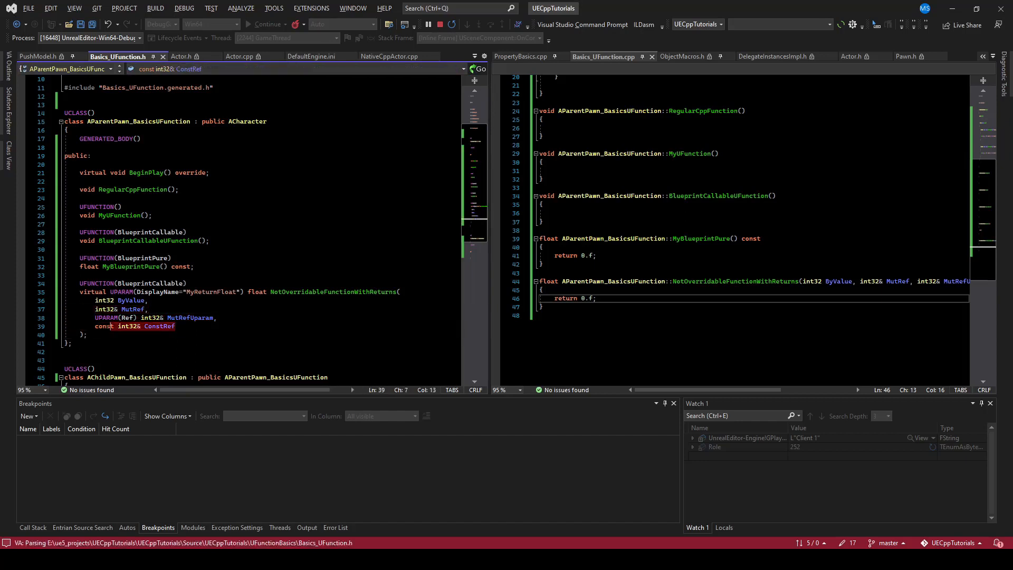
- Search the child Blueprint's override dropdown for 'not over', find no override offered, and dismiss it
left_click(140, 326)
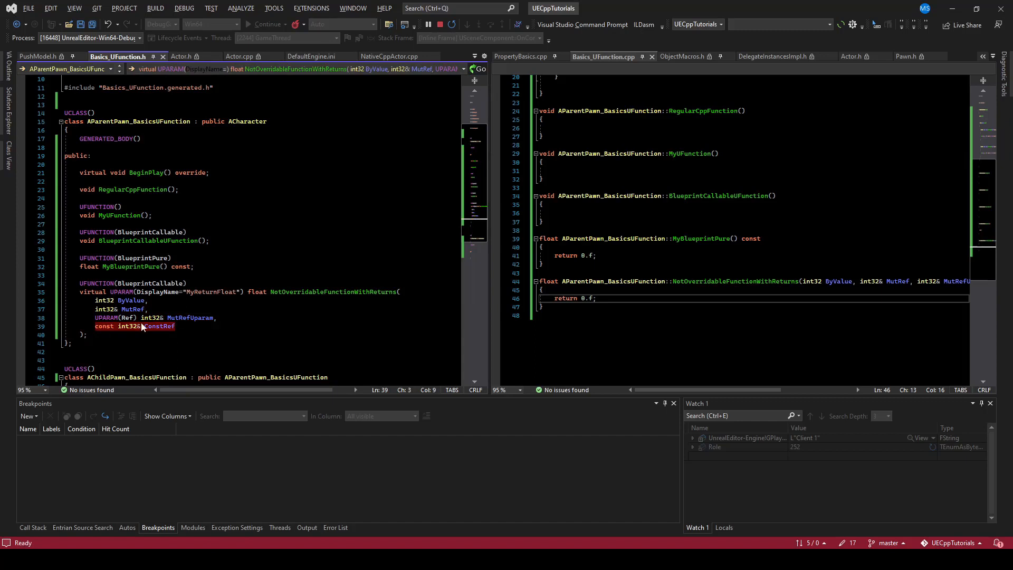
left_click(148, 309)
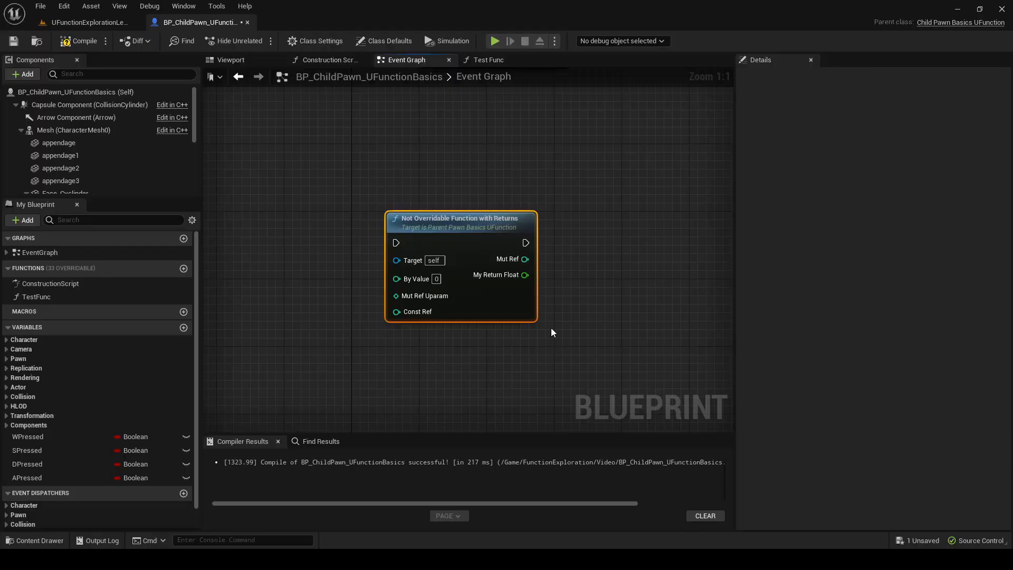
mouse_move(654, 335)
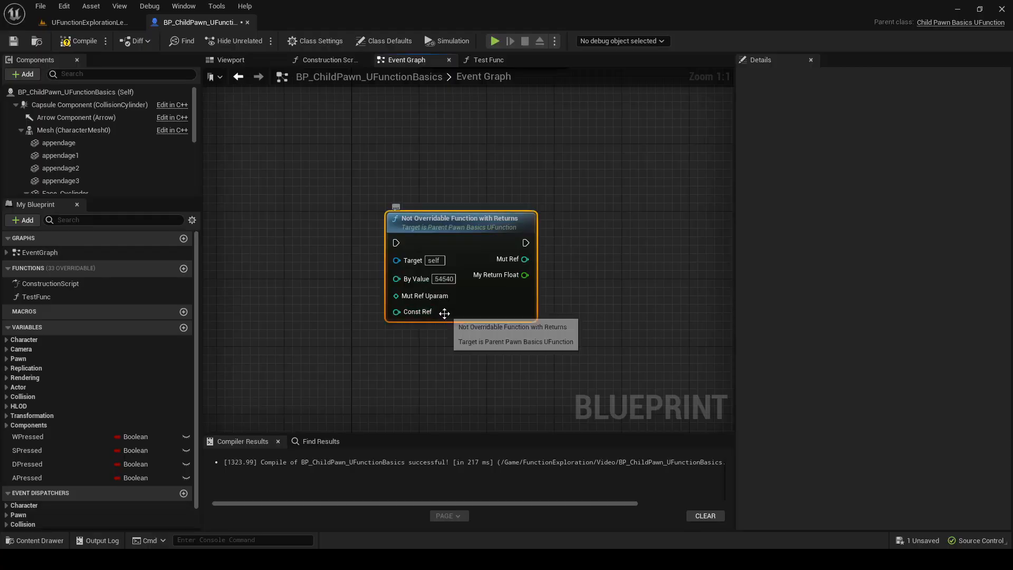
mouse_move(435, 288)
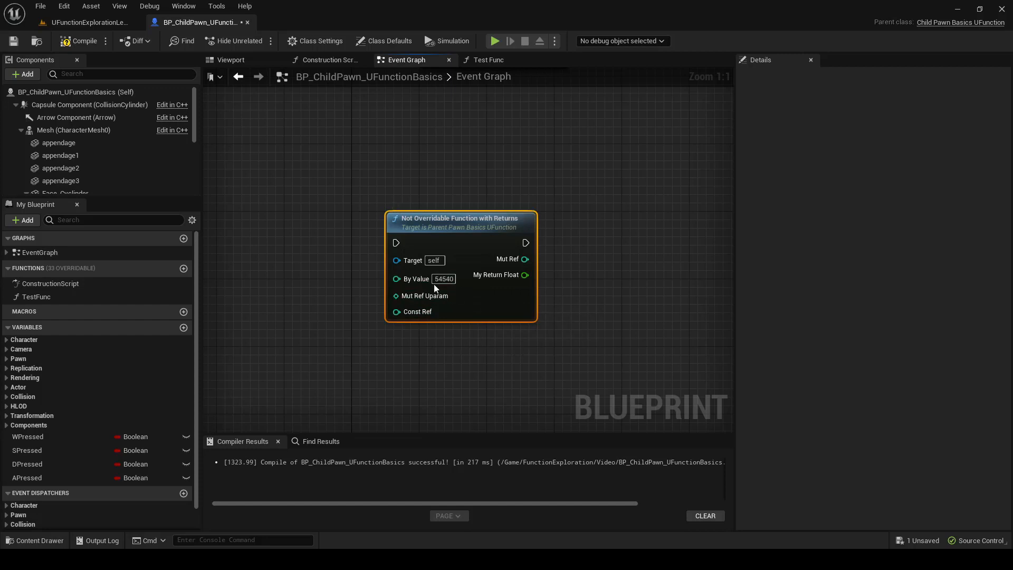
mouse_move(414, 278)
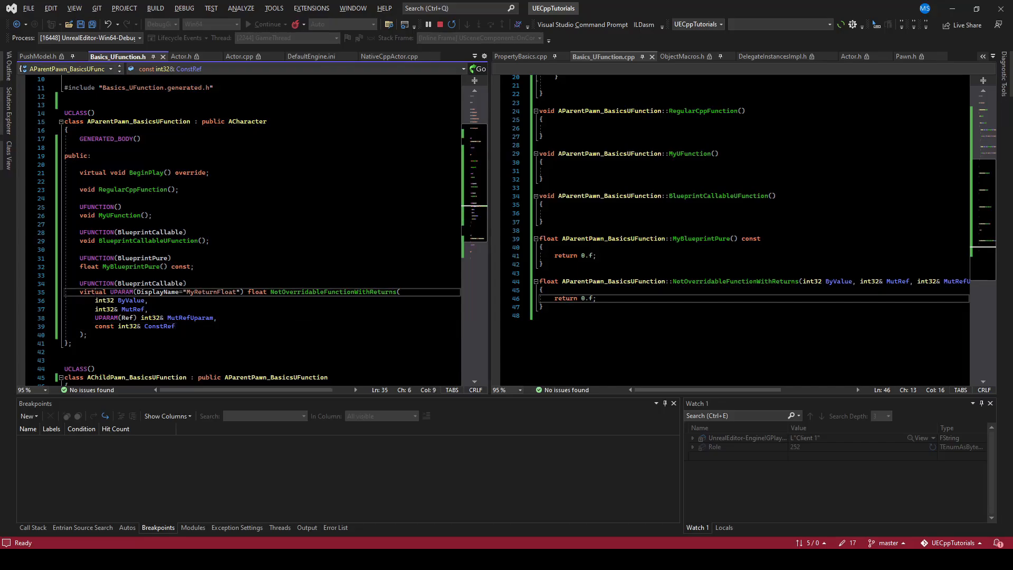
left_click(217, 318)
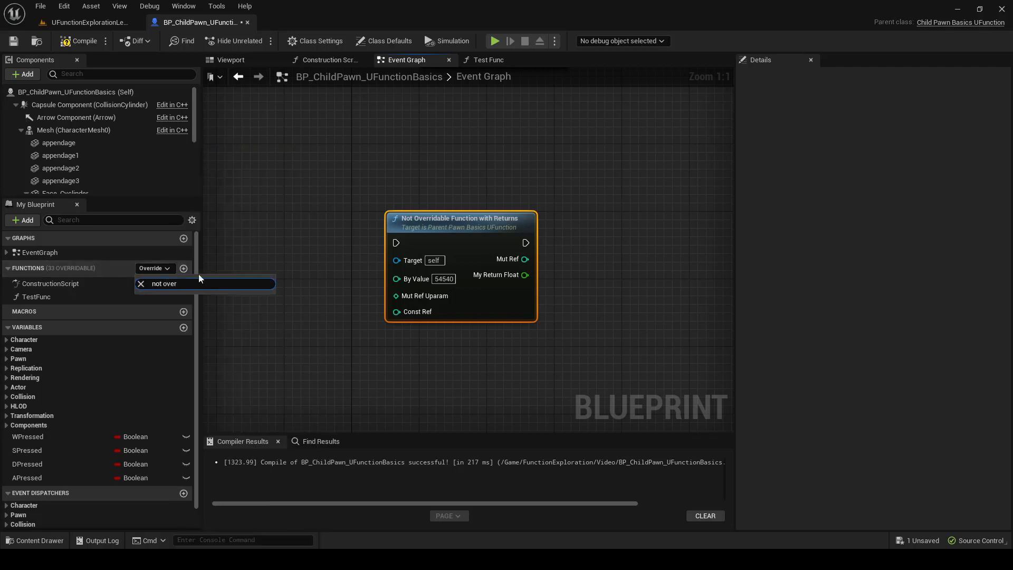
left_click(317, 294)
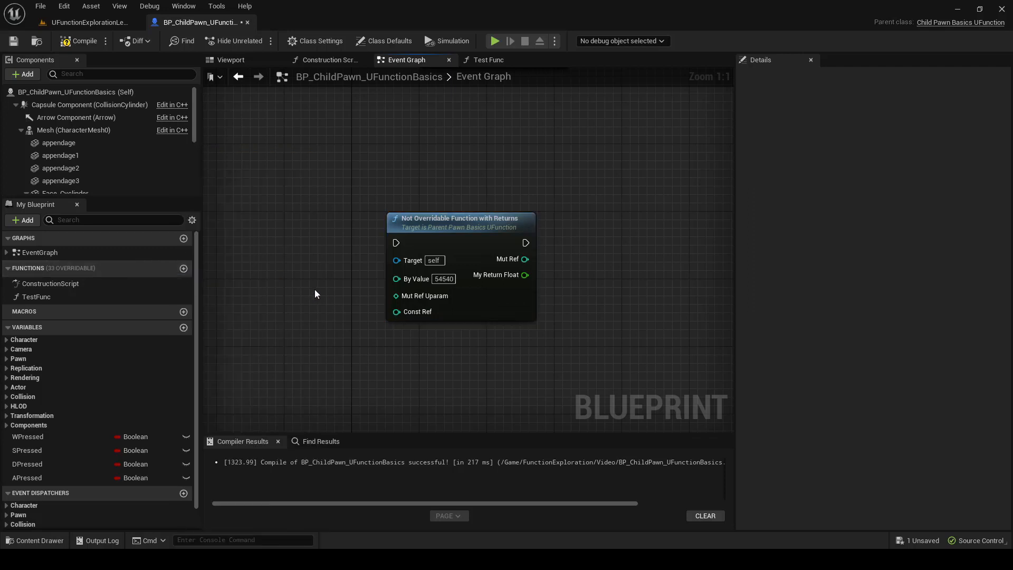
mouse_move(300, 291)
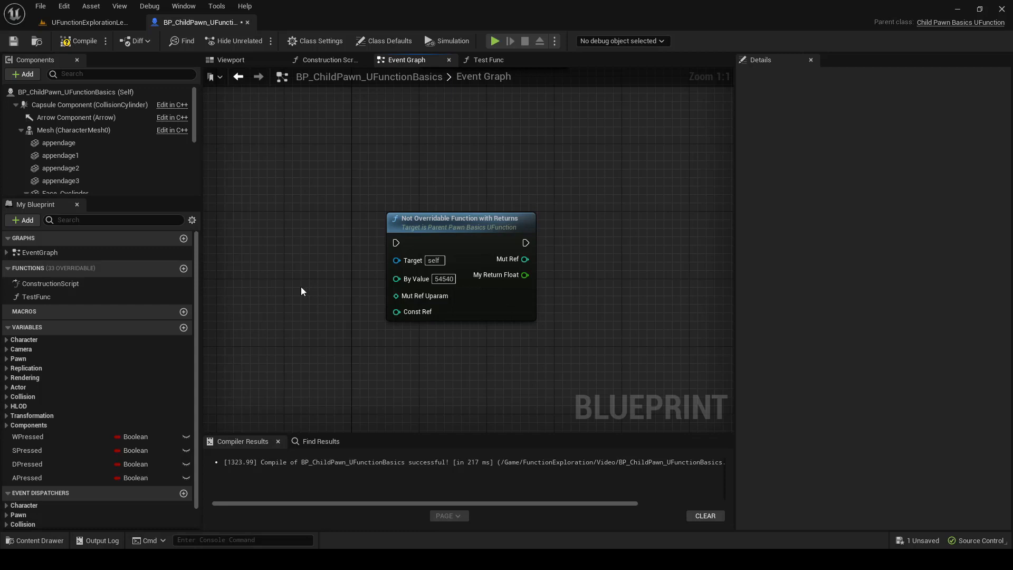
mouse_move(316, 289)
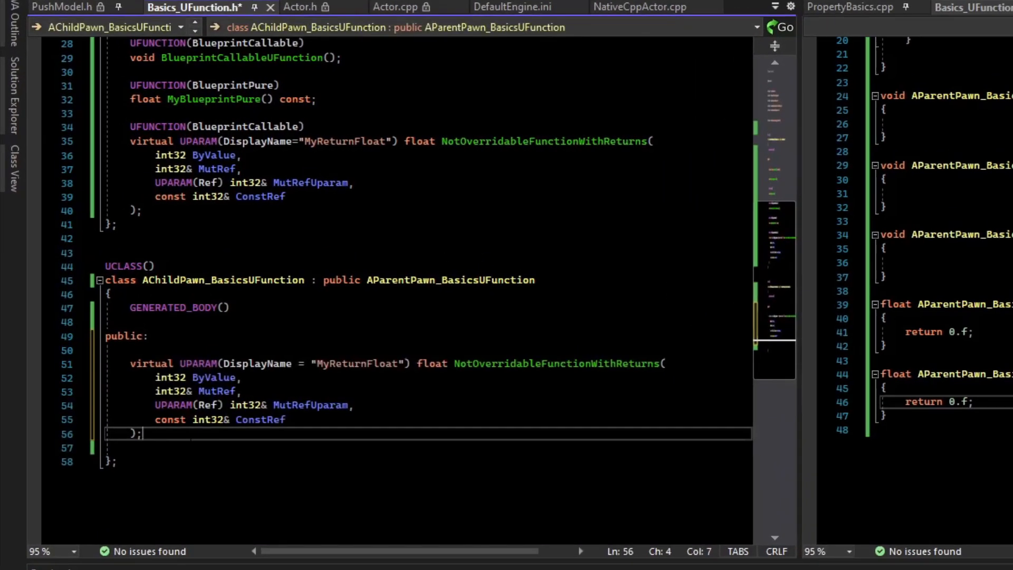
- Mark the child NotOverridableFunctionWithReturns as override returning 1.f, play, and continue past its breakpoint
left_click(346, 26)
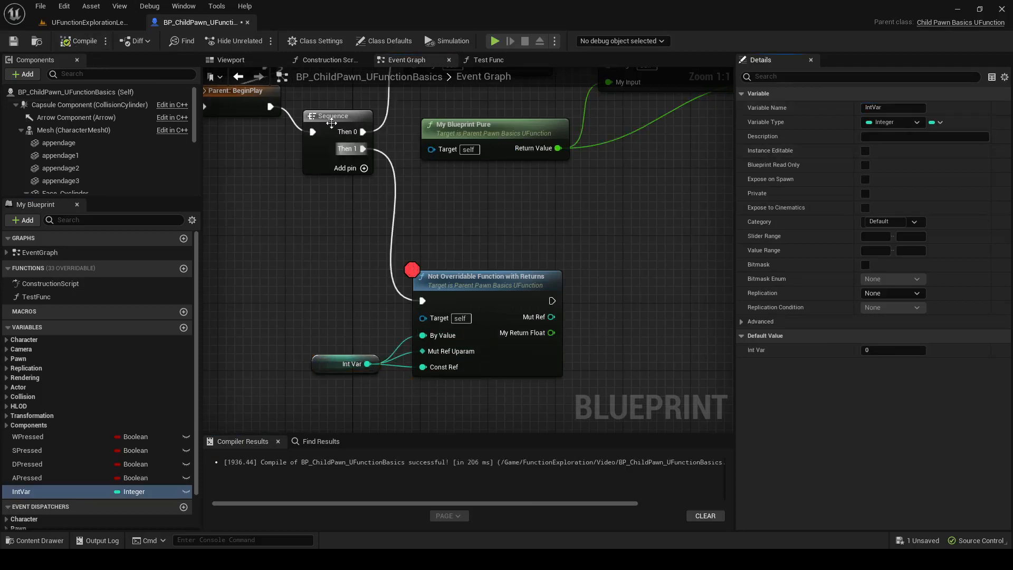
left_click(494, 41)
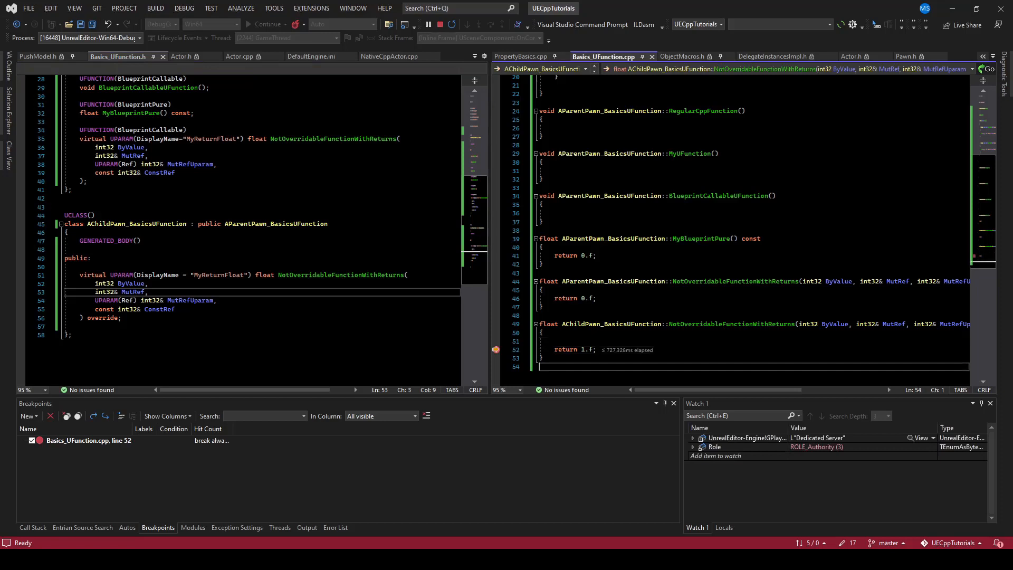
left_click(266, 24)
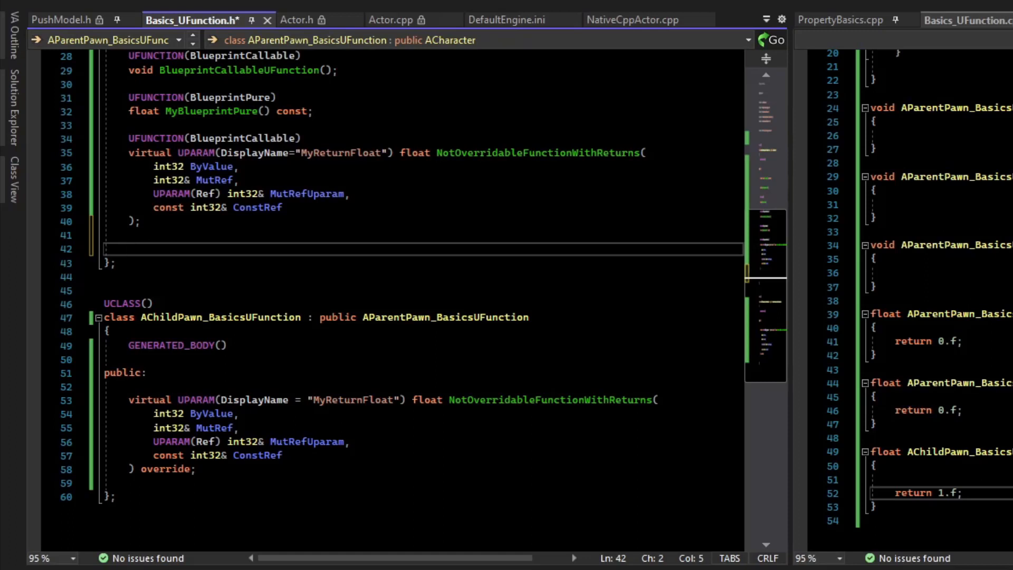
- Declare UFUNCTION(BlueprintImplementableEvent) void BlueprintImplementableEvent_NoCode(); in the parent pawn header
type("UFUNCTION(BlueprintImplementableEvent)")
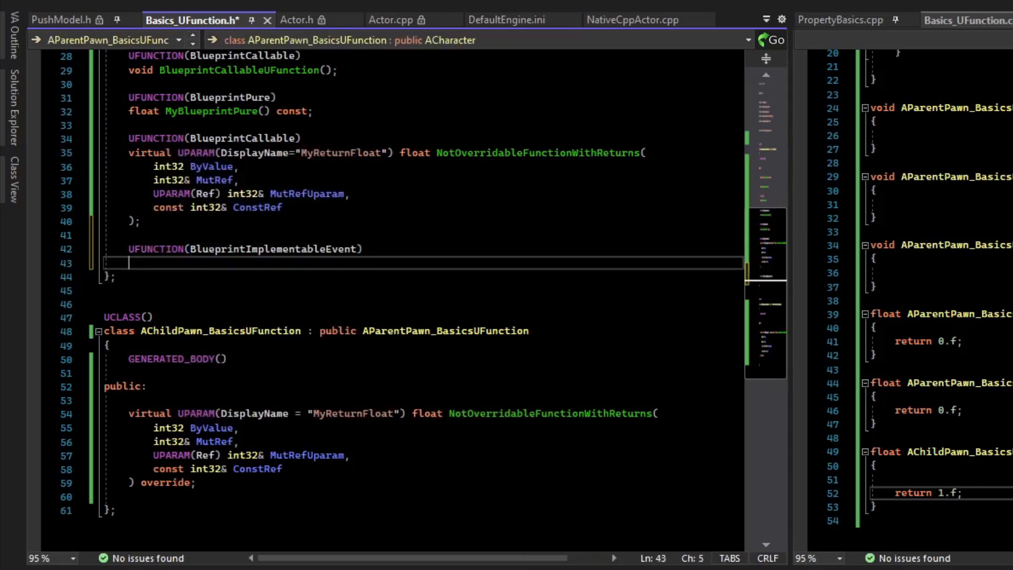
type("void BlueprintImplementableEvent_")
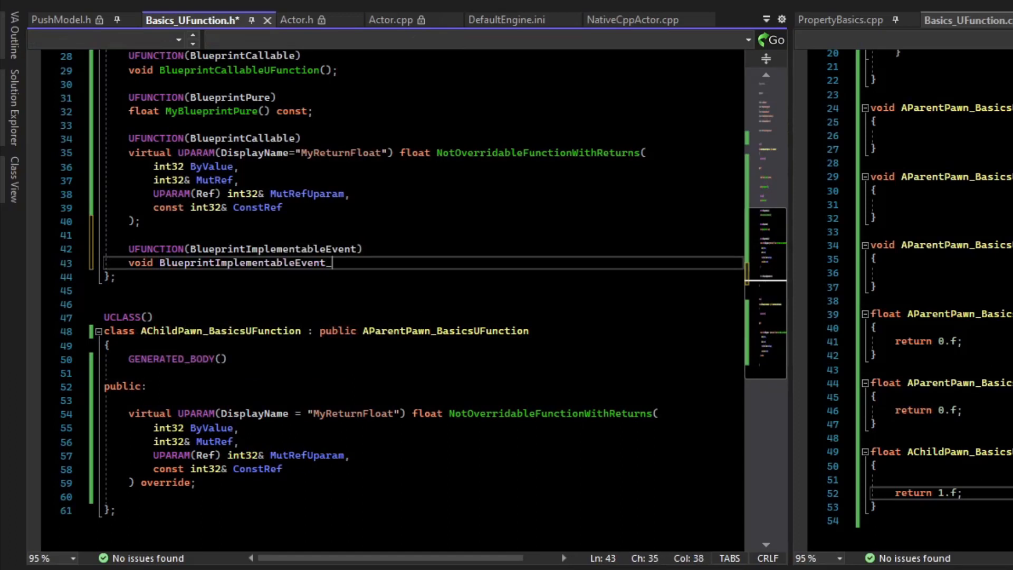
type("NoCode();")
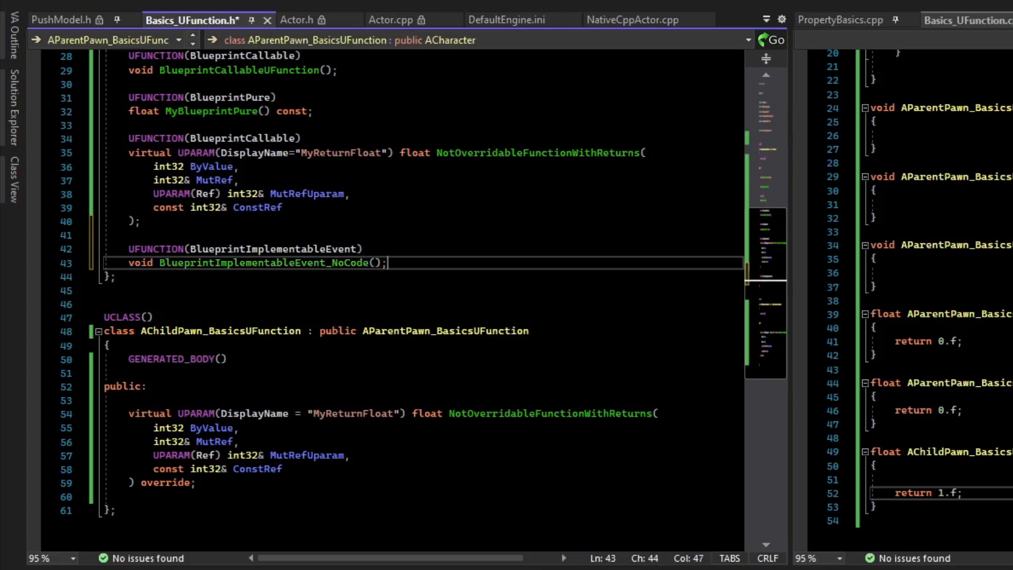
- Call BlueprintImplementableEvent_NoCode() at the end of the parent's BeginPlay
left_click(351, 7)
type("BlueprintImplementableEvent_NoCode")
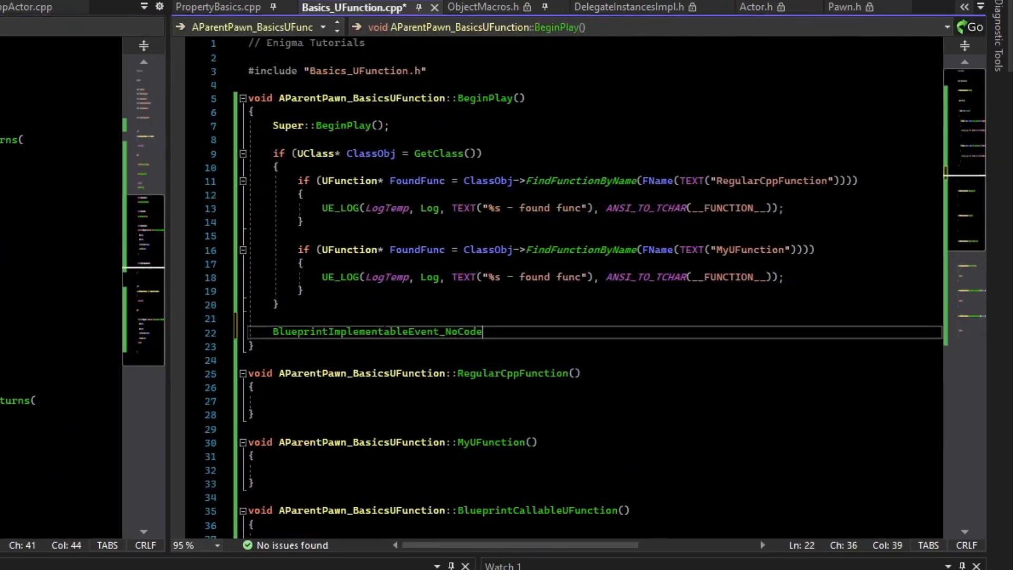
type("();")
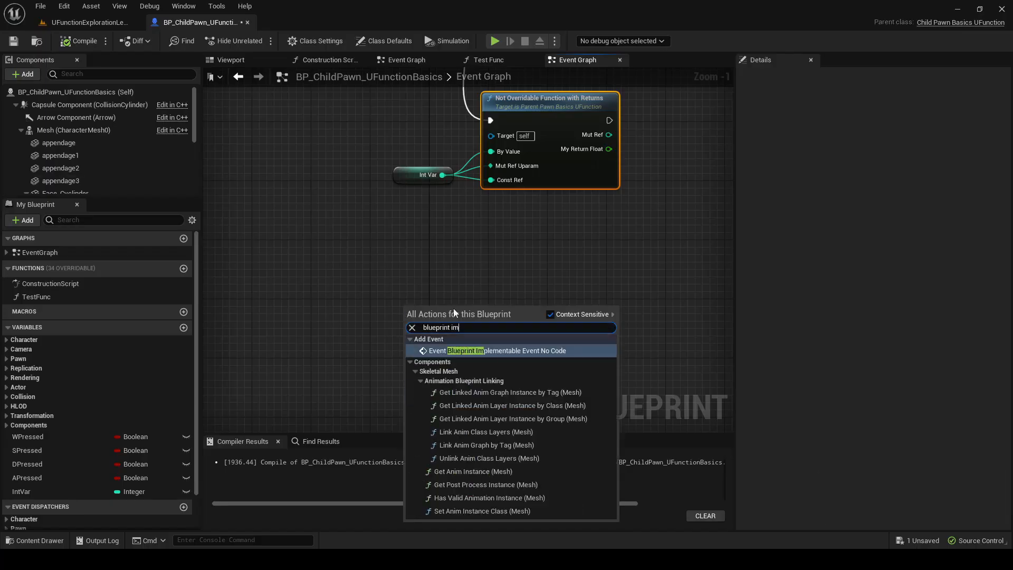
- Handle Event Blueprint Implementable Event No Code with a Print String 'BP implementable event' and play-test it
left_click(488, 350)
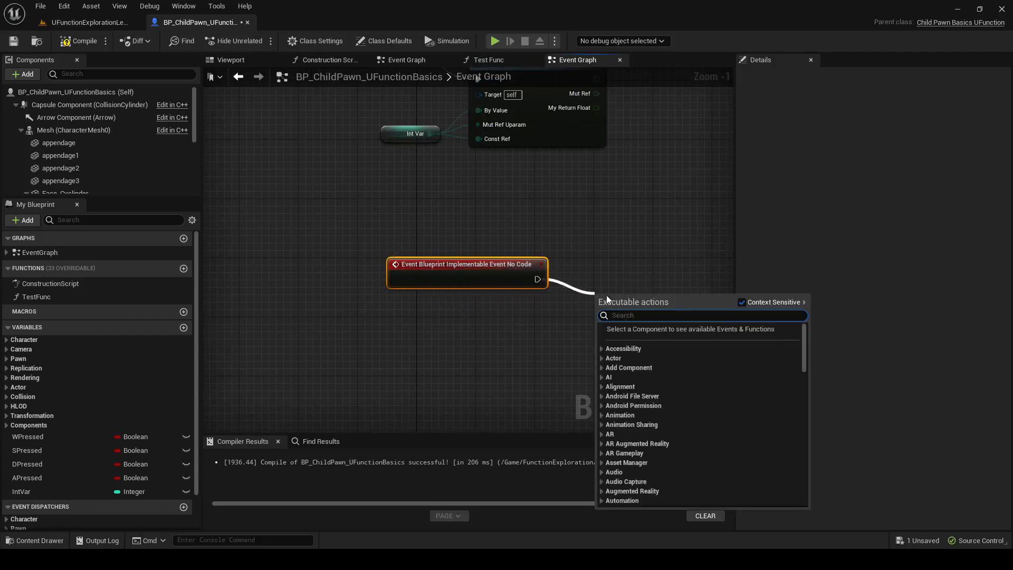
left_click(621, 292)
type("BP implementable event")
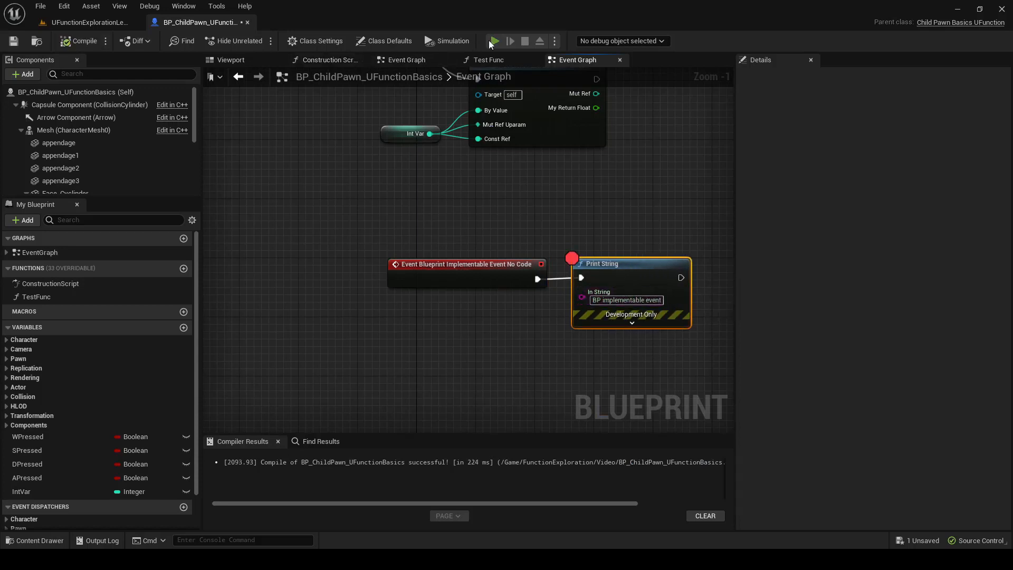
left_click(493, 41)
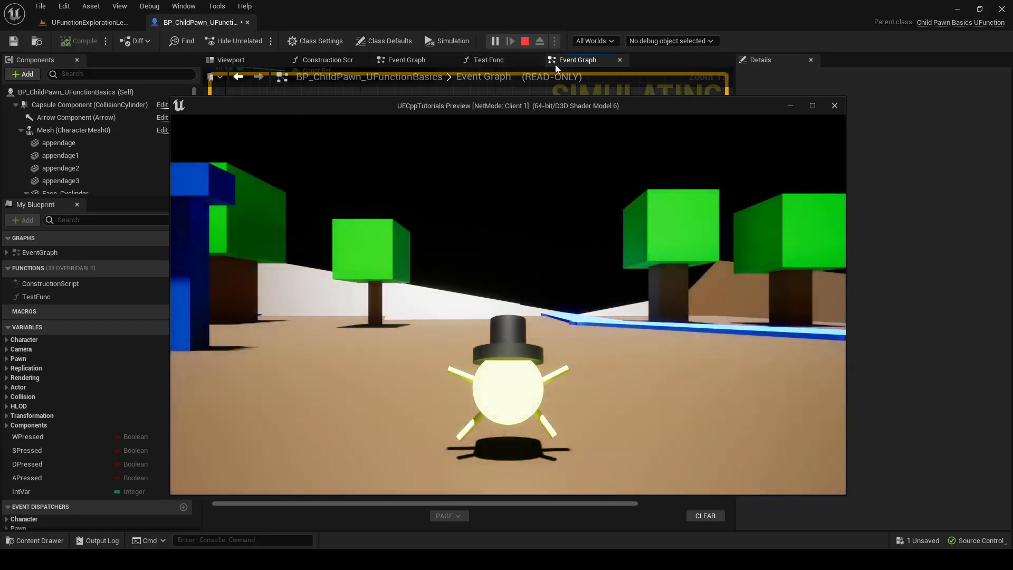
left_click(524, 41)
type("native")
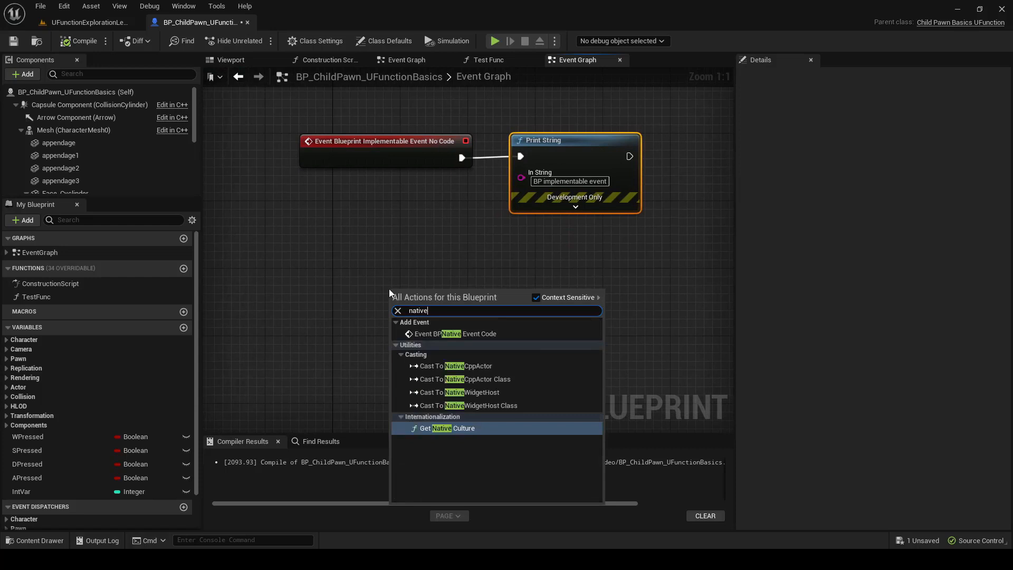
- Handle Event BPNative Event Code with a Print String 'Hello' and add a call to its parent function
left_click(455, 333)
type("print")
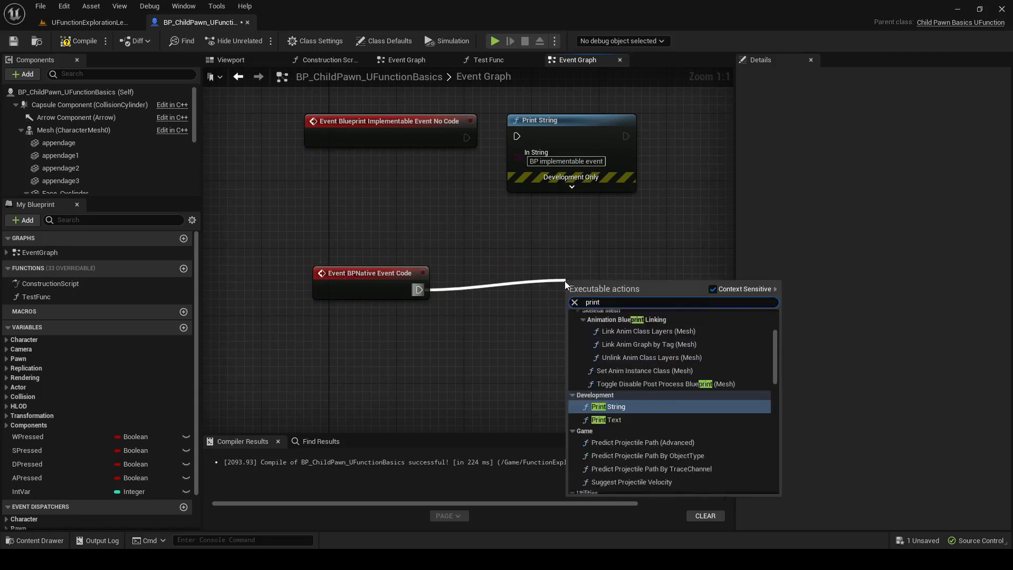
left_click(607, 406)
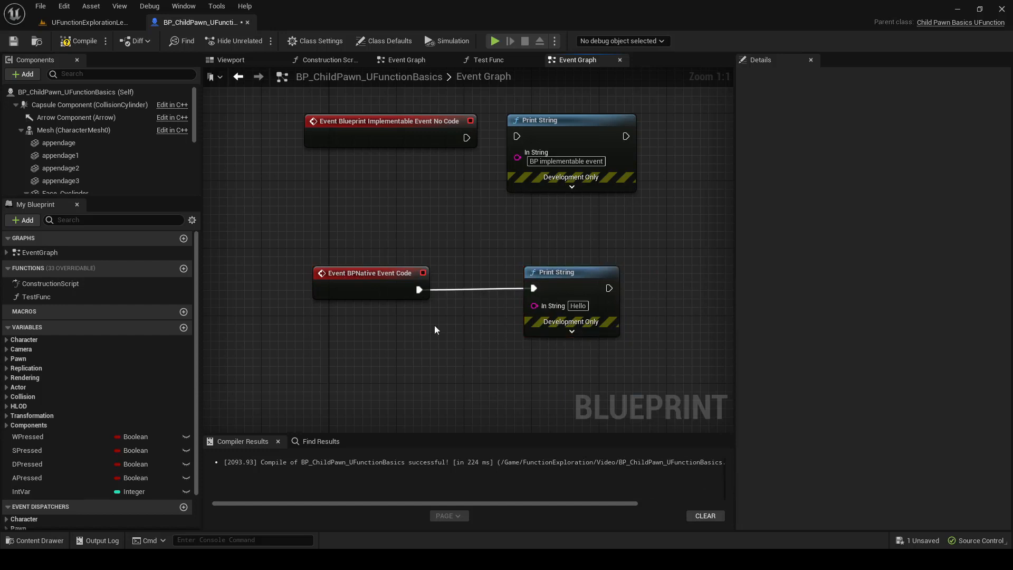
mouse_move(366, 268)
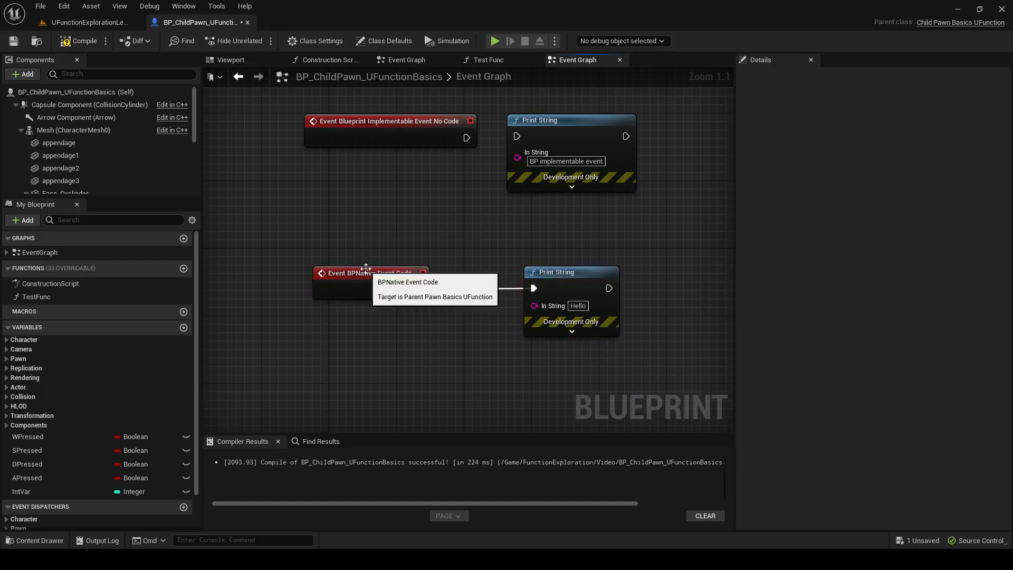
right_click(349, 272)
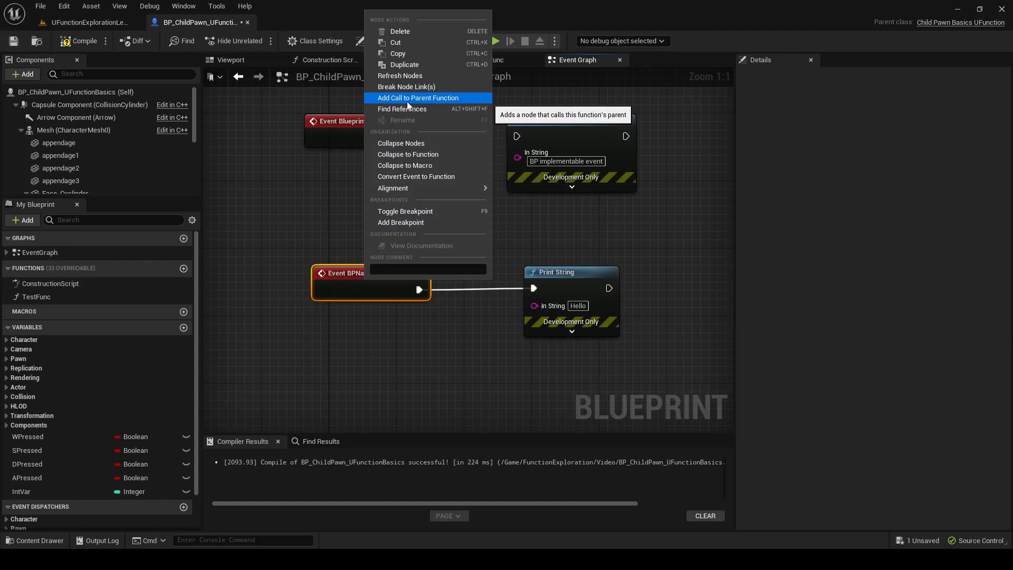
left_click(418, 97)
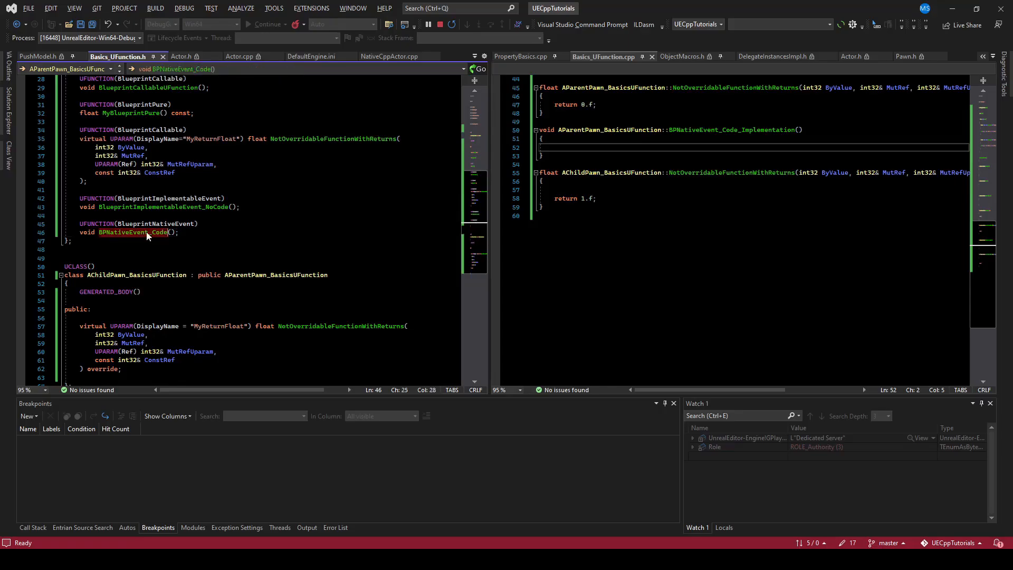
- Add BPNativeEvent_Code(); to the parent's BeginPlay, live-compile, and dismiss the progress window
scroll("up", 3)
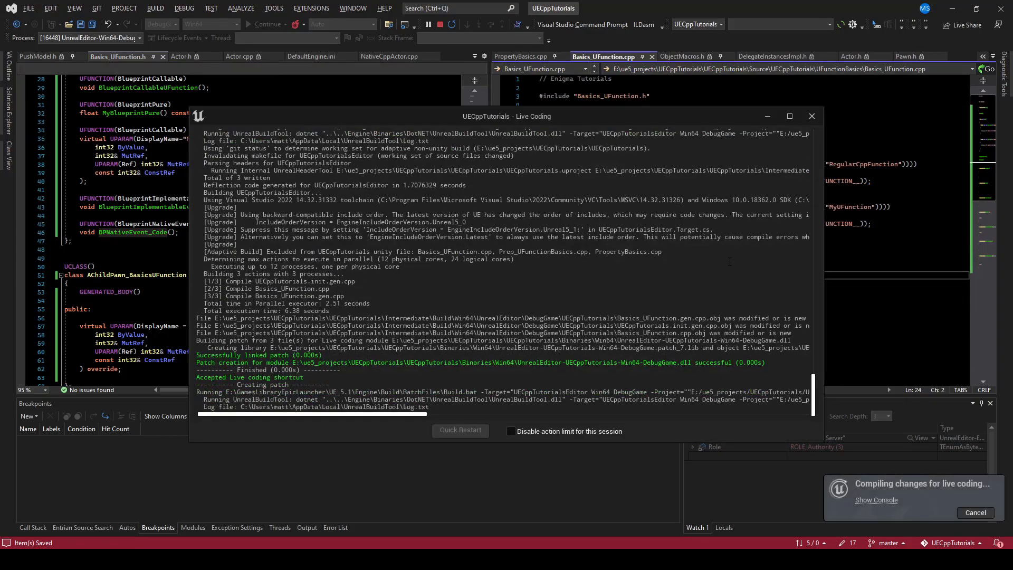
left_click(811, 116)
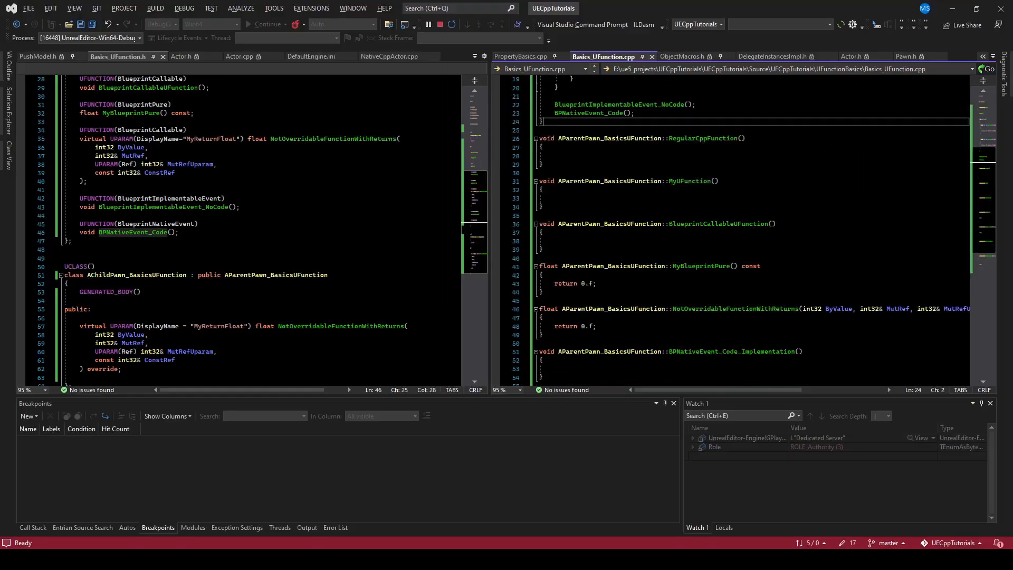
left_click(495, 283)
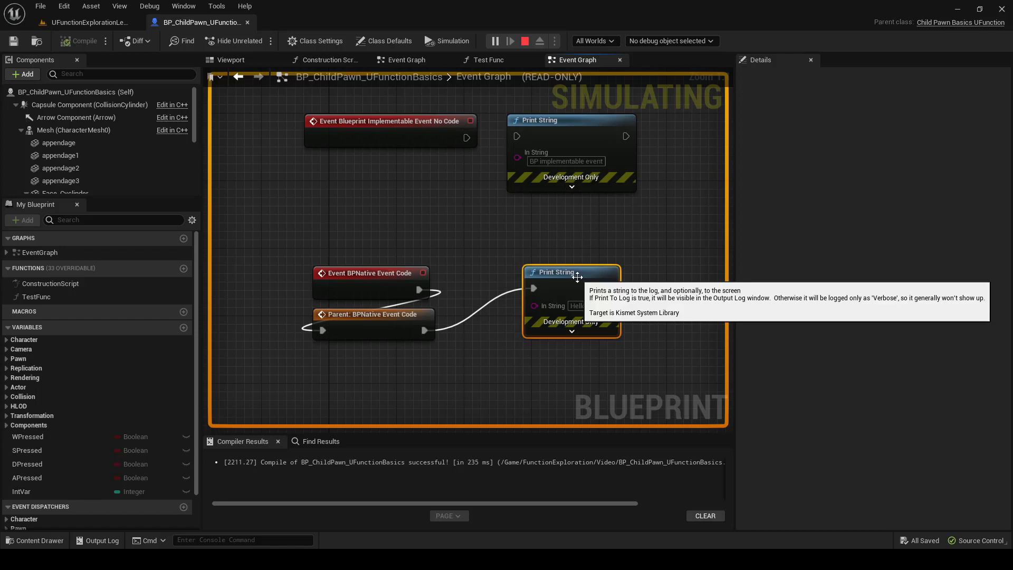
- Breakpoint the Hello print node, let play hit it, then stop the session
left_click(524, 42)
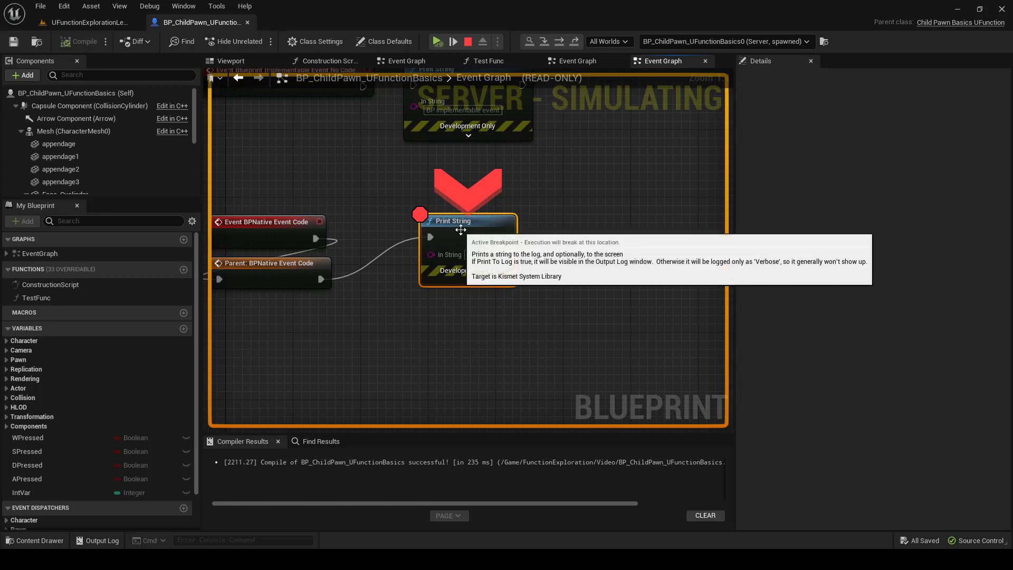
mouse_move(387, 198)
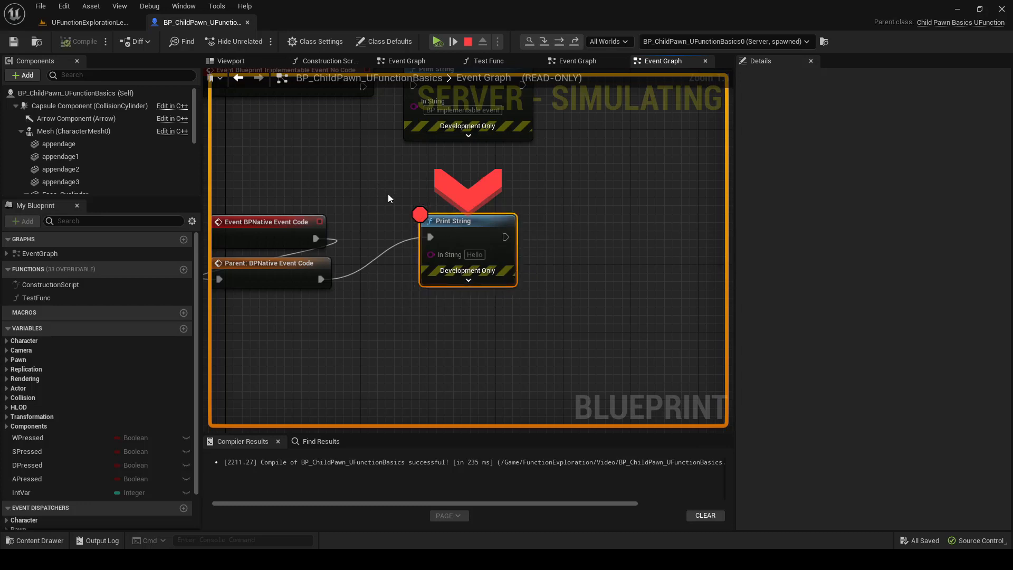
left_click(466, 41)
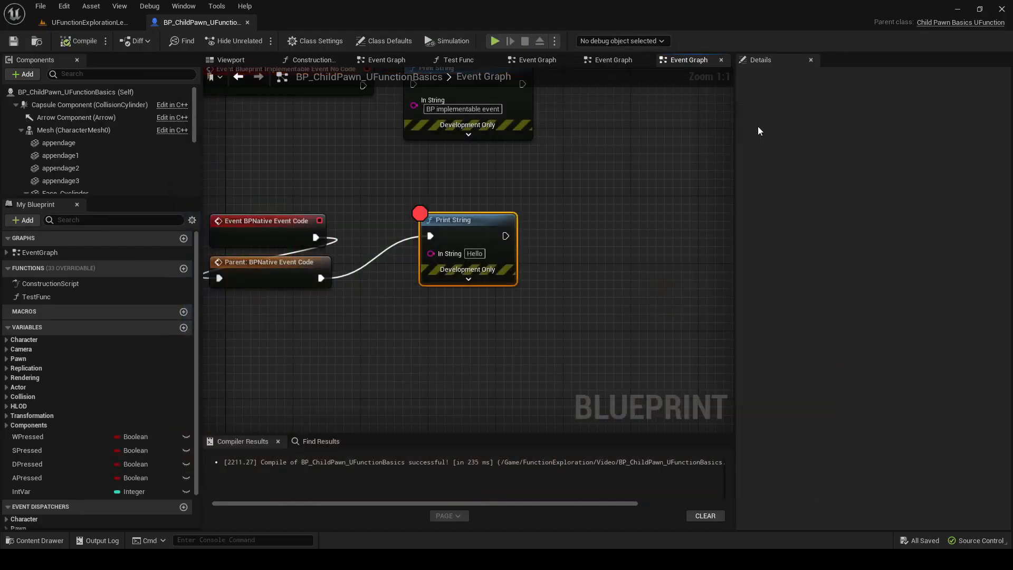
mouse_move(465, 220)
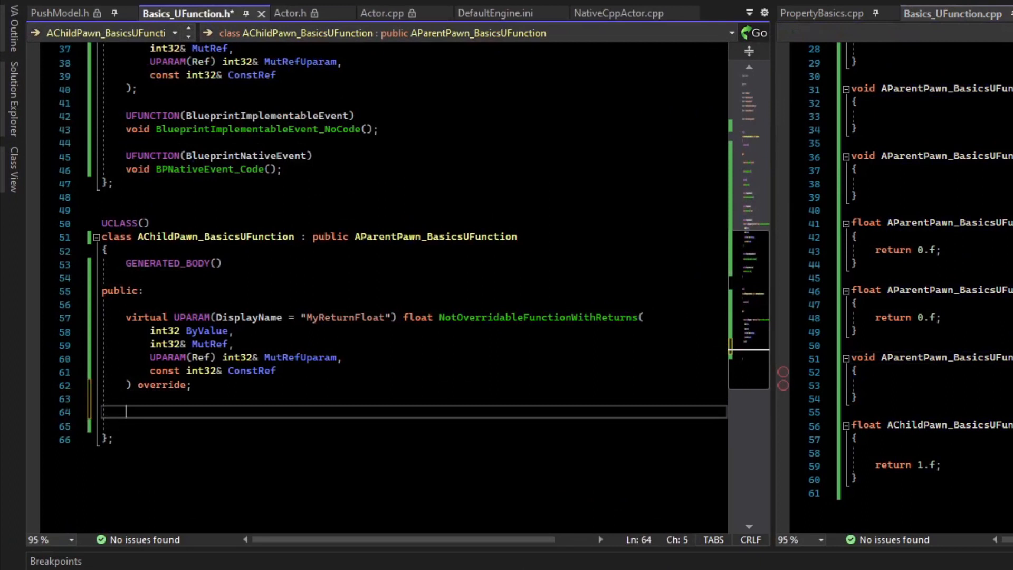
- Declare virtual void BPNativeEvent_Code_Implementation() override in the child pawn and have it call Super::BPNativeEvent_Code_Implementation()
type("virtual")
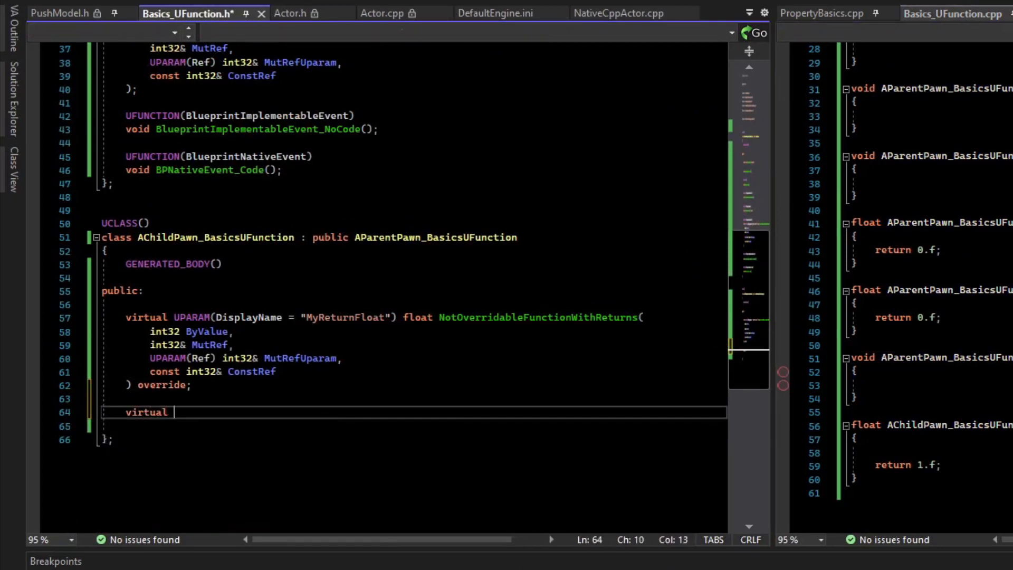
type("void BPNativeEvent_Code_Implementation() override")
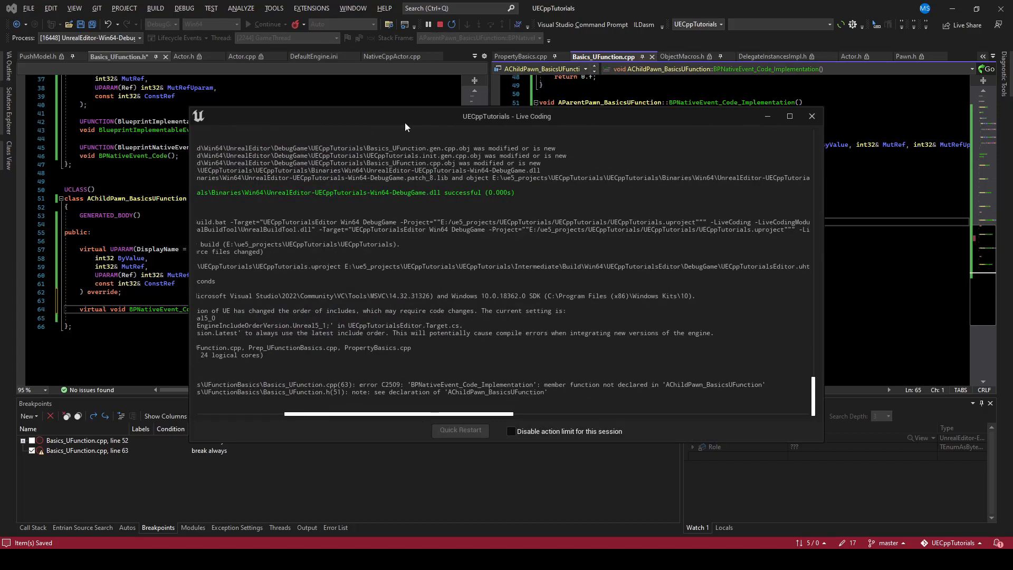
left_click(812, 116)
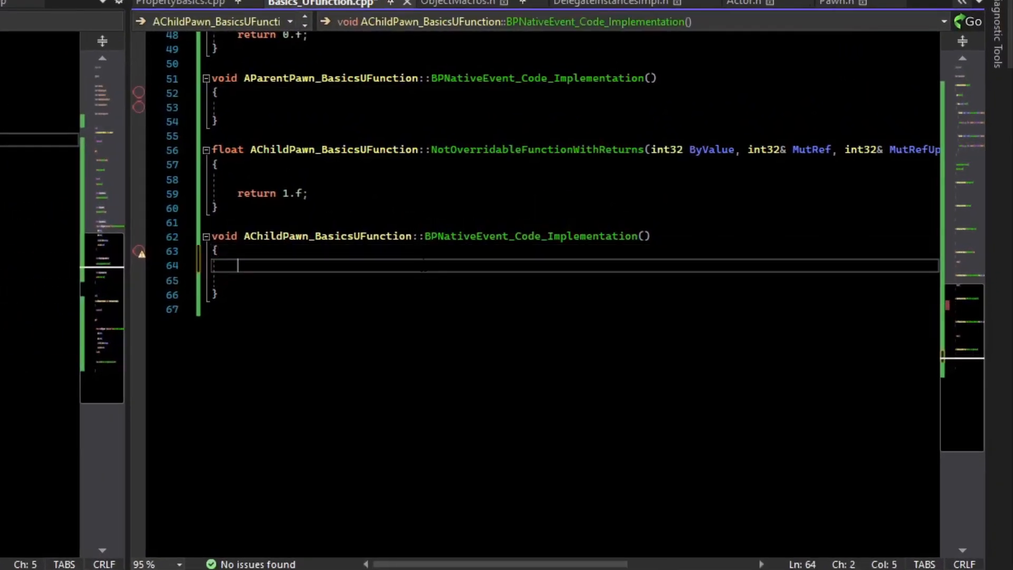
type("Super:BPNativeEvent_Code_Implementation")
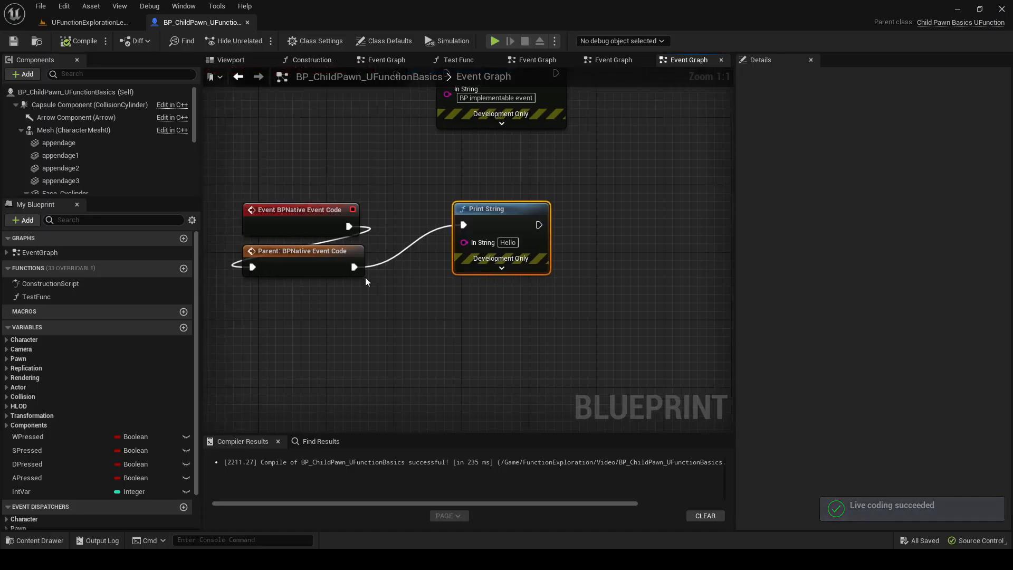
- Check the Super call in the running Visual Studio session and stop the current play session
left_click(508, 318)
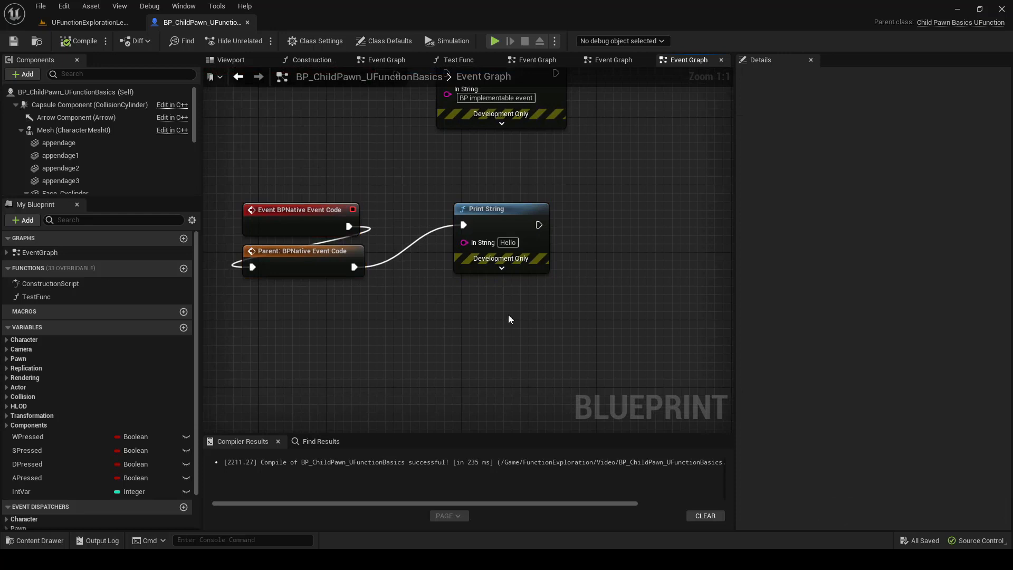
mouse_move(280, 529)
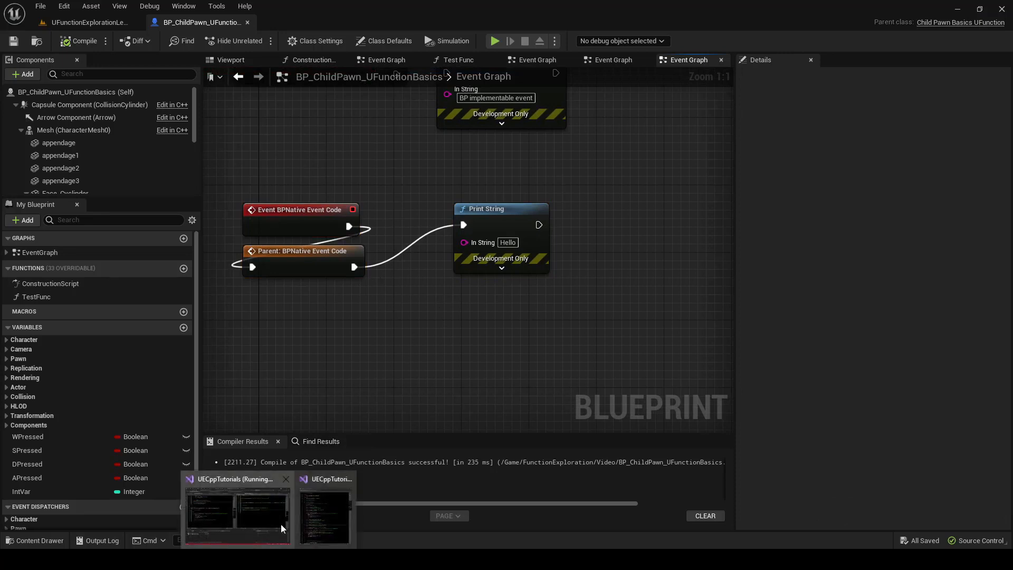
left_click(236, 510)
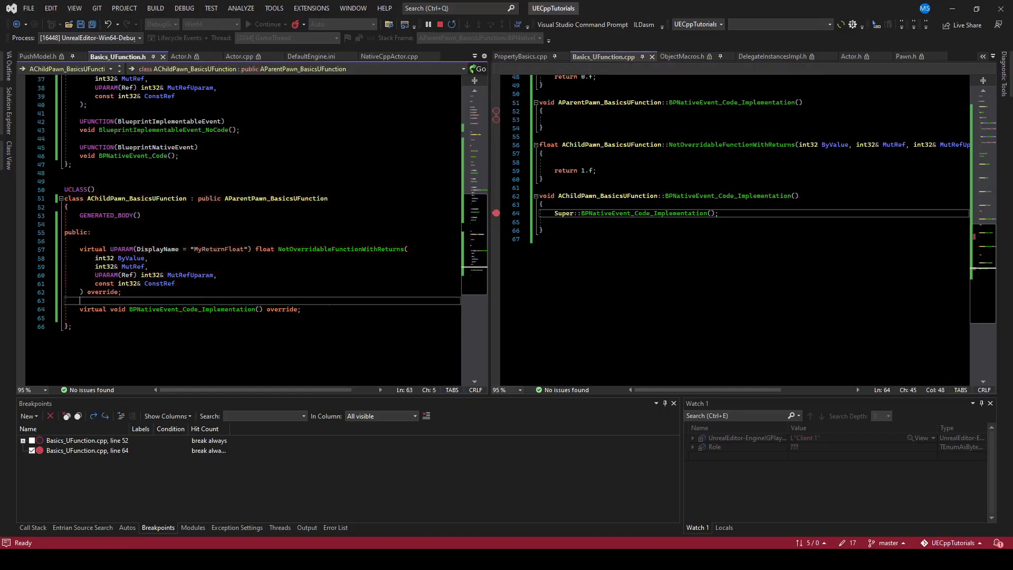
scroll("up", 3)
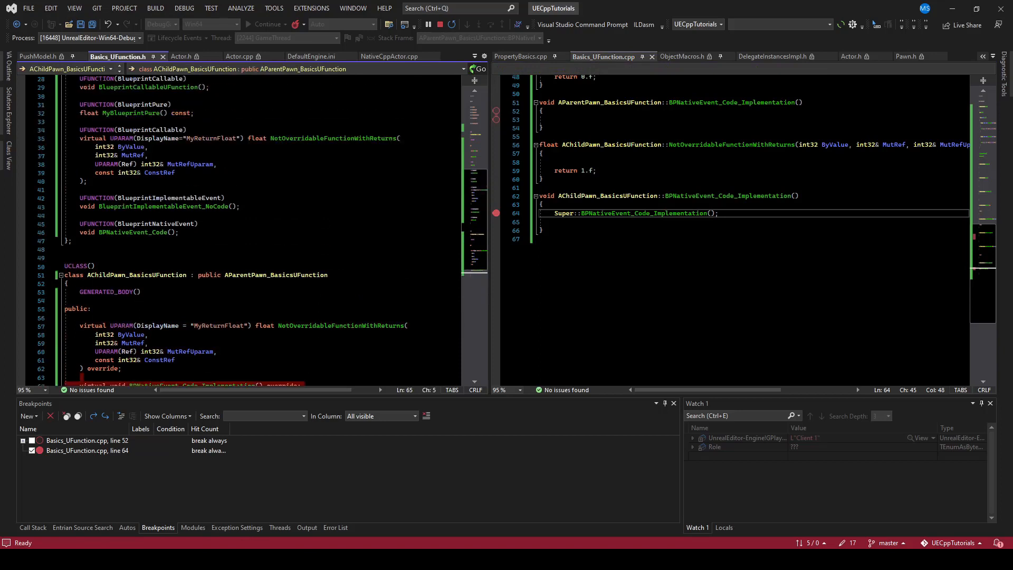
scroll("up", 3)
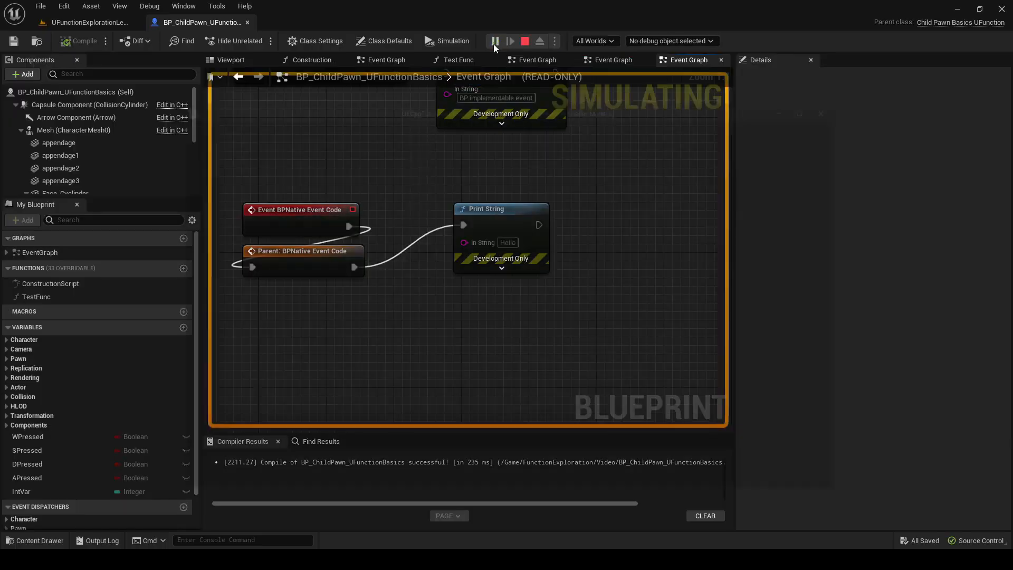
left_click(524, 41)
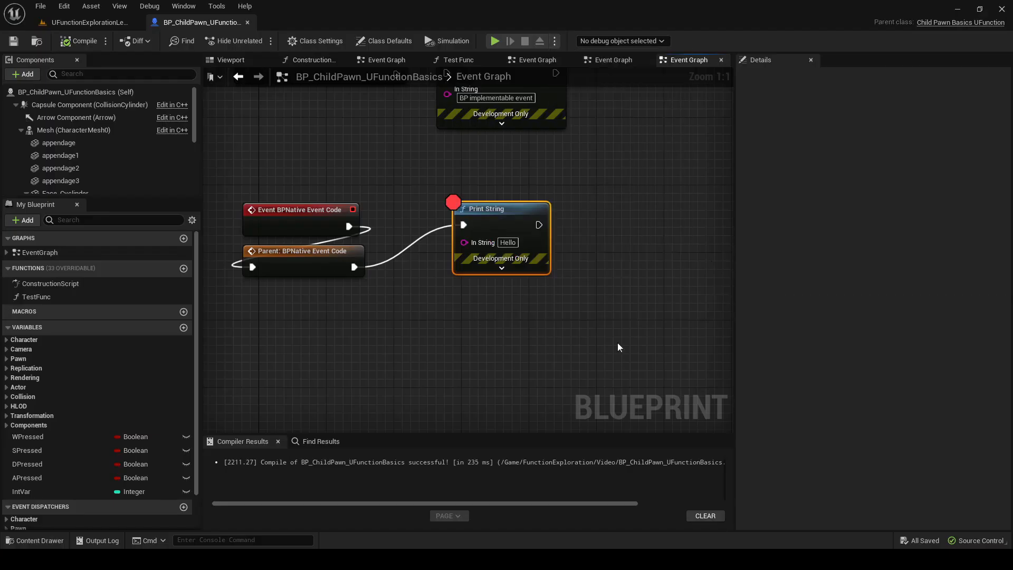
mouse_move(506, 226)
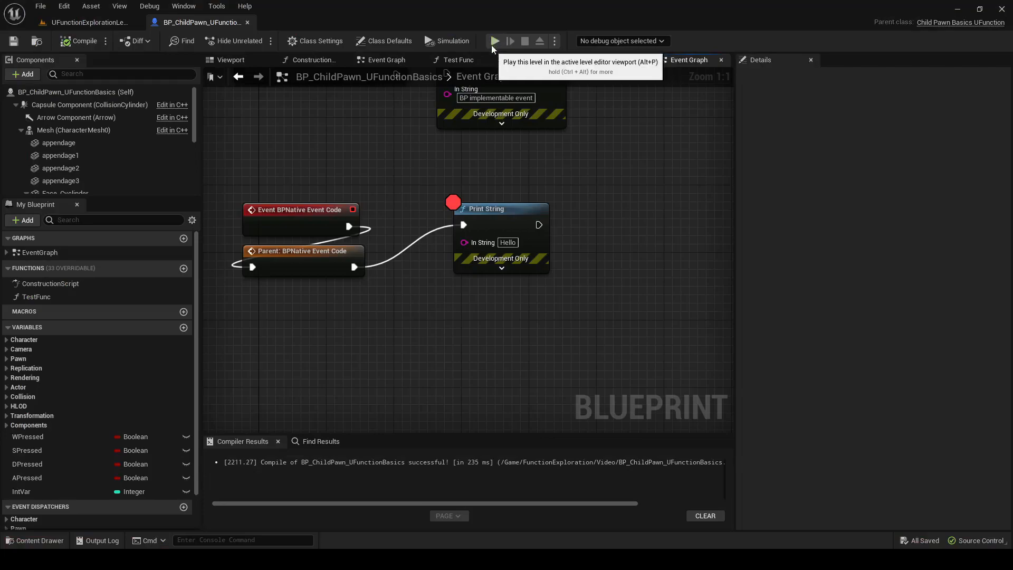
- Play the level, let the Hello print breakpoint hit, and end play
left_click(494, 41)
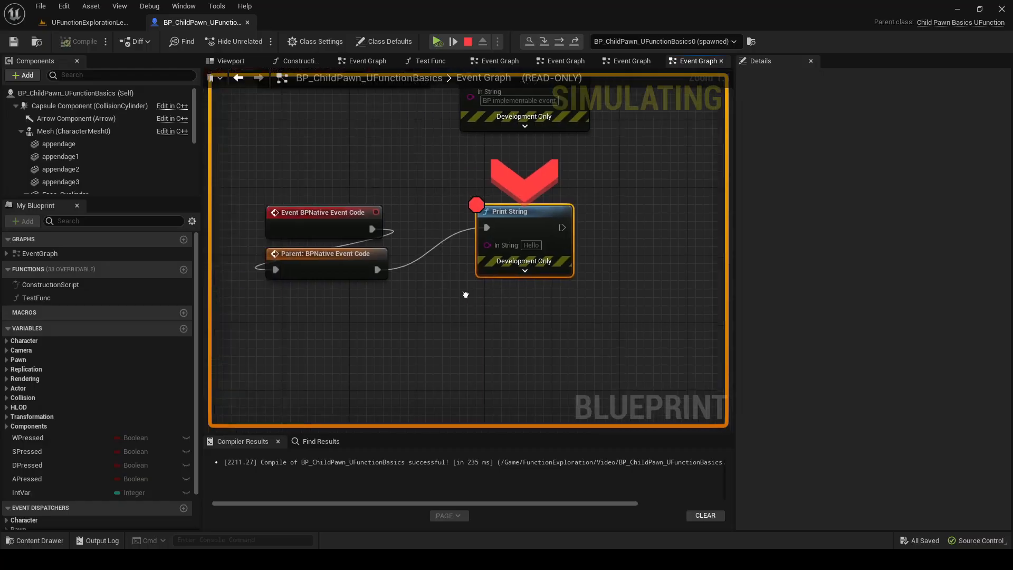
left_click(437, 41)
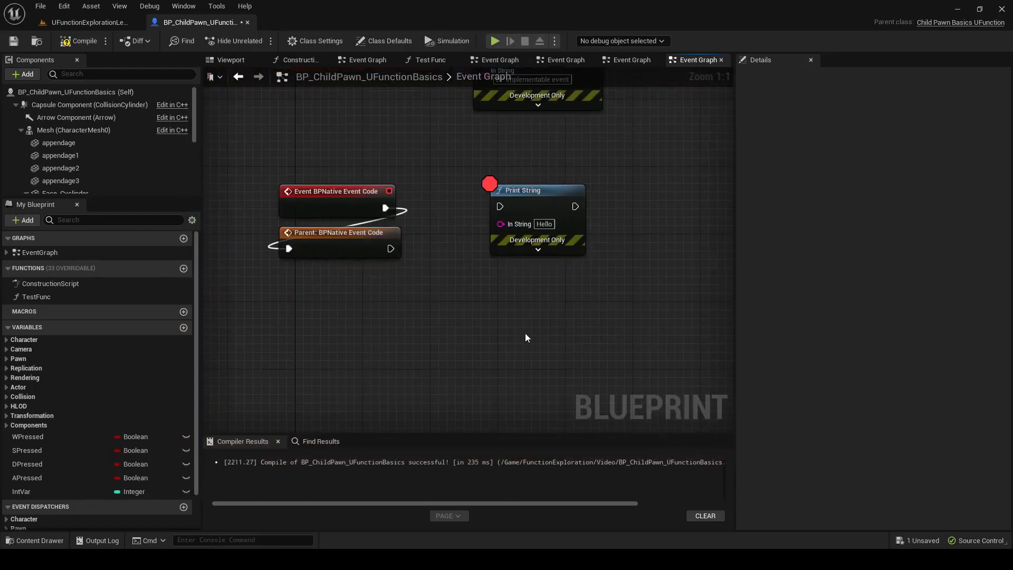
scroll("down", 3)
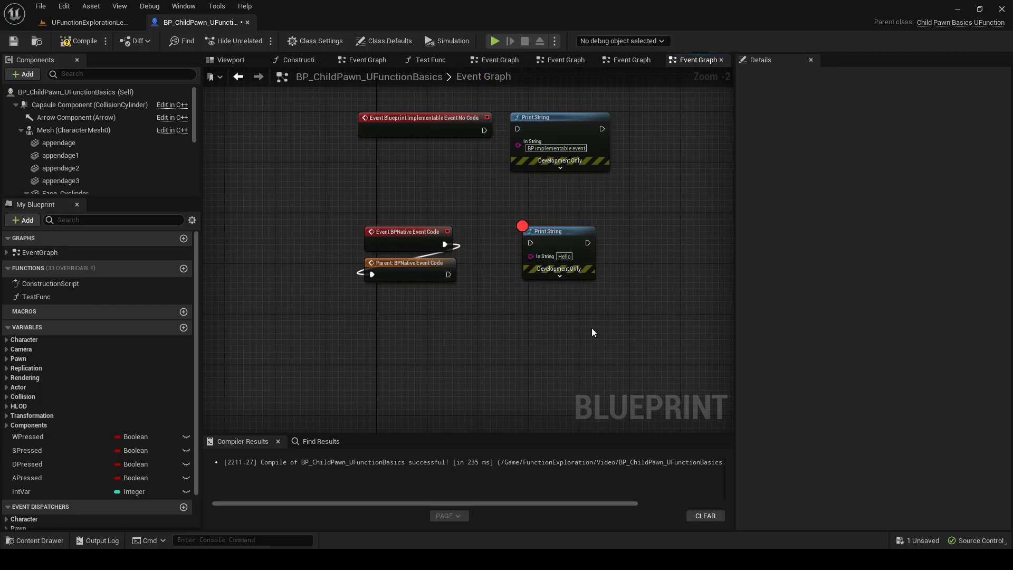
mouse_move(532, 361)
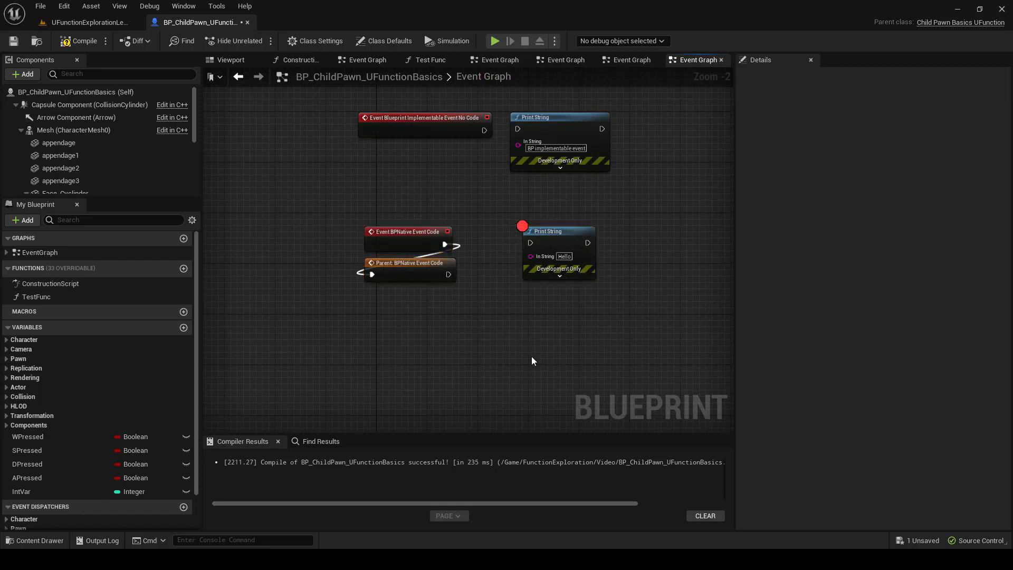
mouse_move(540, 317)
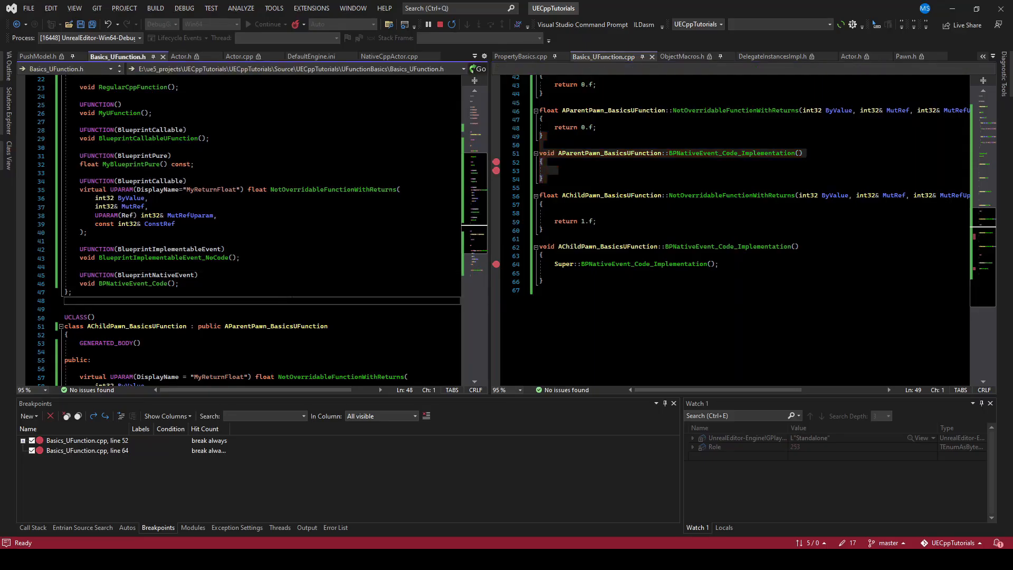
- Declare UFUNCTION(BlueprintNativeEvent) float OverridableReturnInBlueprint(); on the parent pawn and live-compile
type("UFUNCTION(BlueprintNativeEvent")
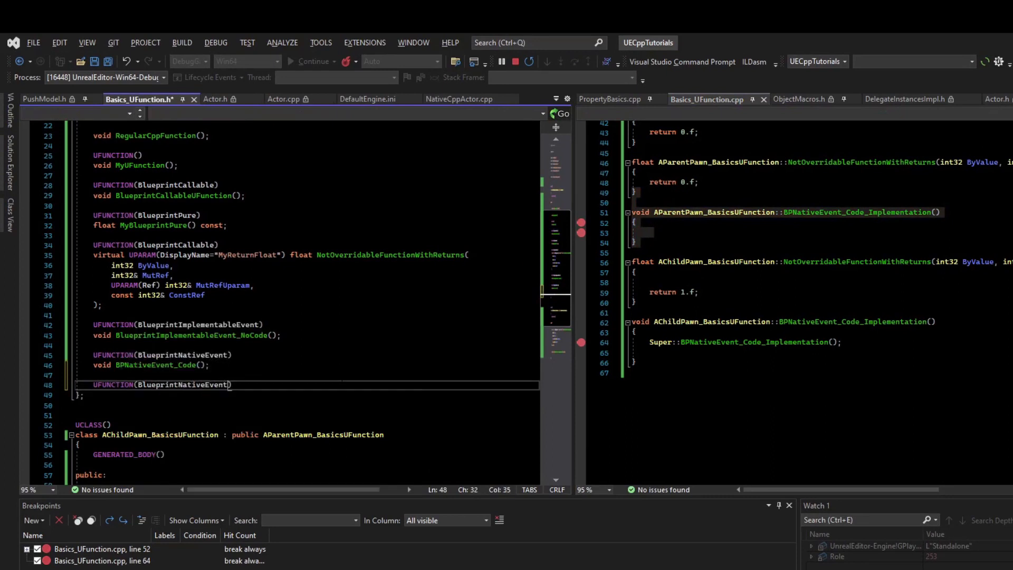
type("float Overridable")
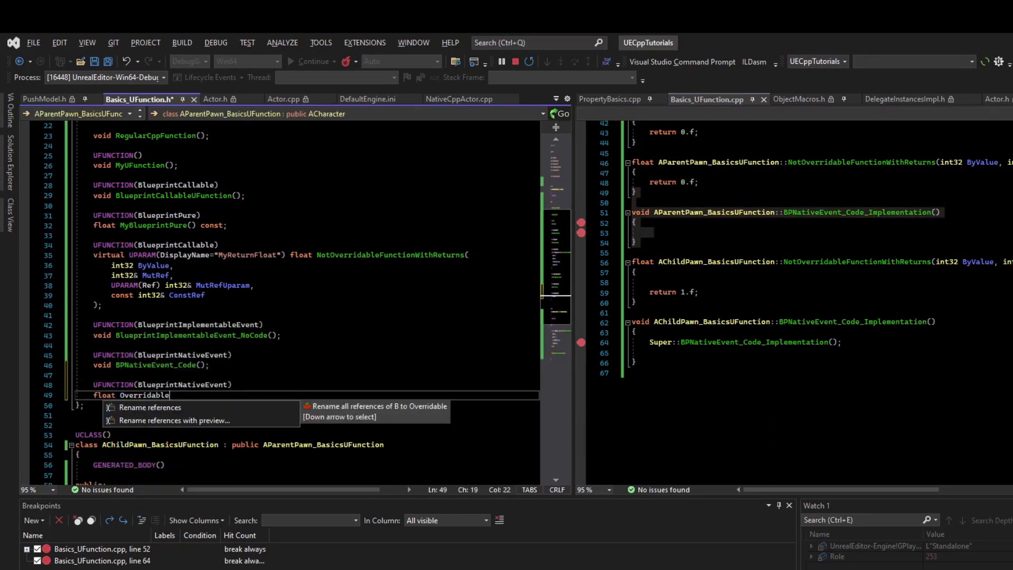
left_click(149, 407)
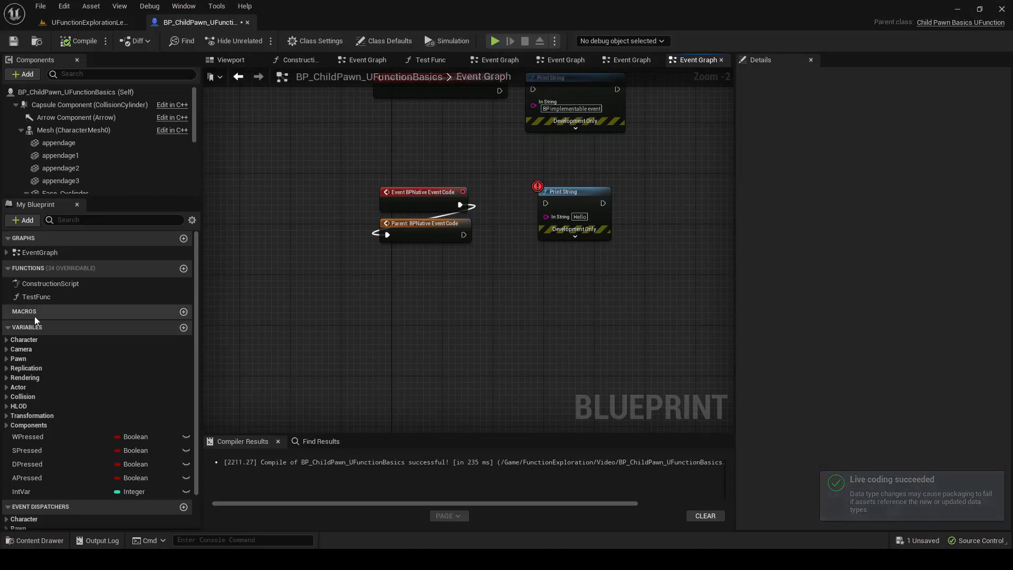
- Override Overridable Return in Blueprint to return 100.0 in the child Blueprint and compile
left_click(154, 268)
type("overrid")
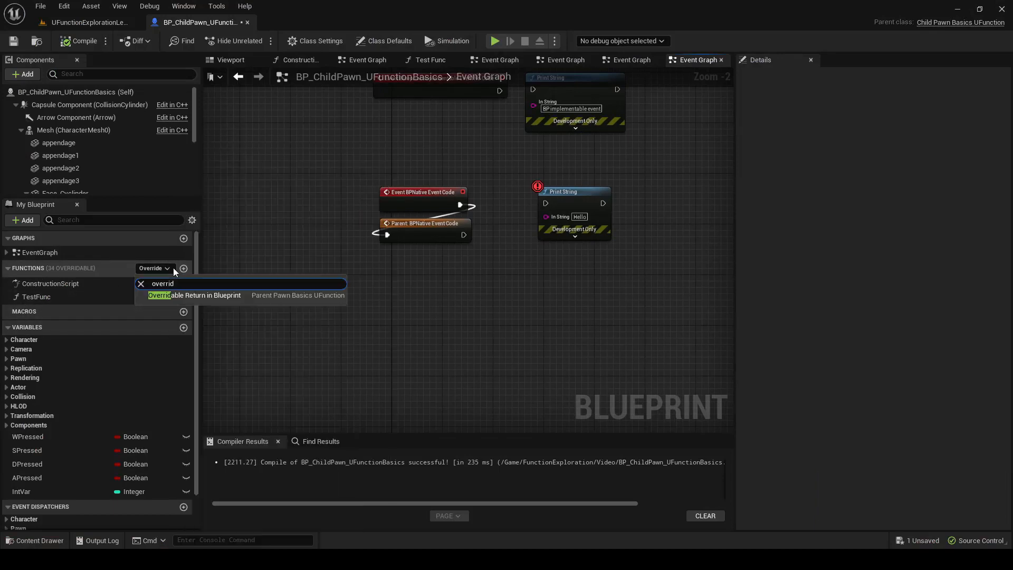
mouse_move(194, 295)
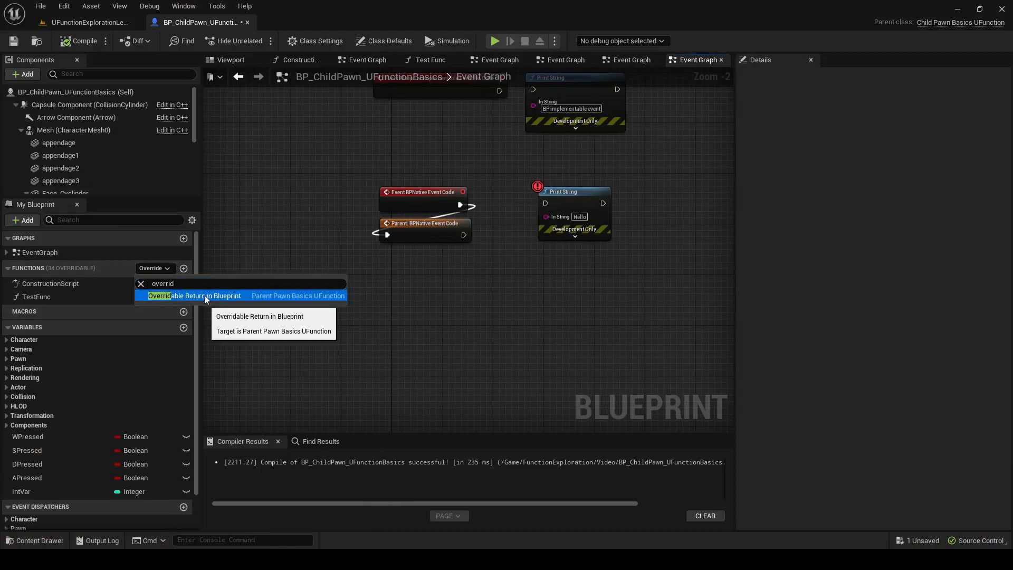
left_click(194, 295)
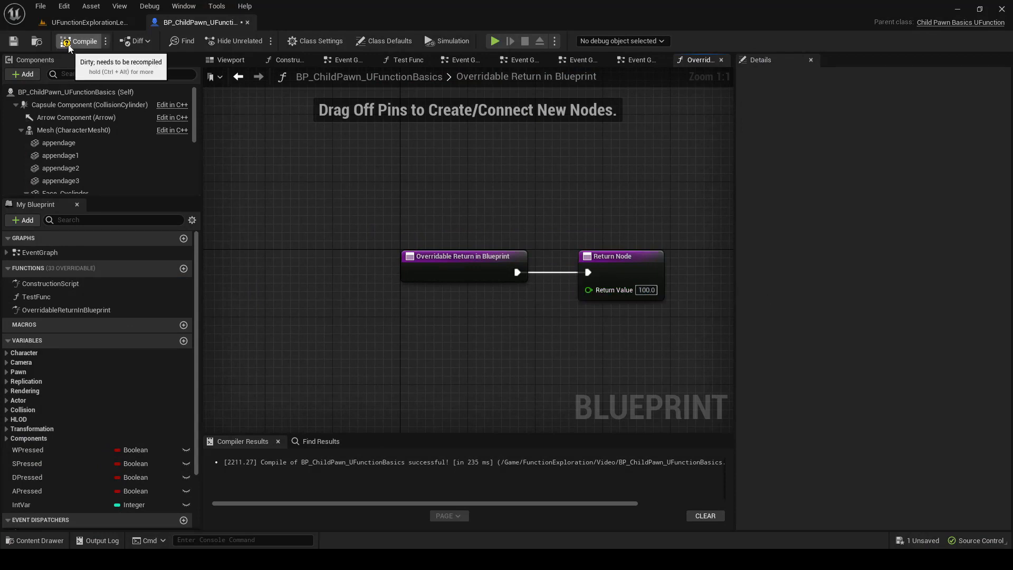
left_click(88, 22)
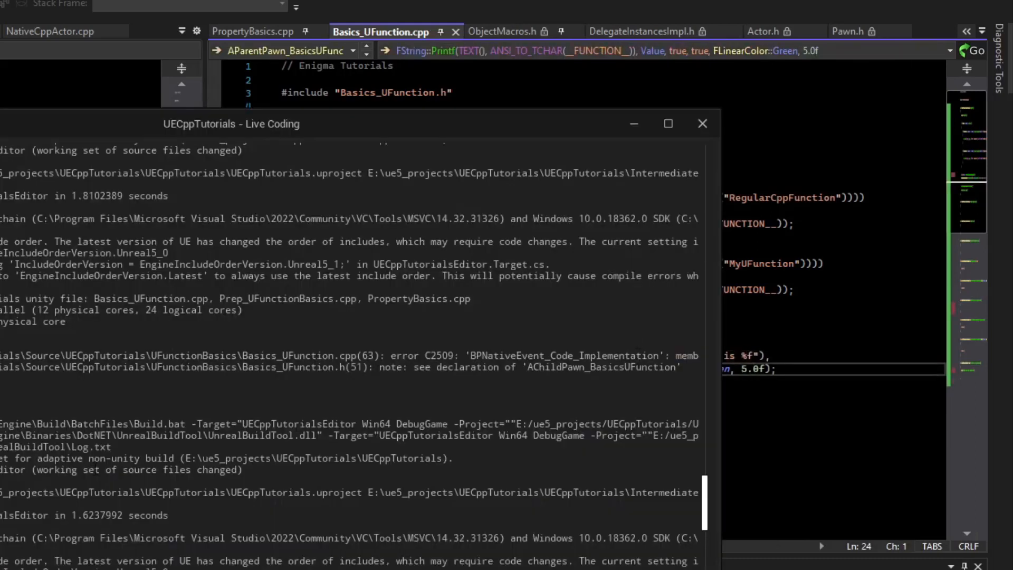
- Store OverridableReturnInBlueprint's result in BeginPlay, print it, and set a breakpoint on that line
left_click(702, 124)
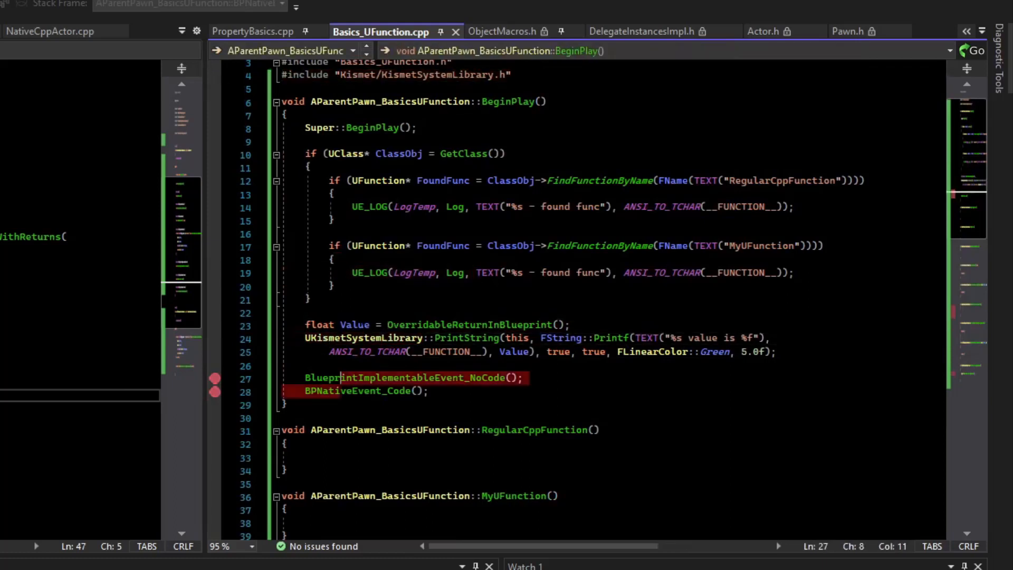
left_click(309, 299)
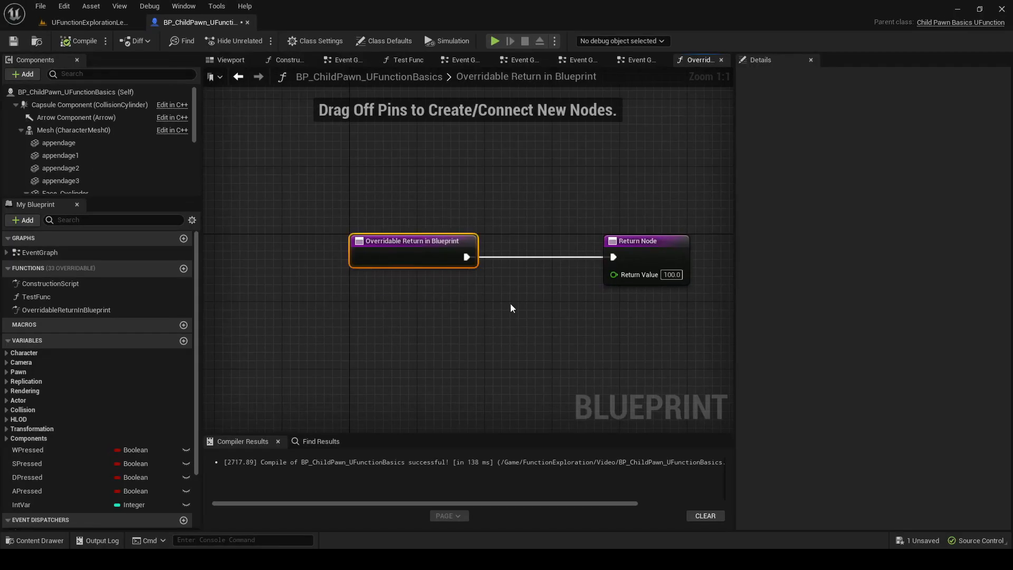
- Put a breakpoint on the override's Return Node returning 100.0 and play the level
left_click(539, 315)
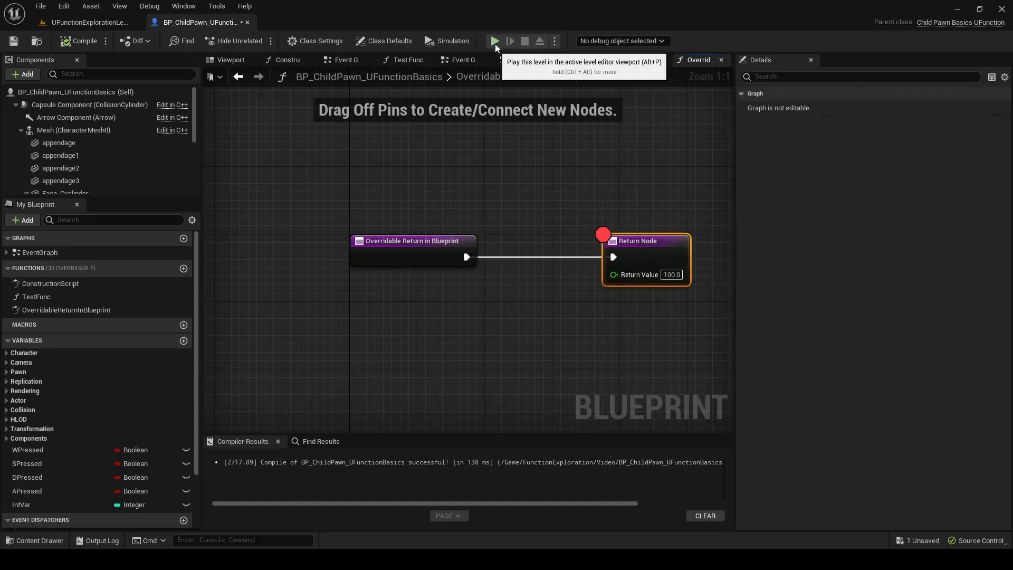
left_click(494, 42)
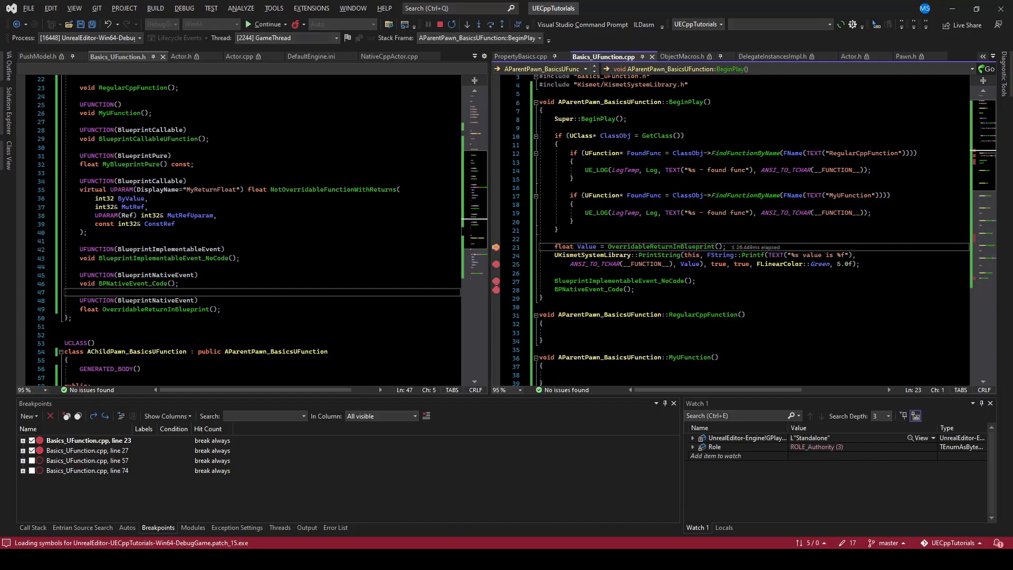
- Continue past both breakpoints so the game shows "BeginPlay value is 100.000000"
left_click(641, 246)
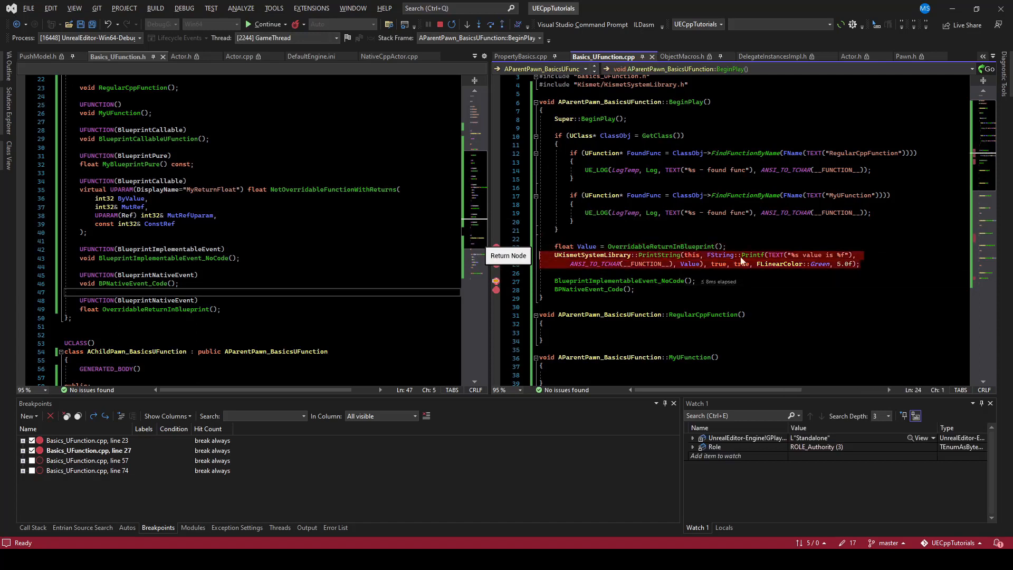
left_click(267, 24)
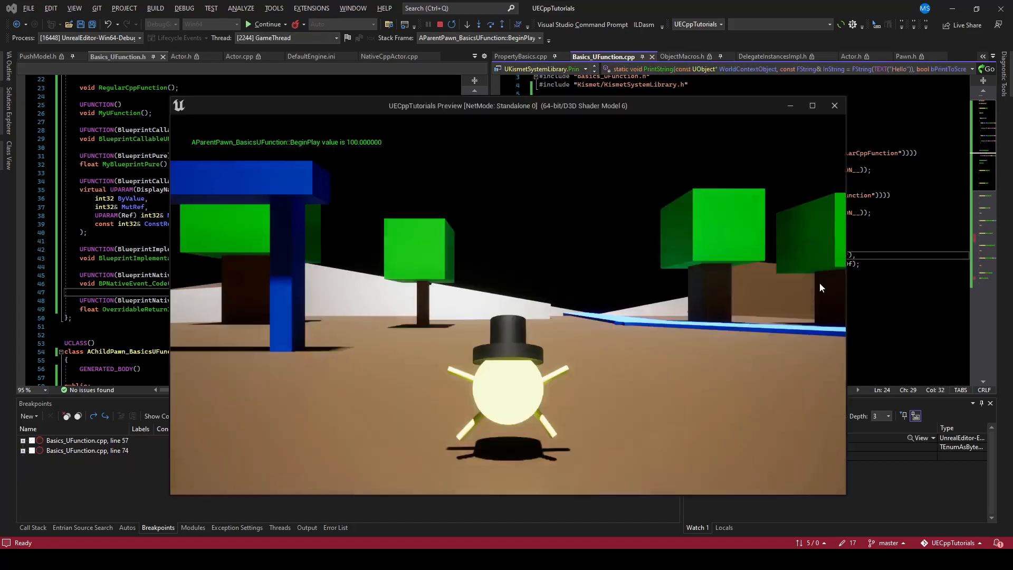